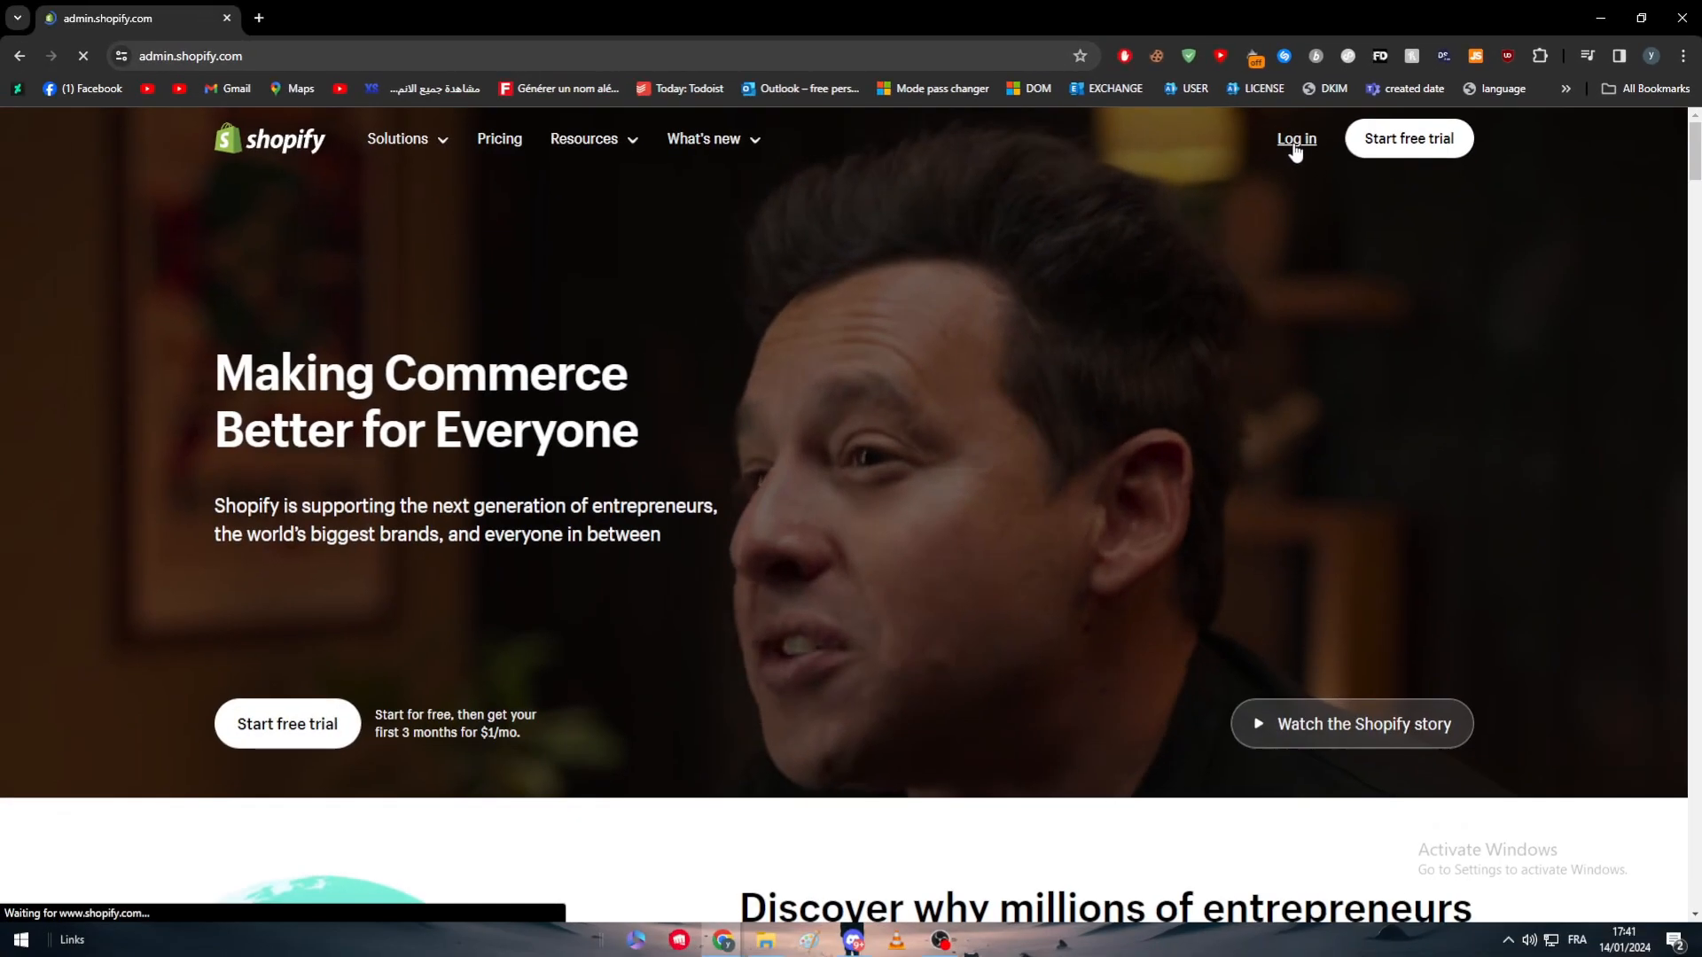
Step: Log in from shopify.com to reach My Store's admin Home with its setup guide
{"action": "left_click", "coordinate": [1294, 139]}
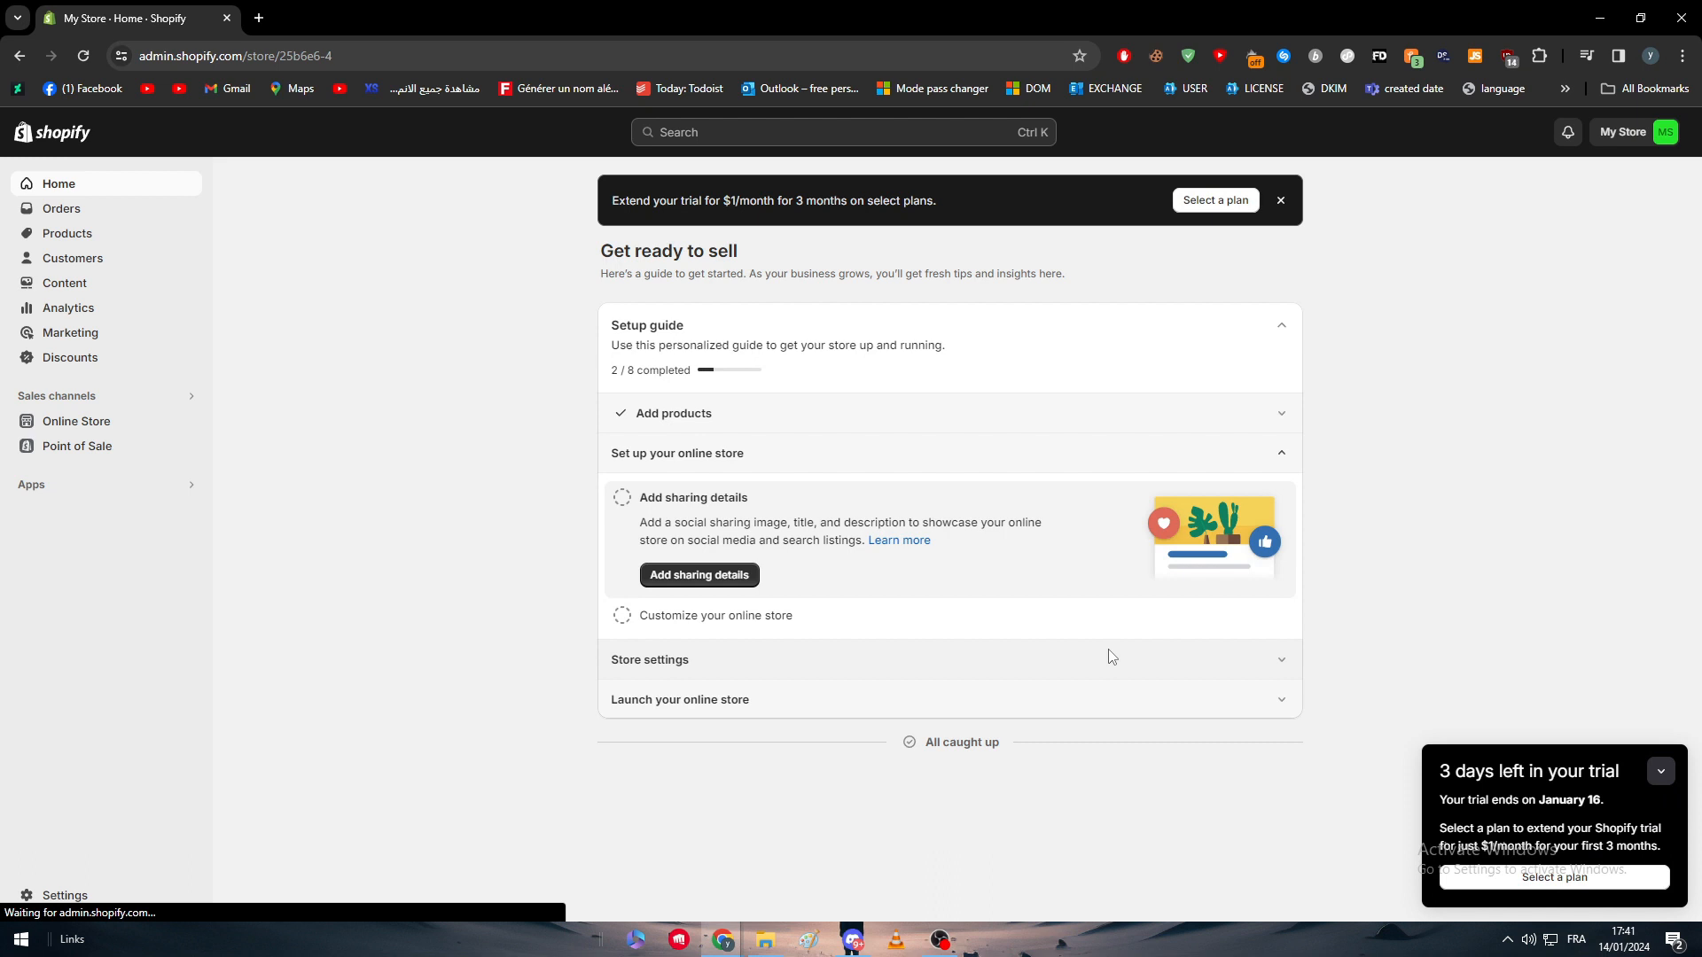
{"action": "mouse_move", "coordinate": [47, 624]}
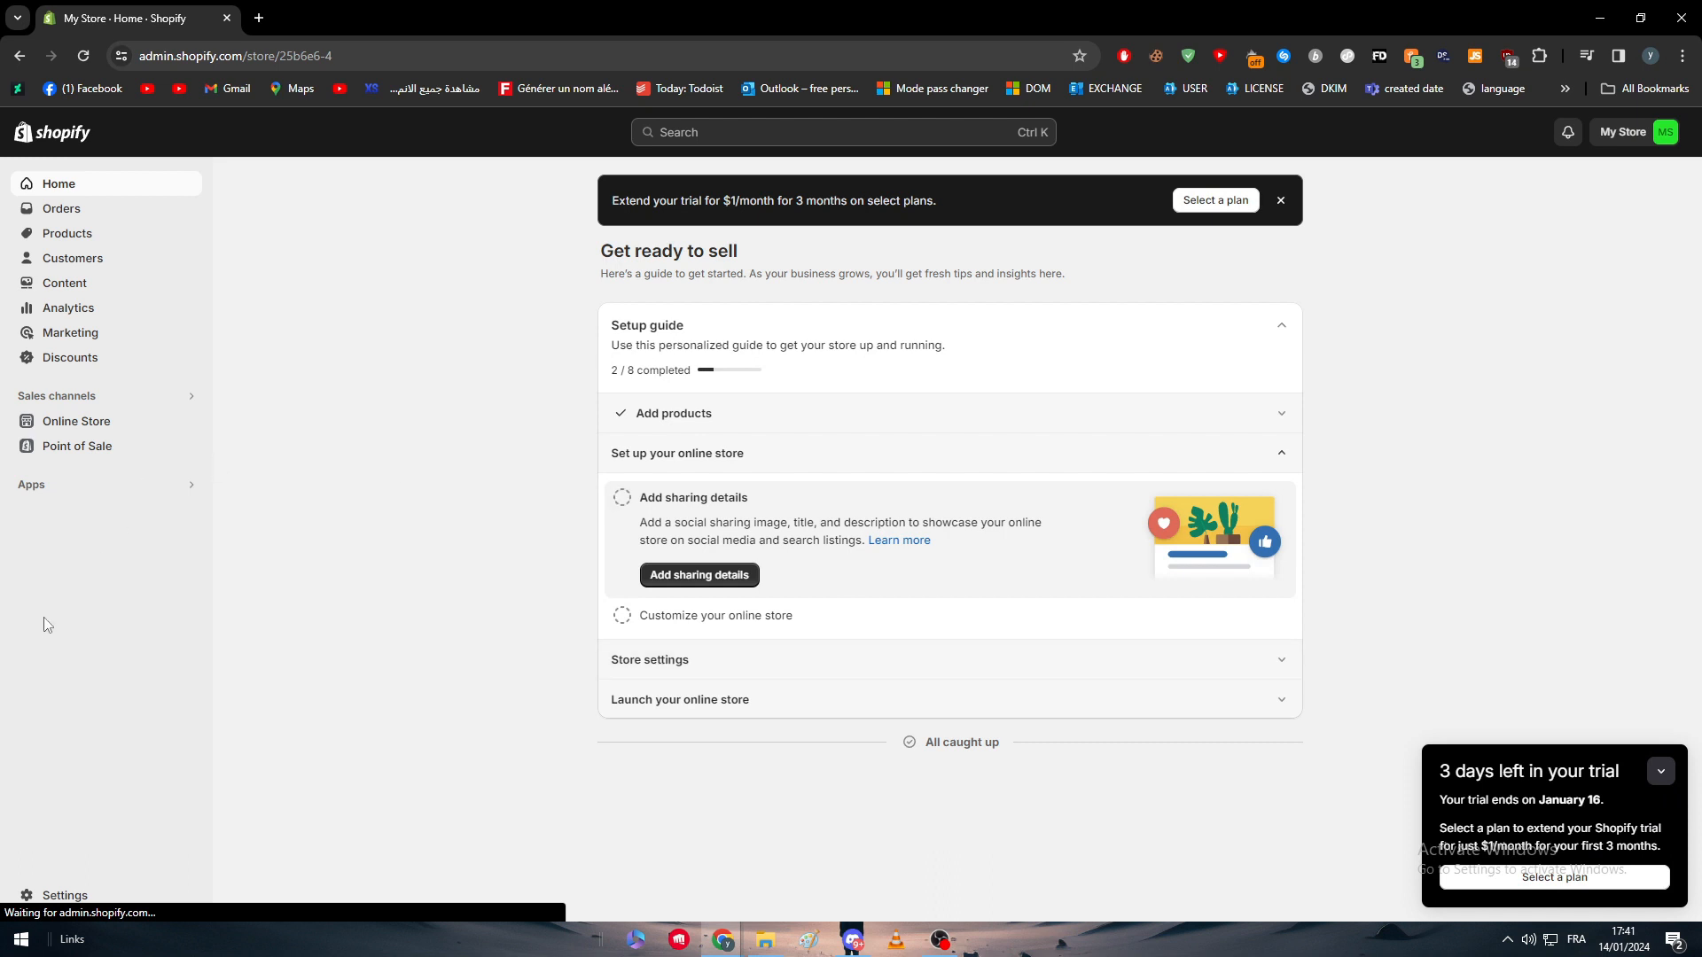
{"action": "mouse_move", "coordinate": [272, 497]}
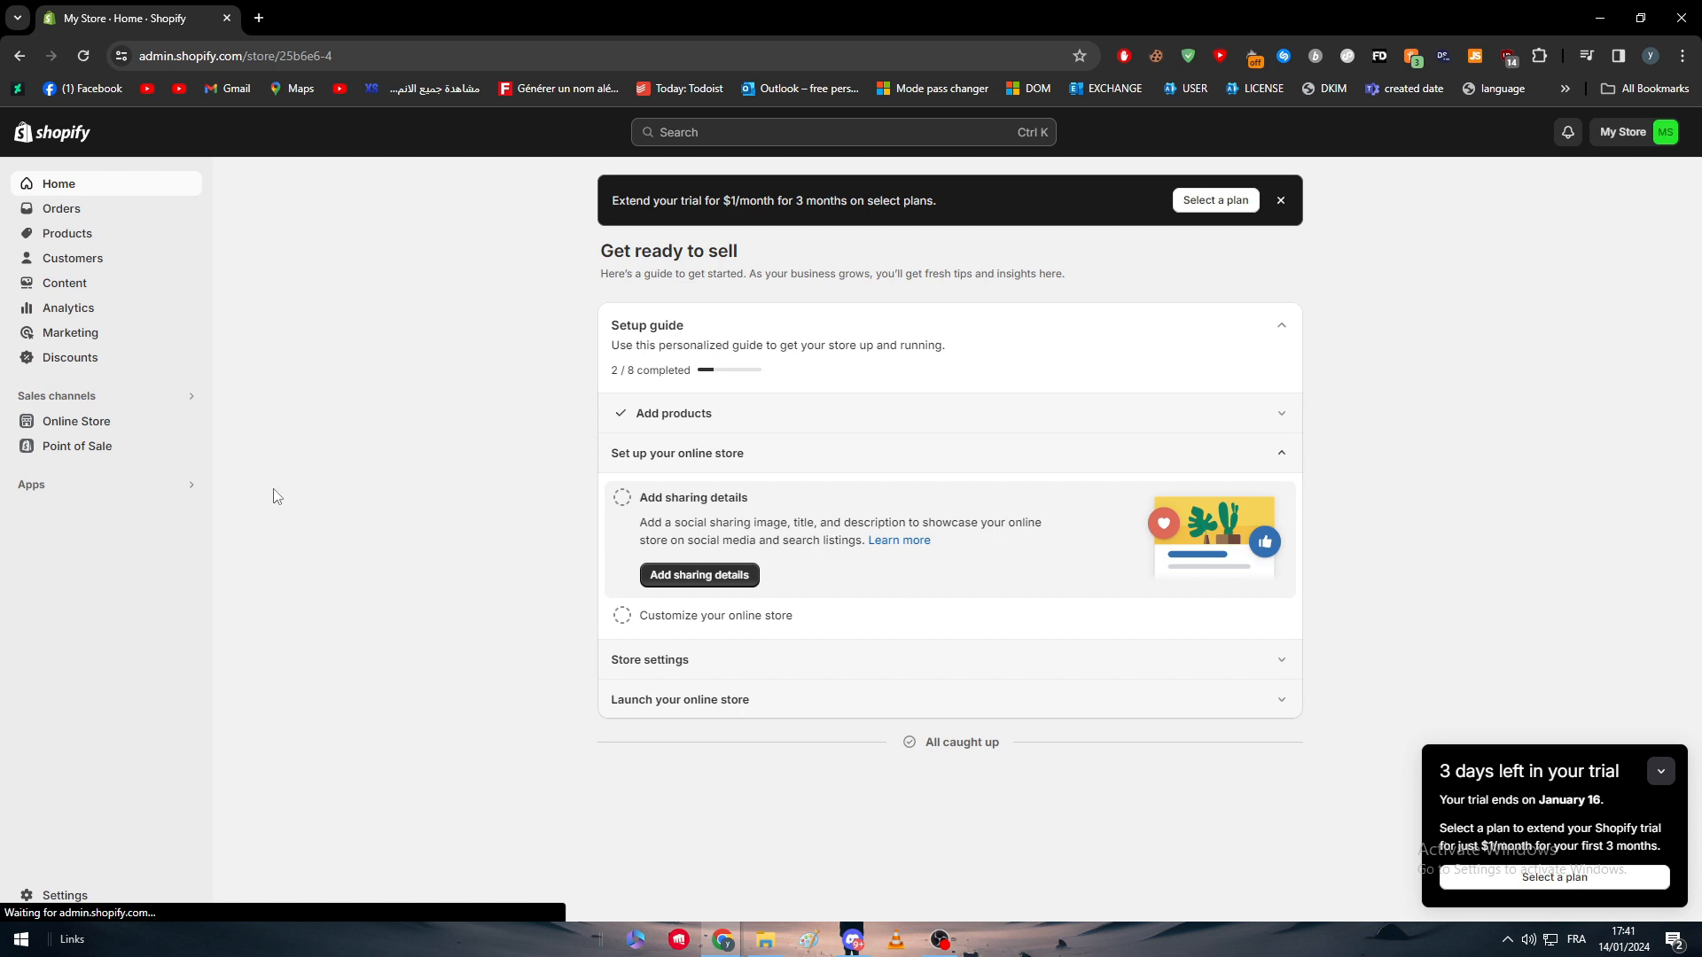
{"action": "mouse_move", "coordinate": [286, 528]}
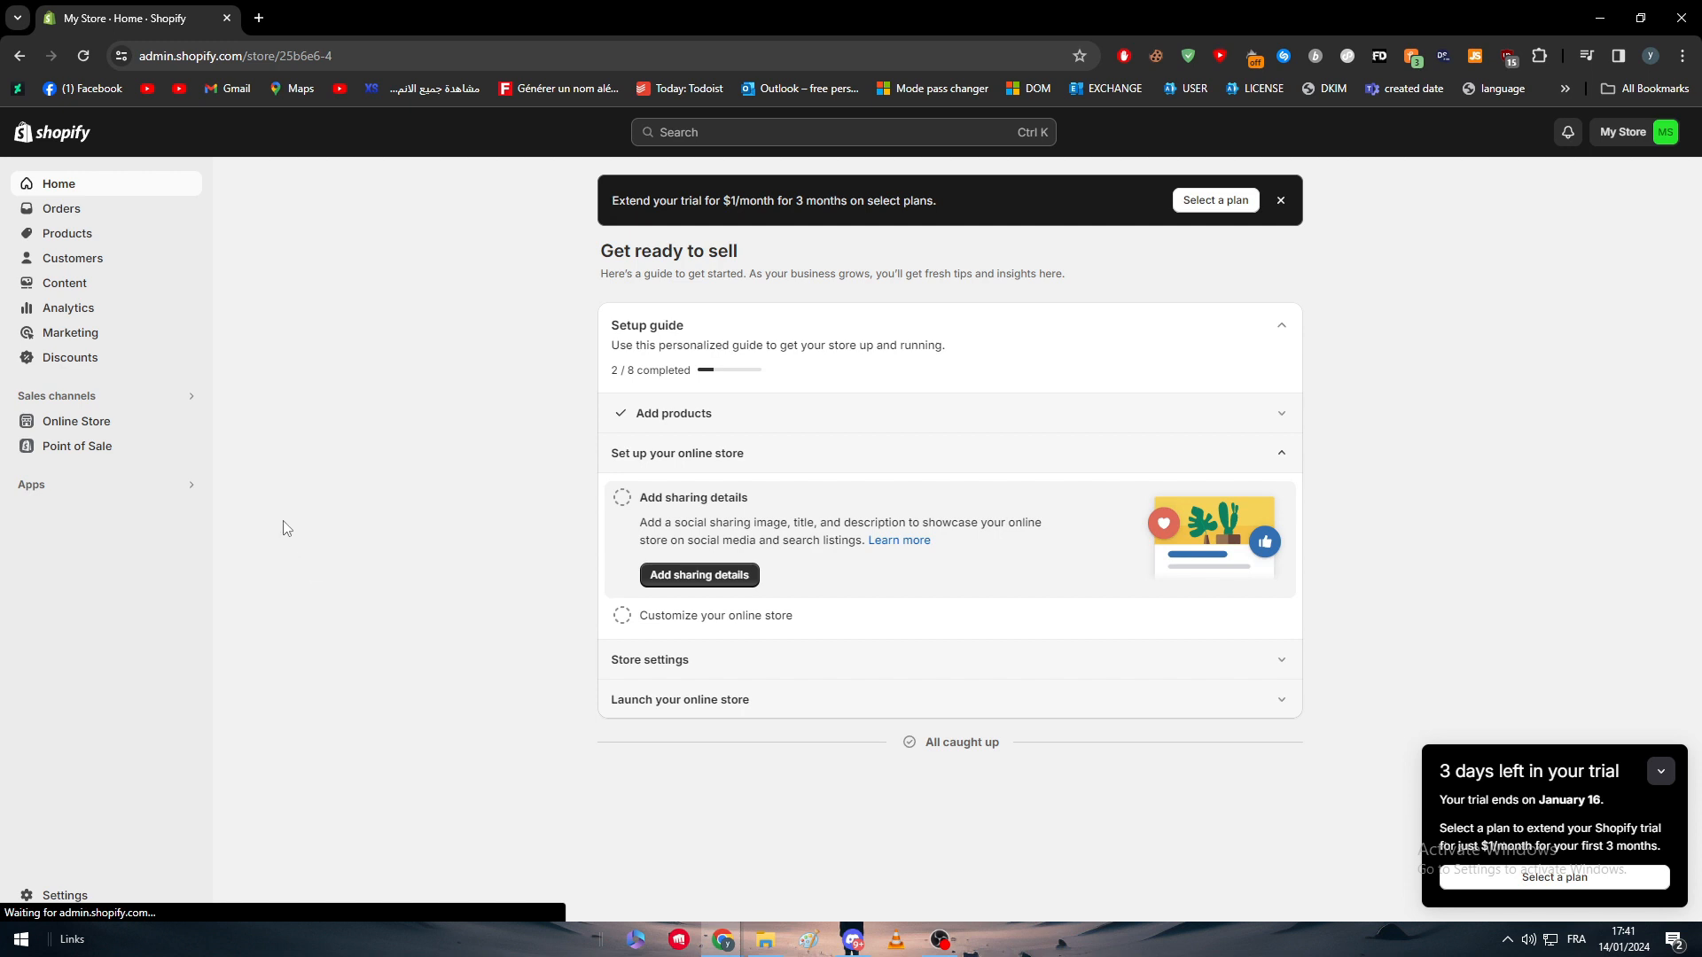
{"action": "mouse_move", "coordinate": [135, 499]}
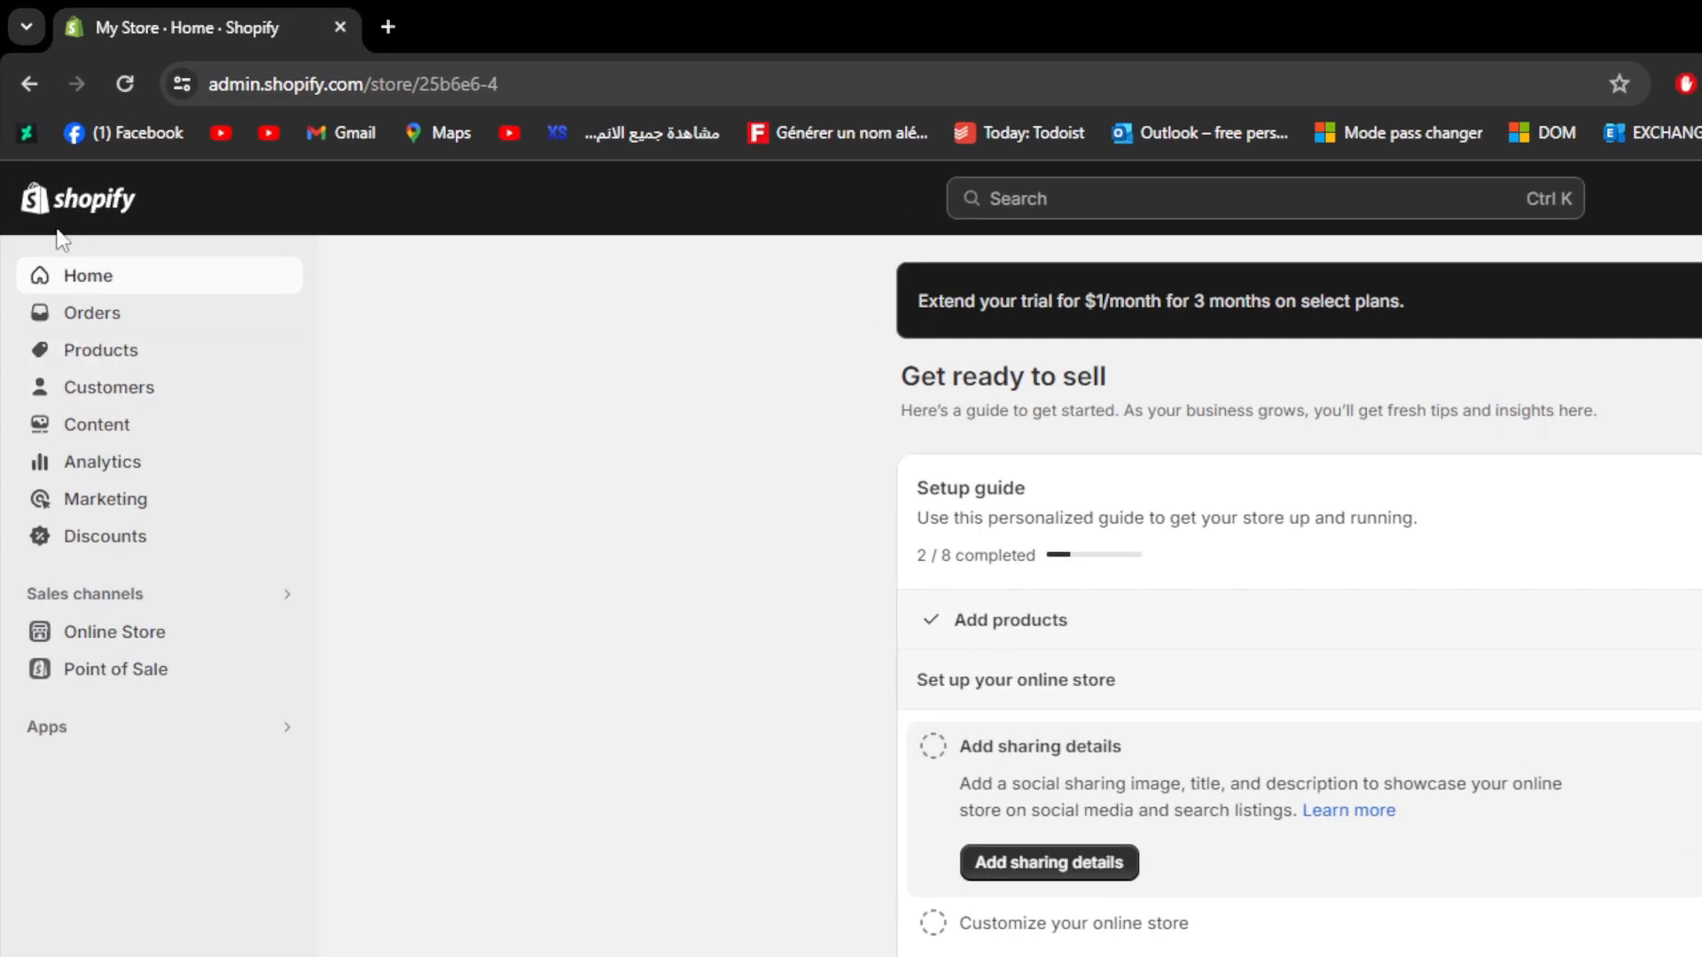
Step: Search the App Store for 'syn' and open the Syncee - Global Dropshipping listing
{"action": "scroll", "scroll_direction": "down", "scroll_amount": 3}
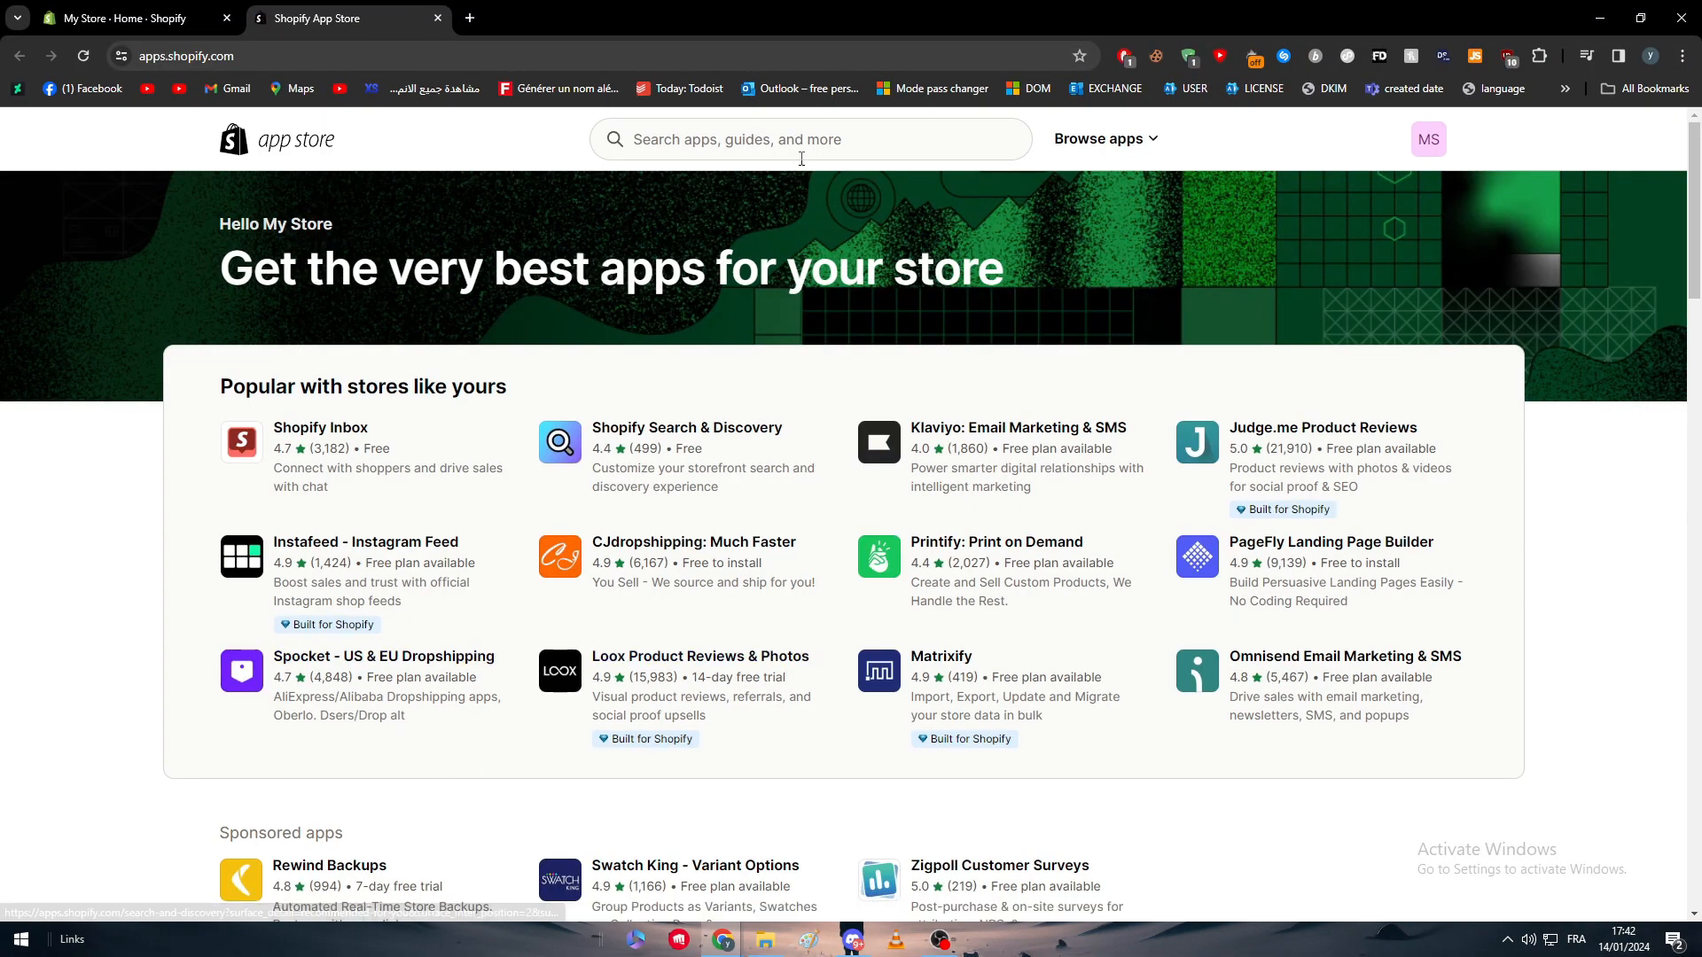
{"action": "type", "text": "syncee"}
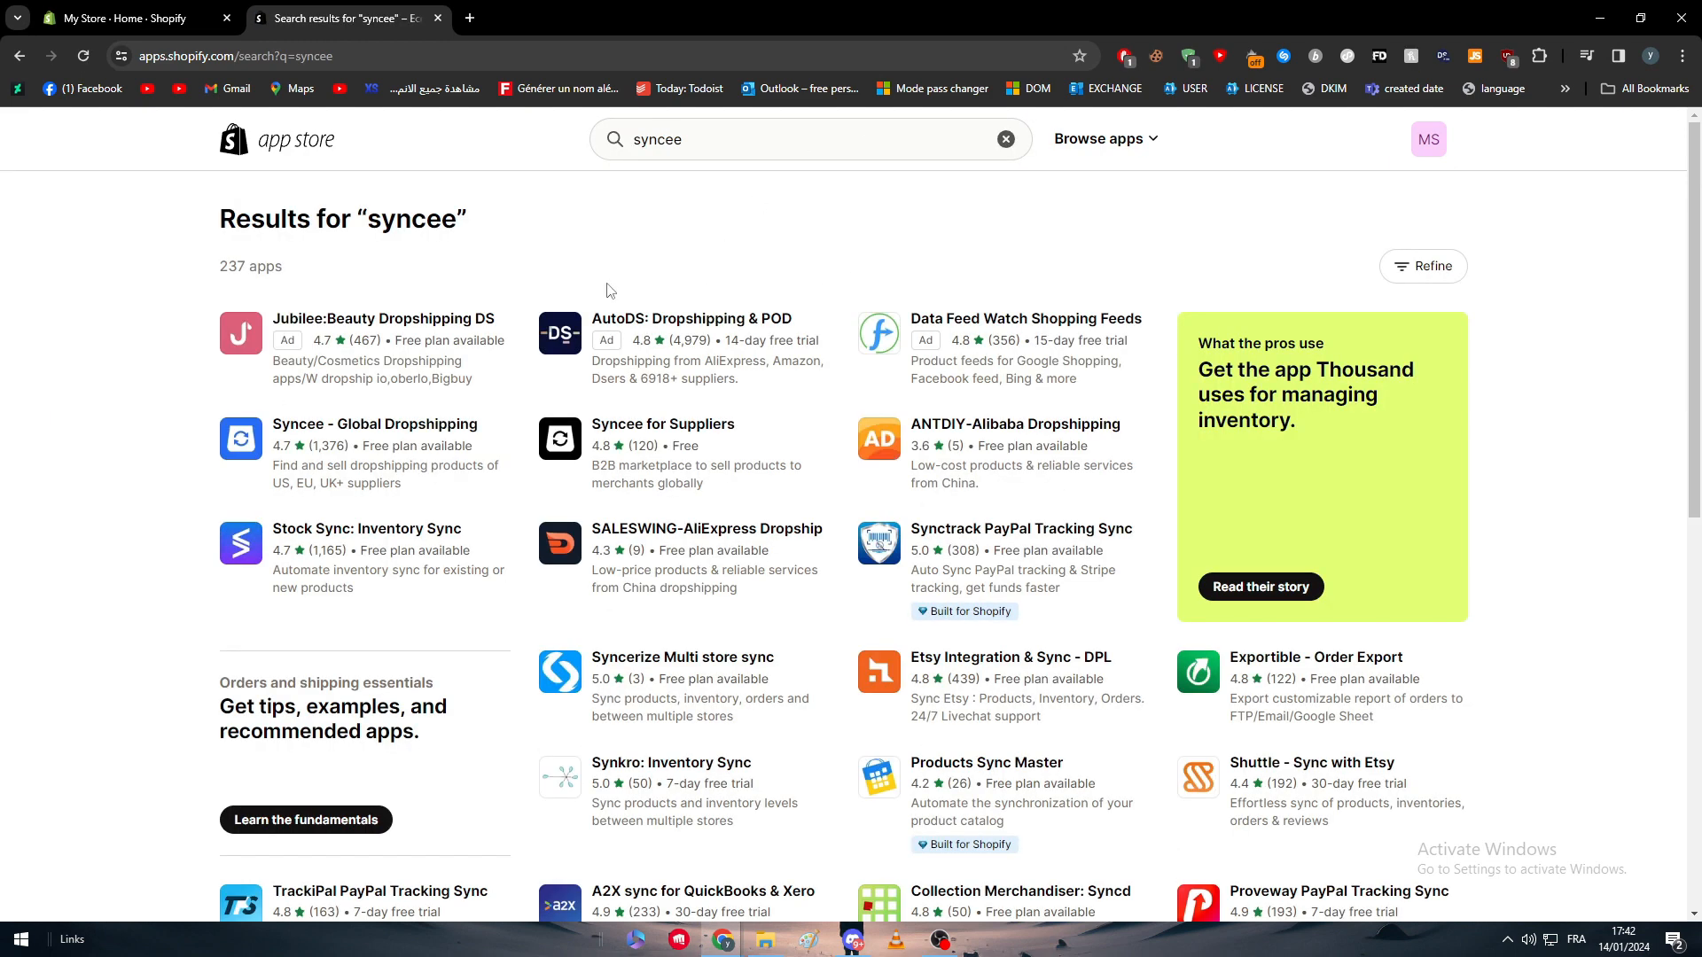
{"action": "left_click", "coordinate": [376, 424]}
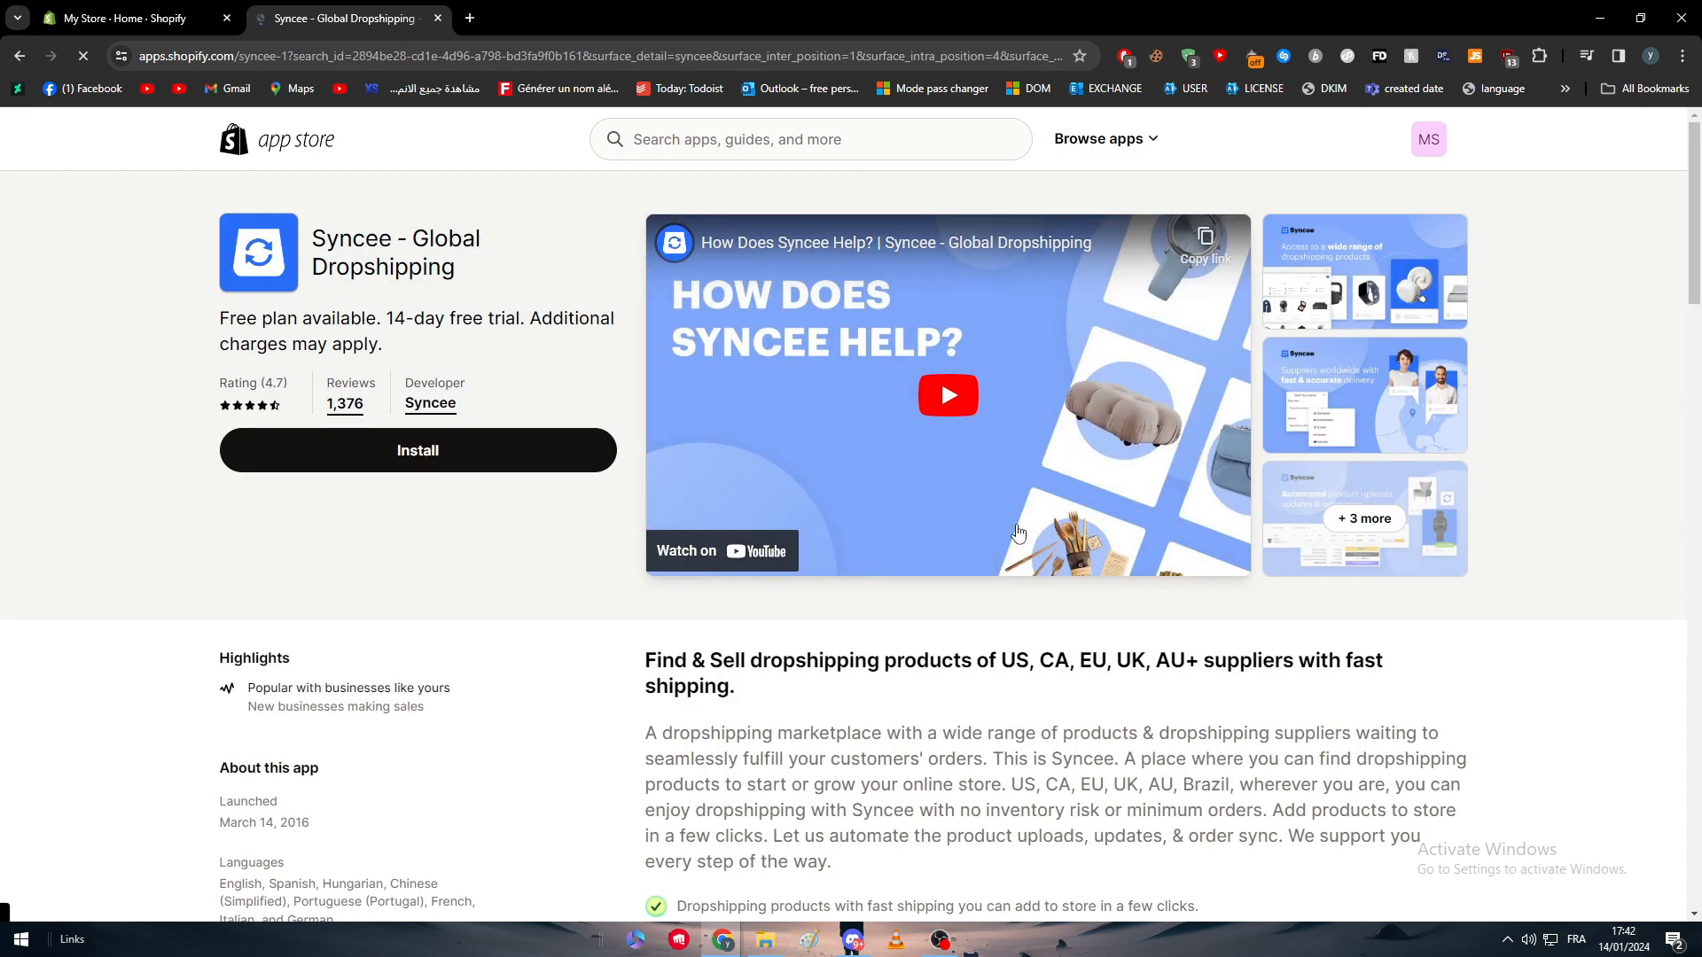
{"action": "scroll", "scroll_direction": "down", "scroll_amount": 3}
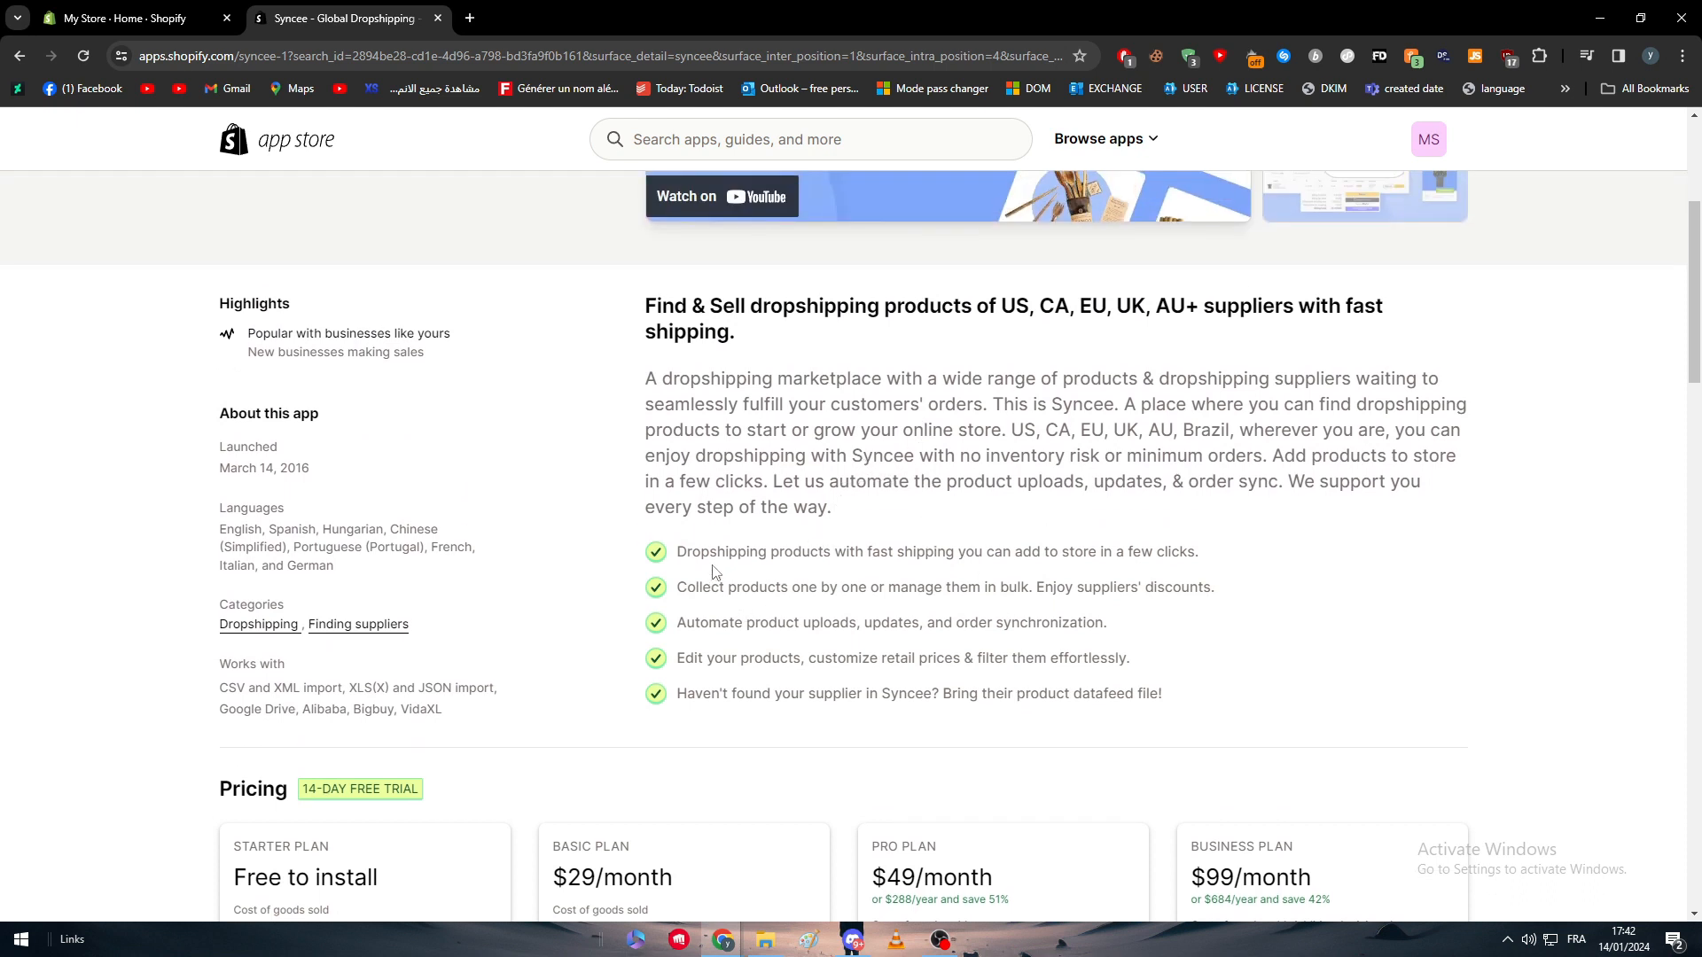
{"action": "mouse_move", "coordinate": [673, 546]}
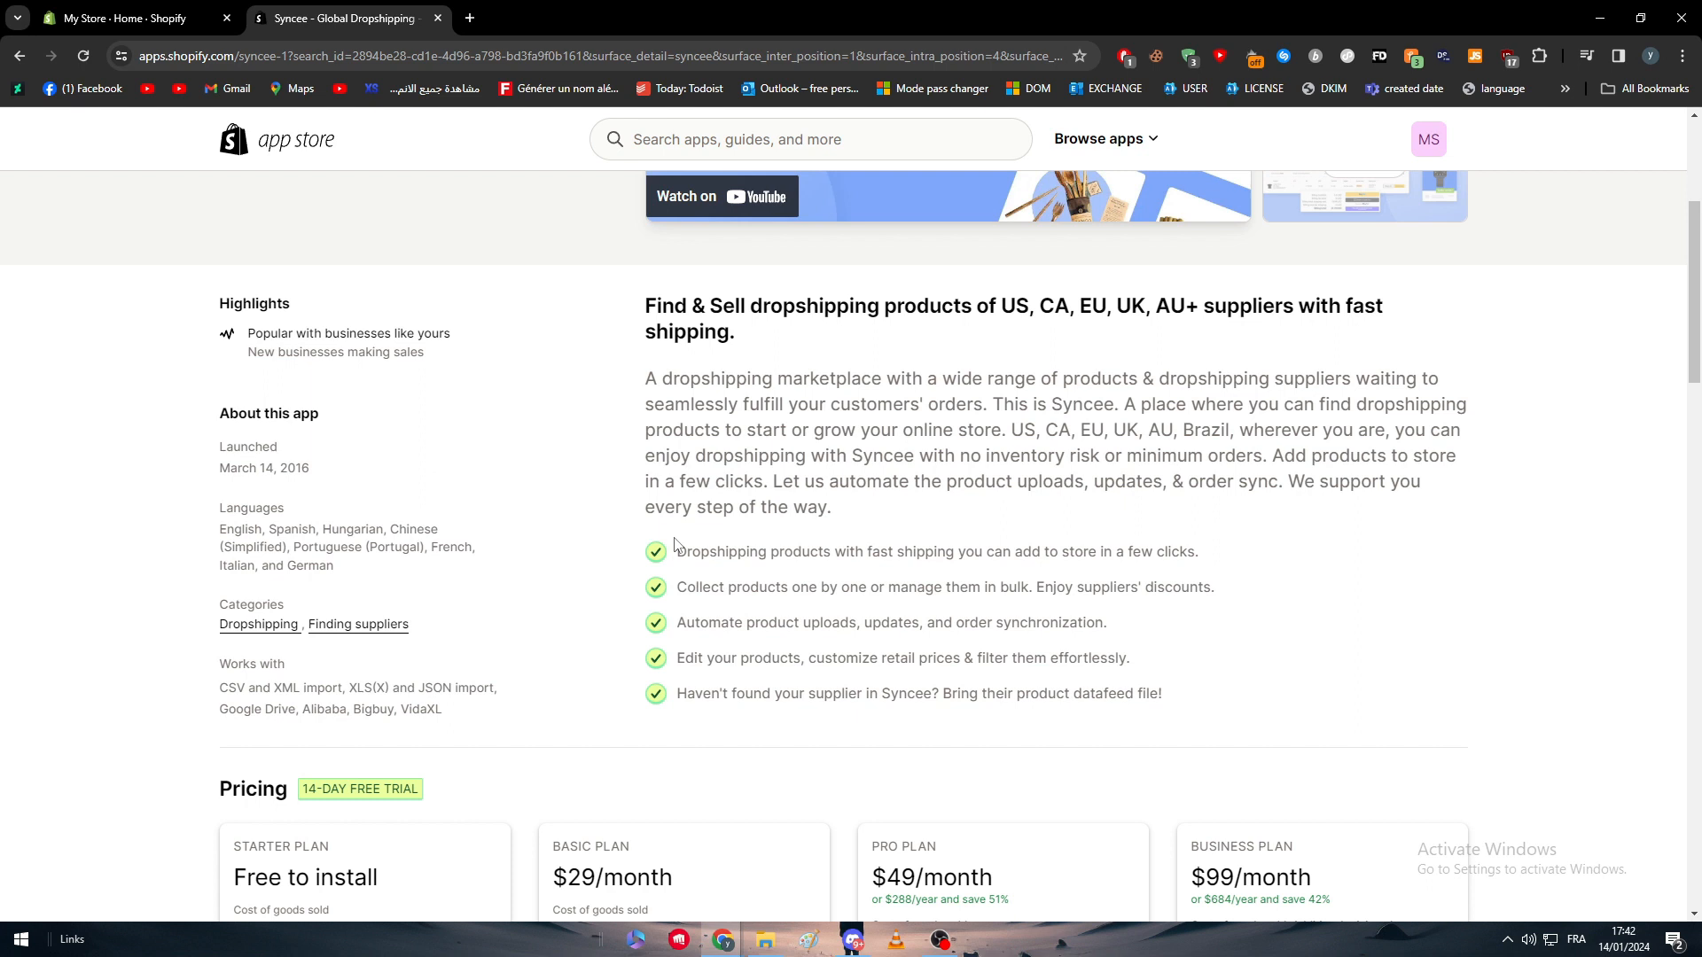
{"action": "mouse_move", "coordinate": [586, 517]}
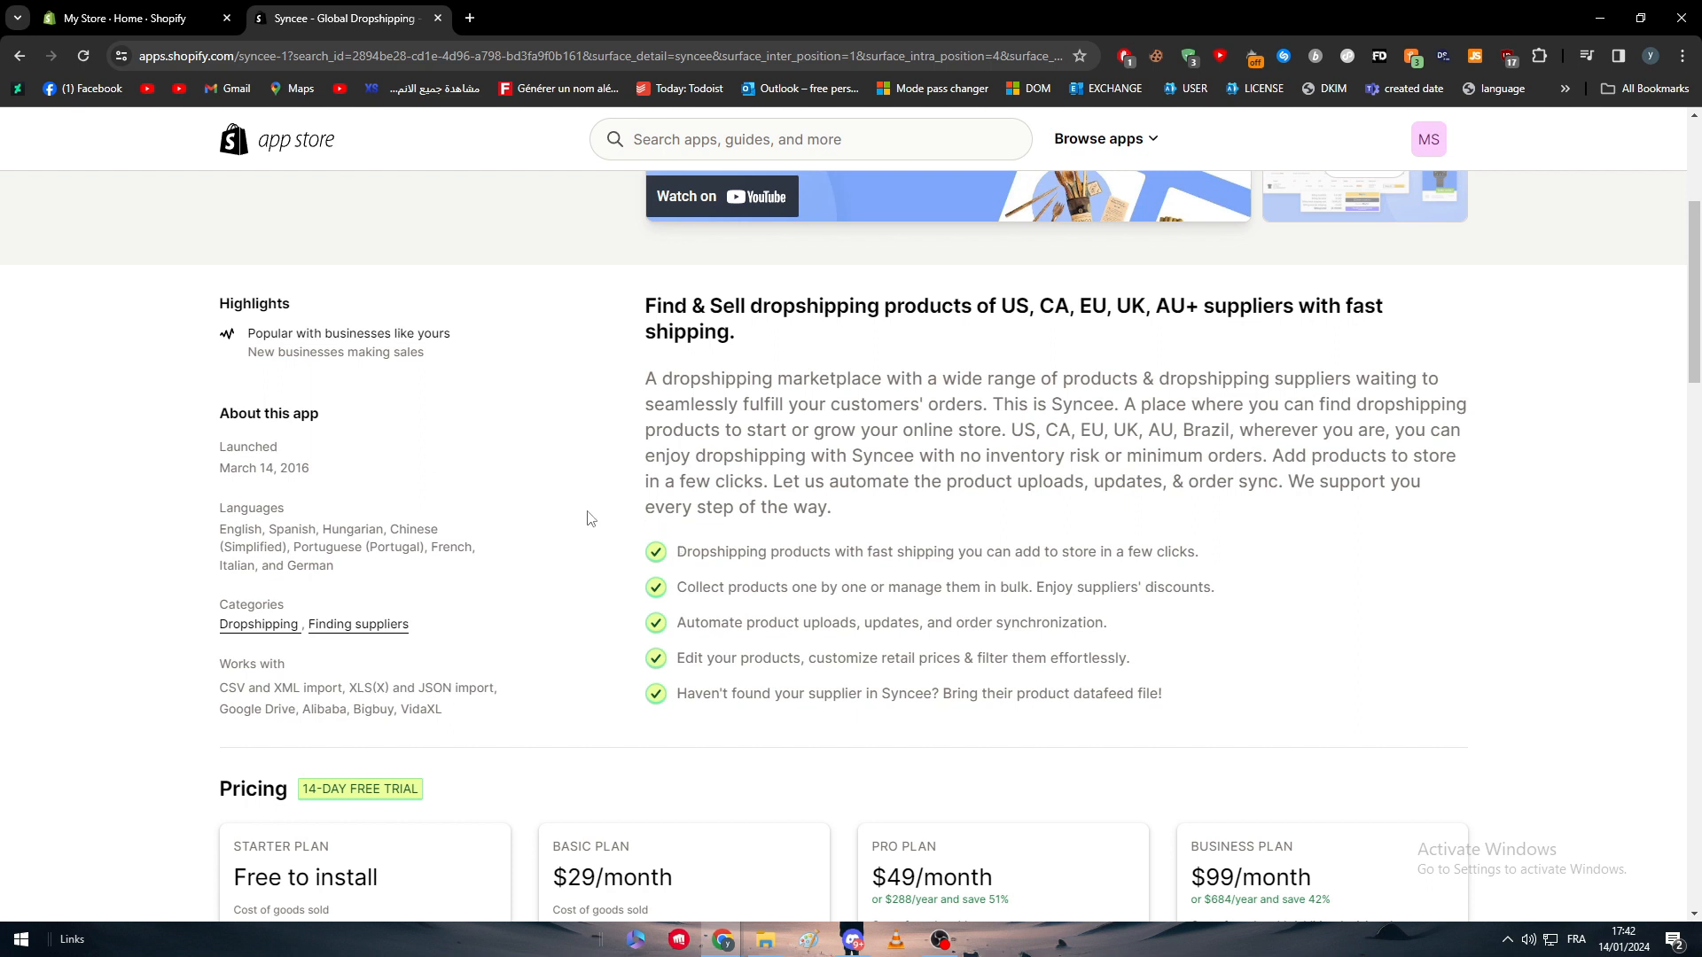
{"action": "mouse_move", "coordinate": [504, 482]}
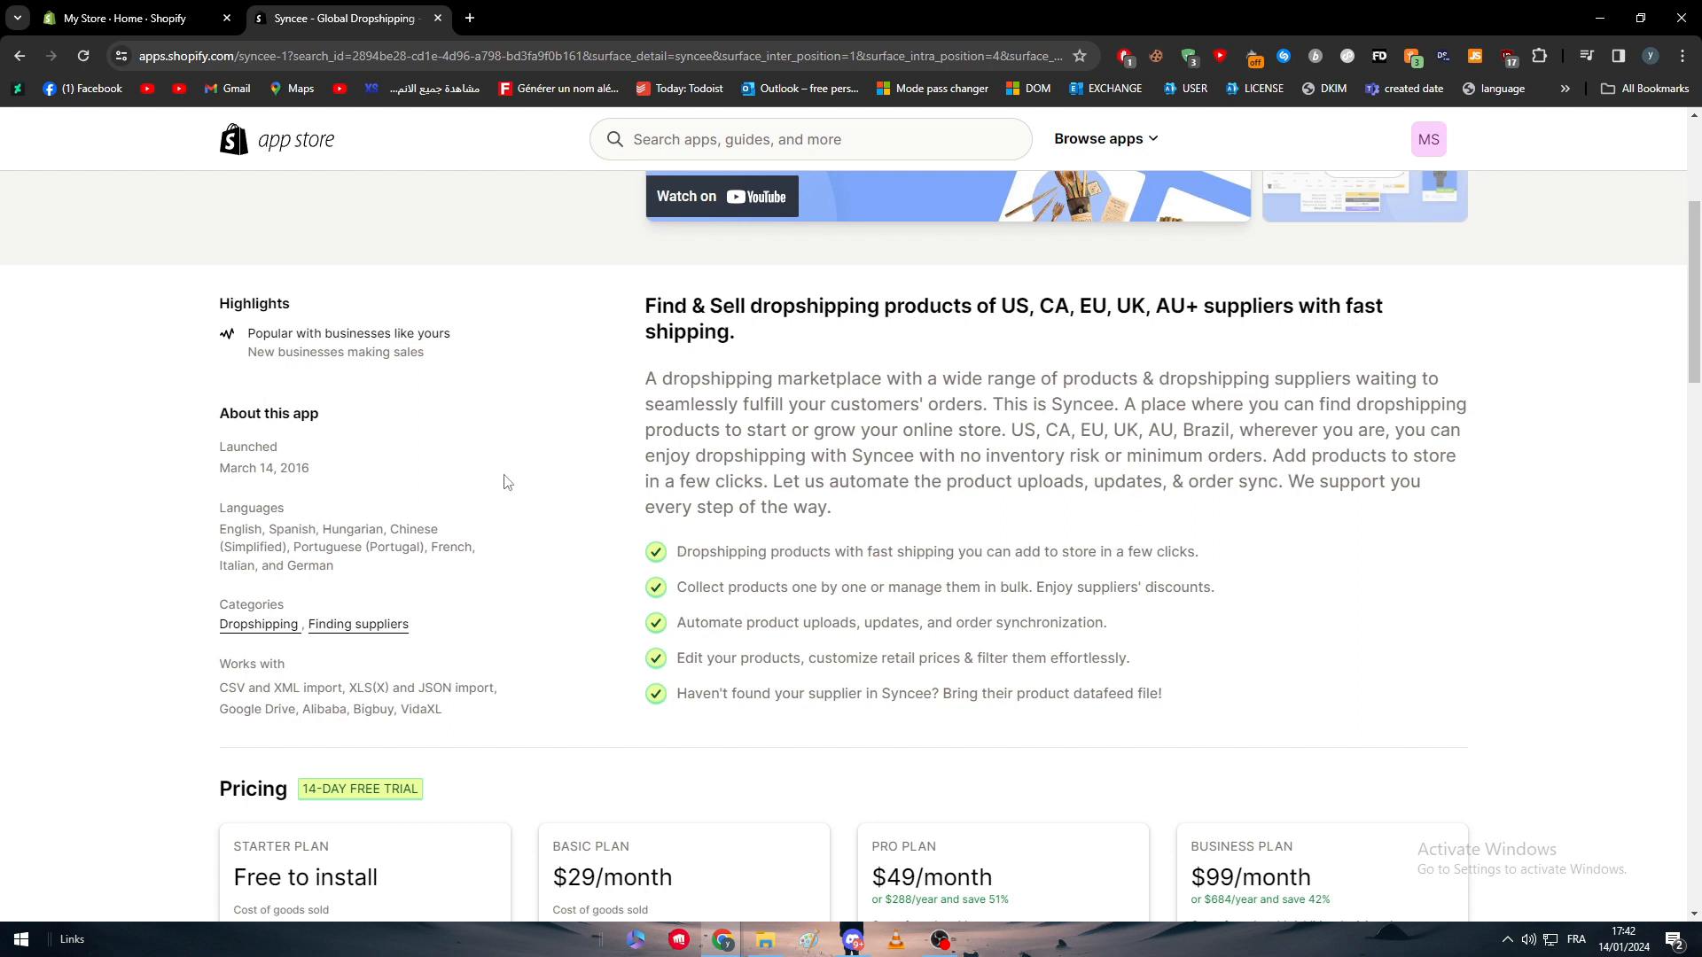
{"action": "mouse_move", "coordinate": [480, 480]}
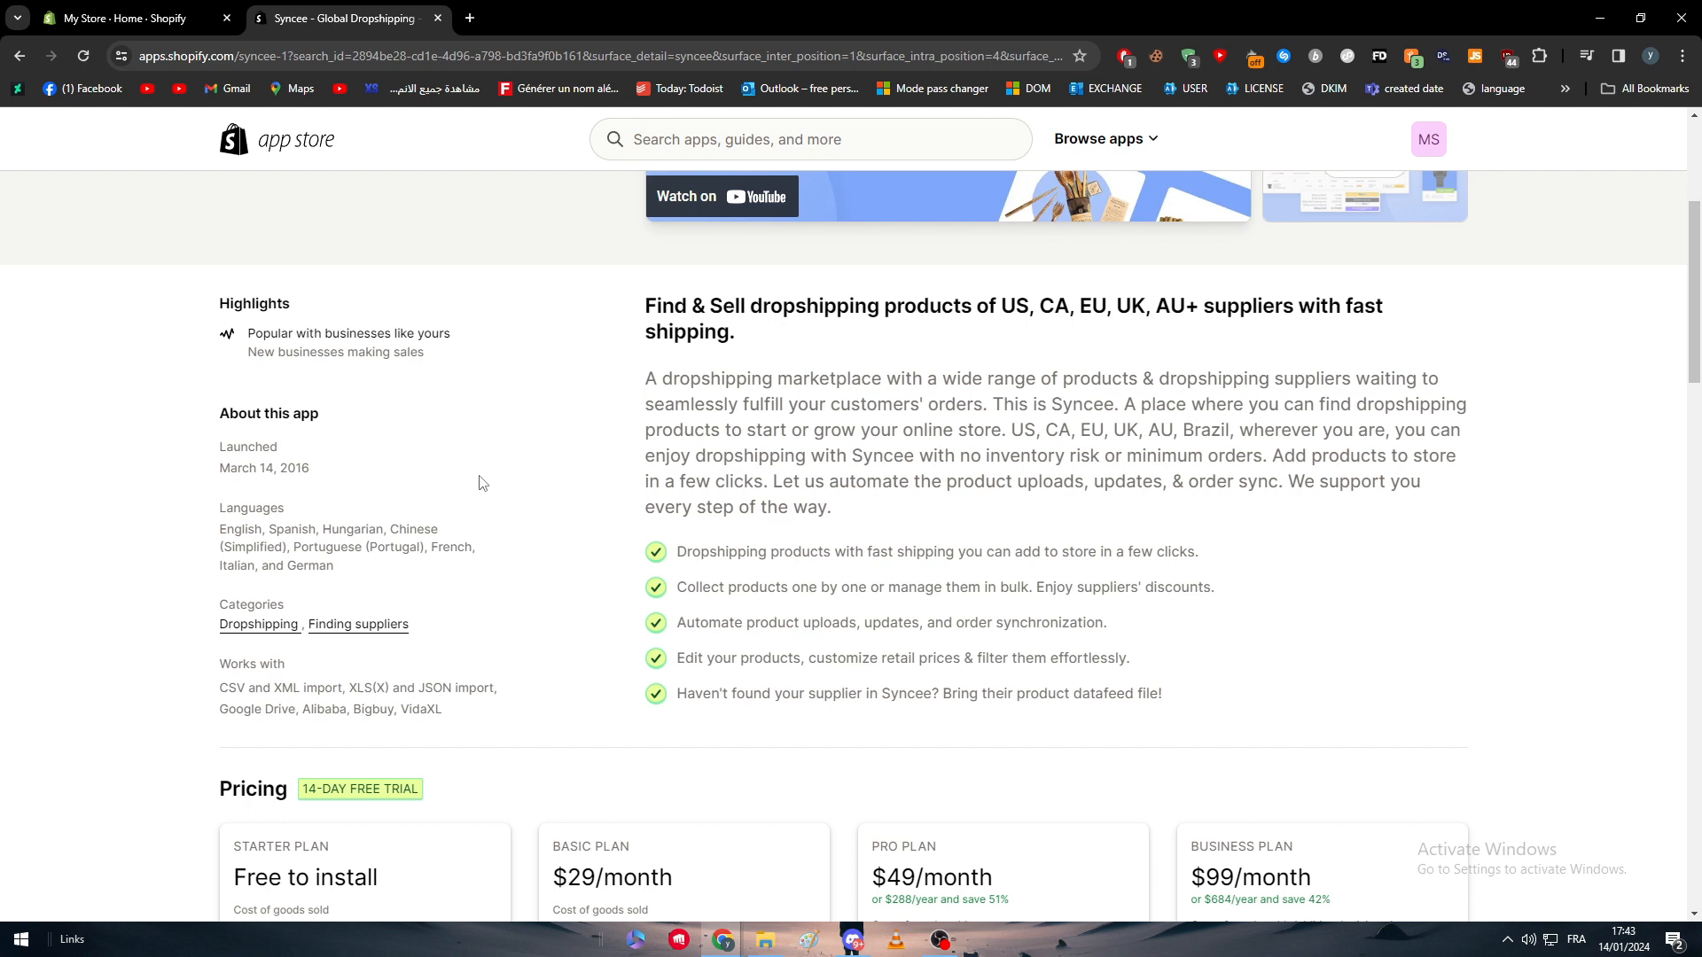
{"action": "scroll", "scroll_direction": "down", "scroll_amount": 3}
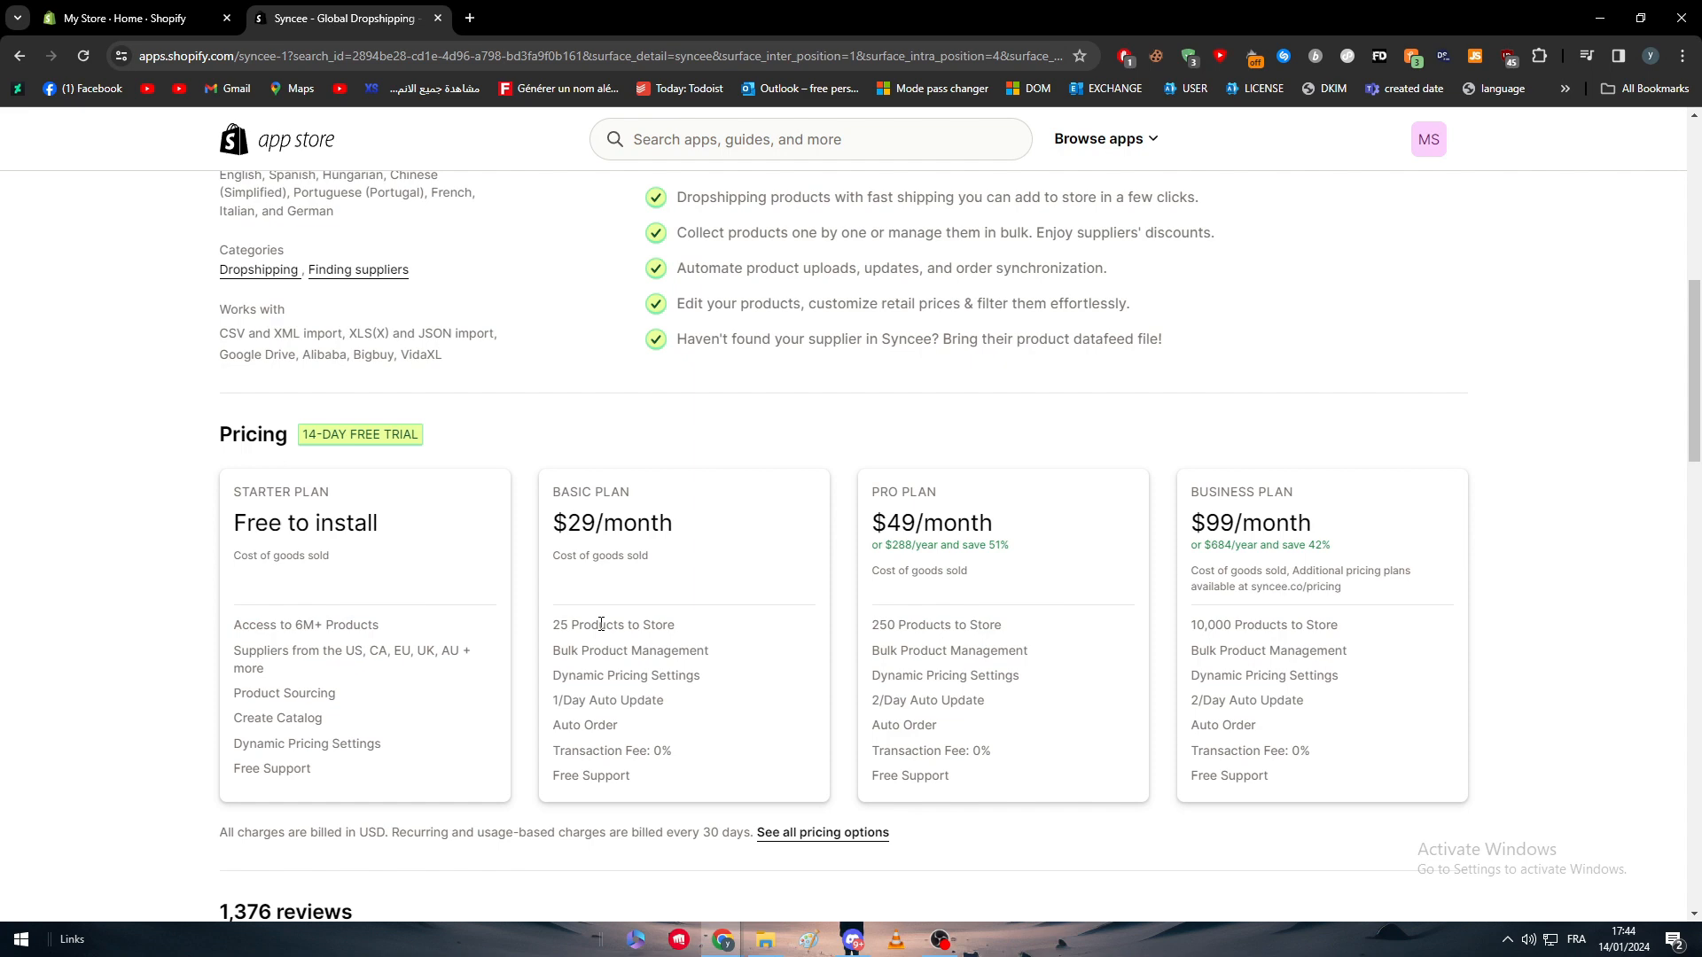
{"action": "key", "text": "f11"}
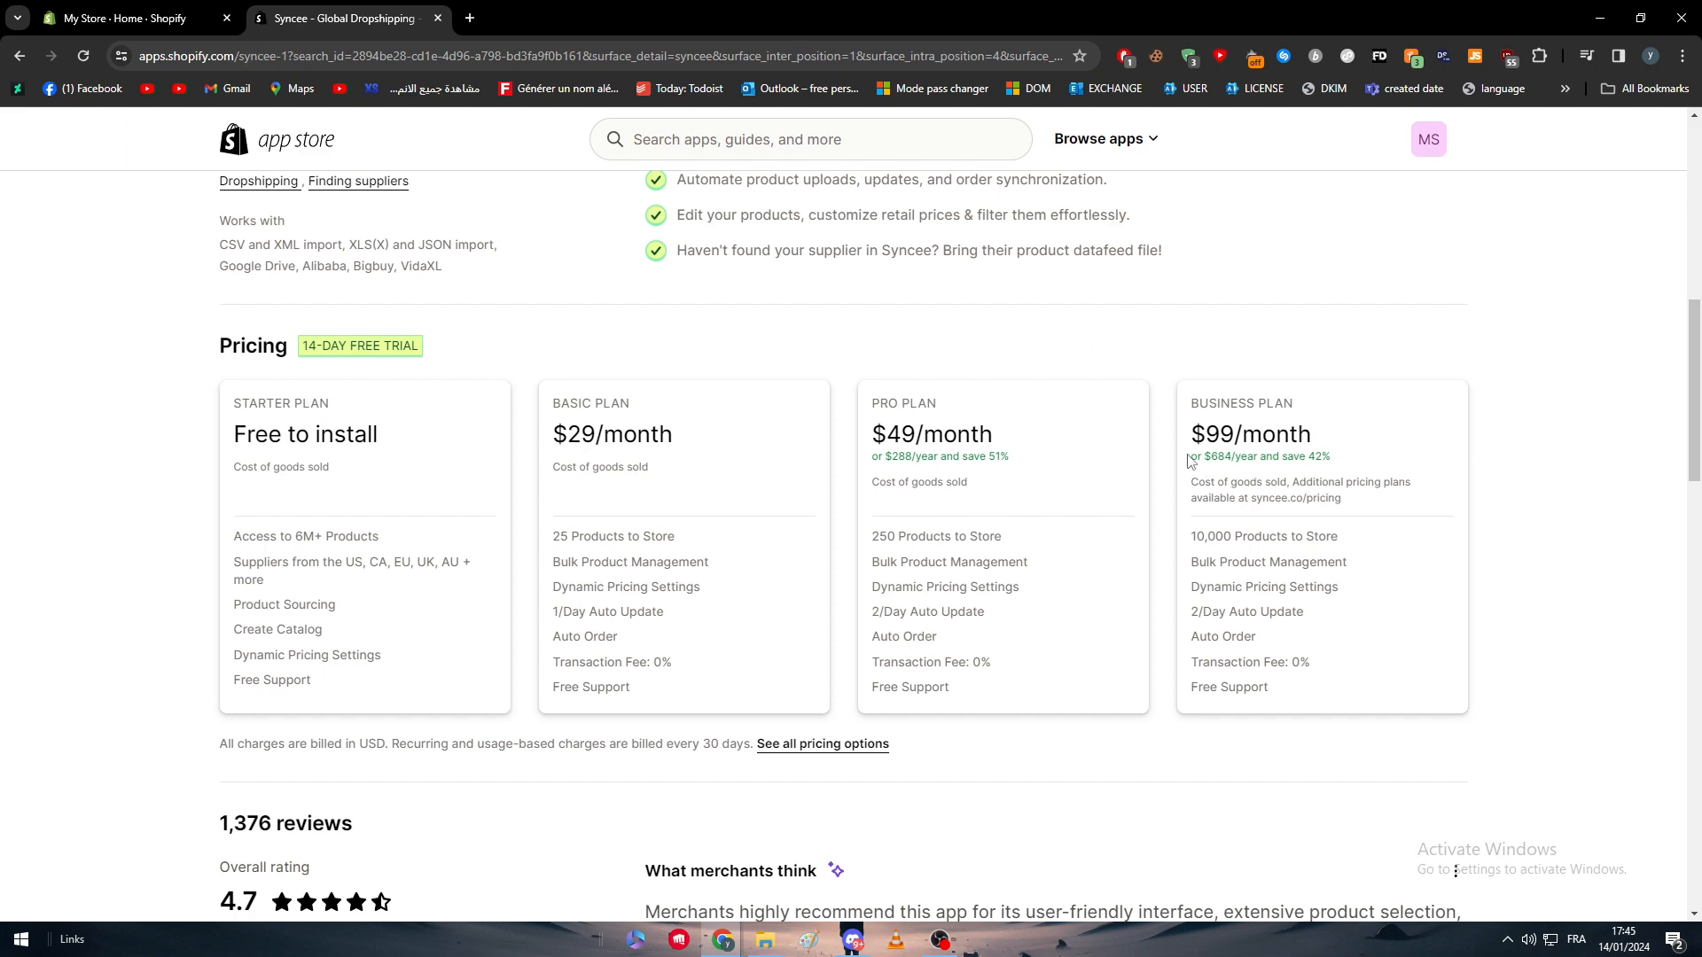
{"action": "mouse_move", "coordinate": [358, 332]}
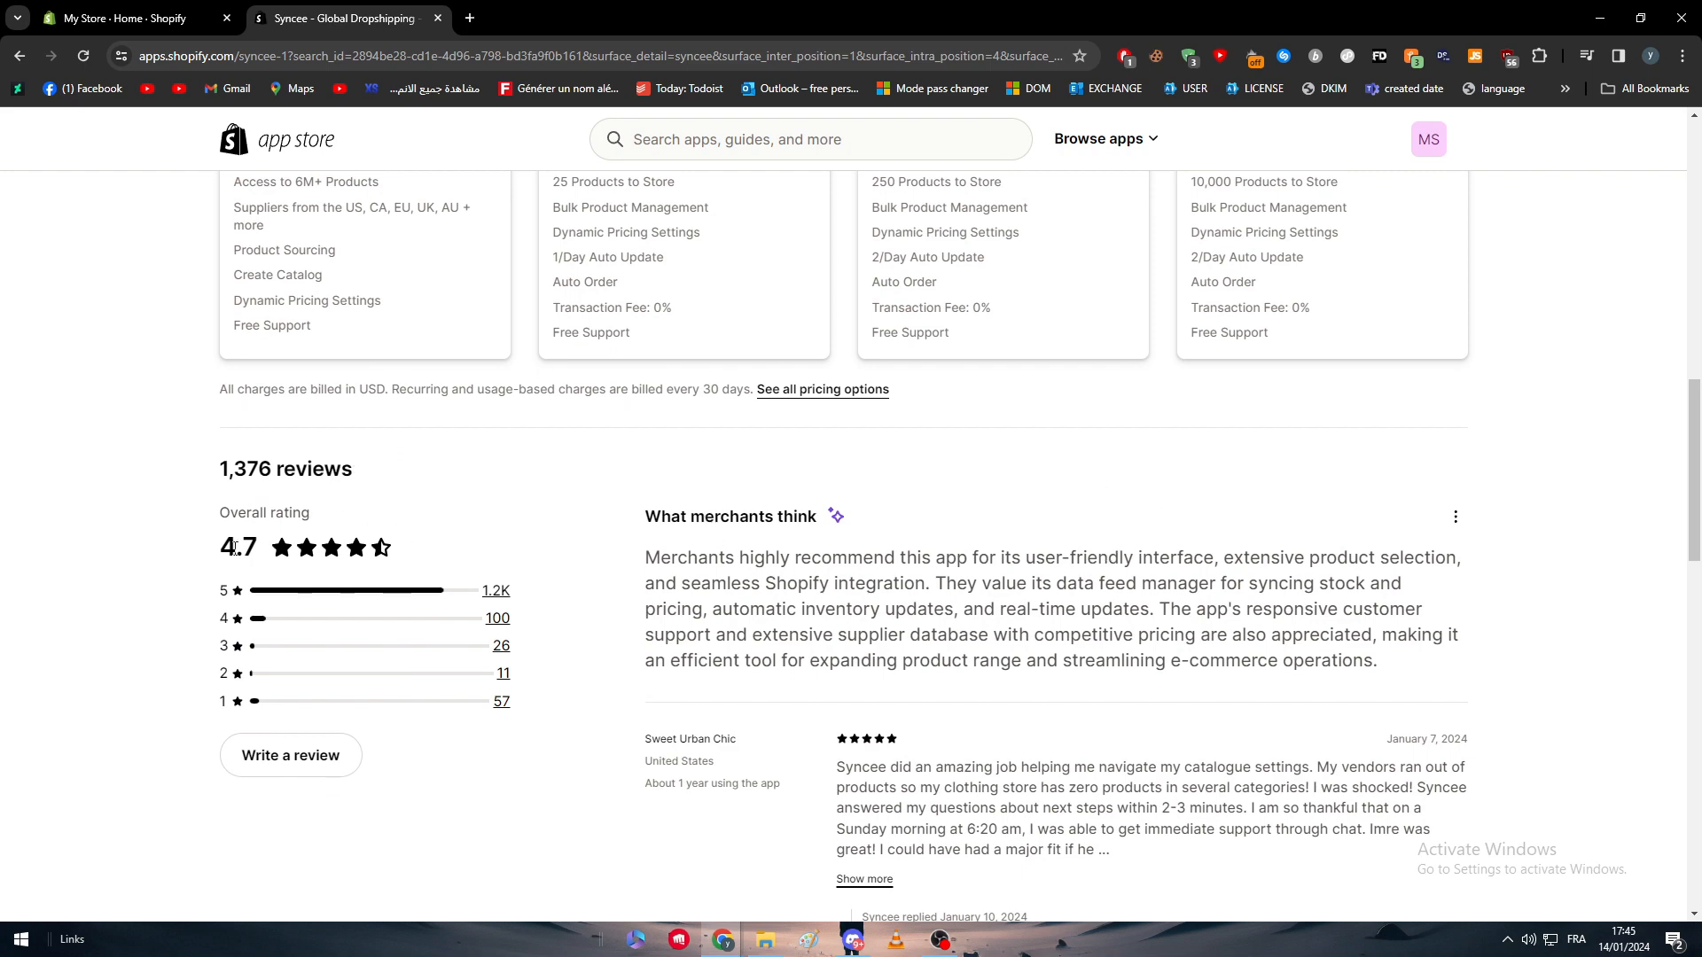
{"action": "mouse_move", "coordinate": [221, 556]}
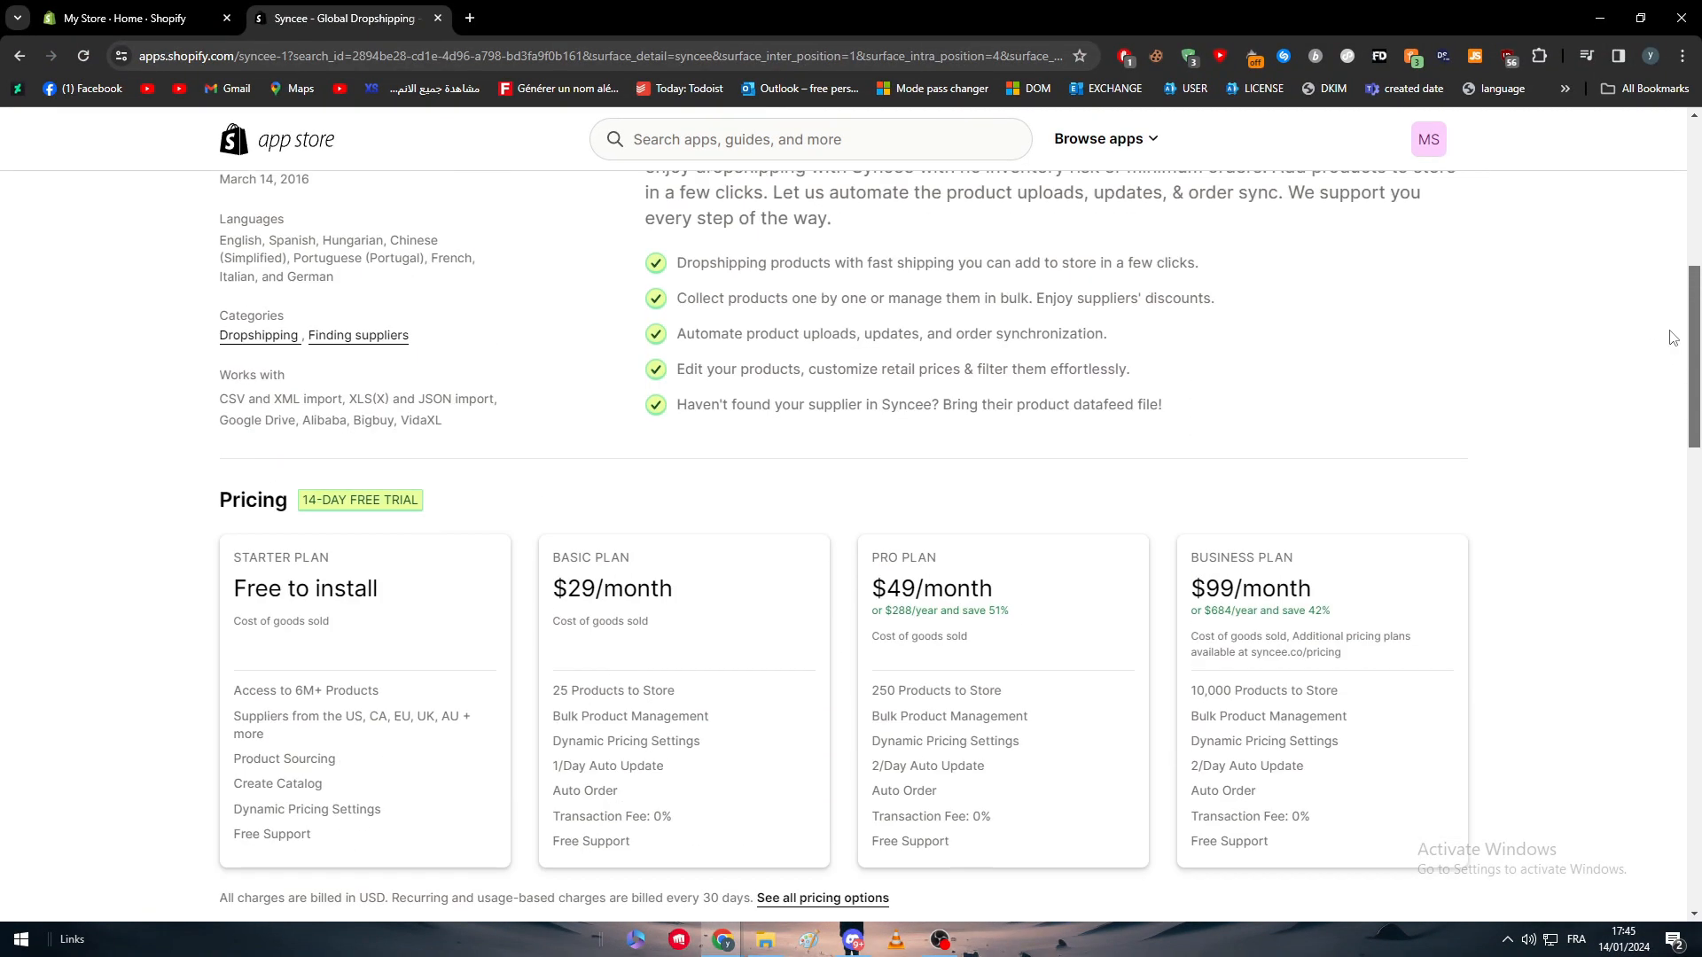
Step: Scroll through the Syncee listing's reviews and page content
{"action": "scroll", "scroll_direction": "up", "scroll_amount": 3}
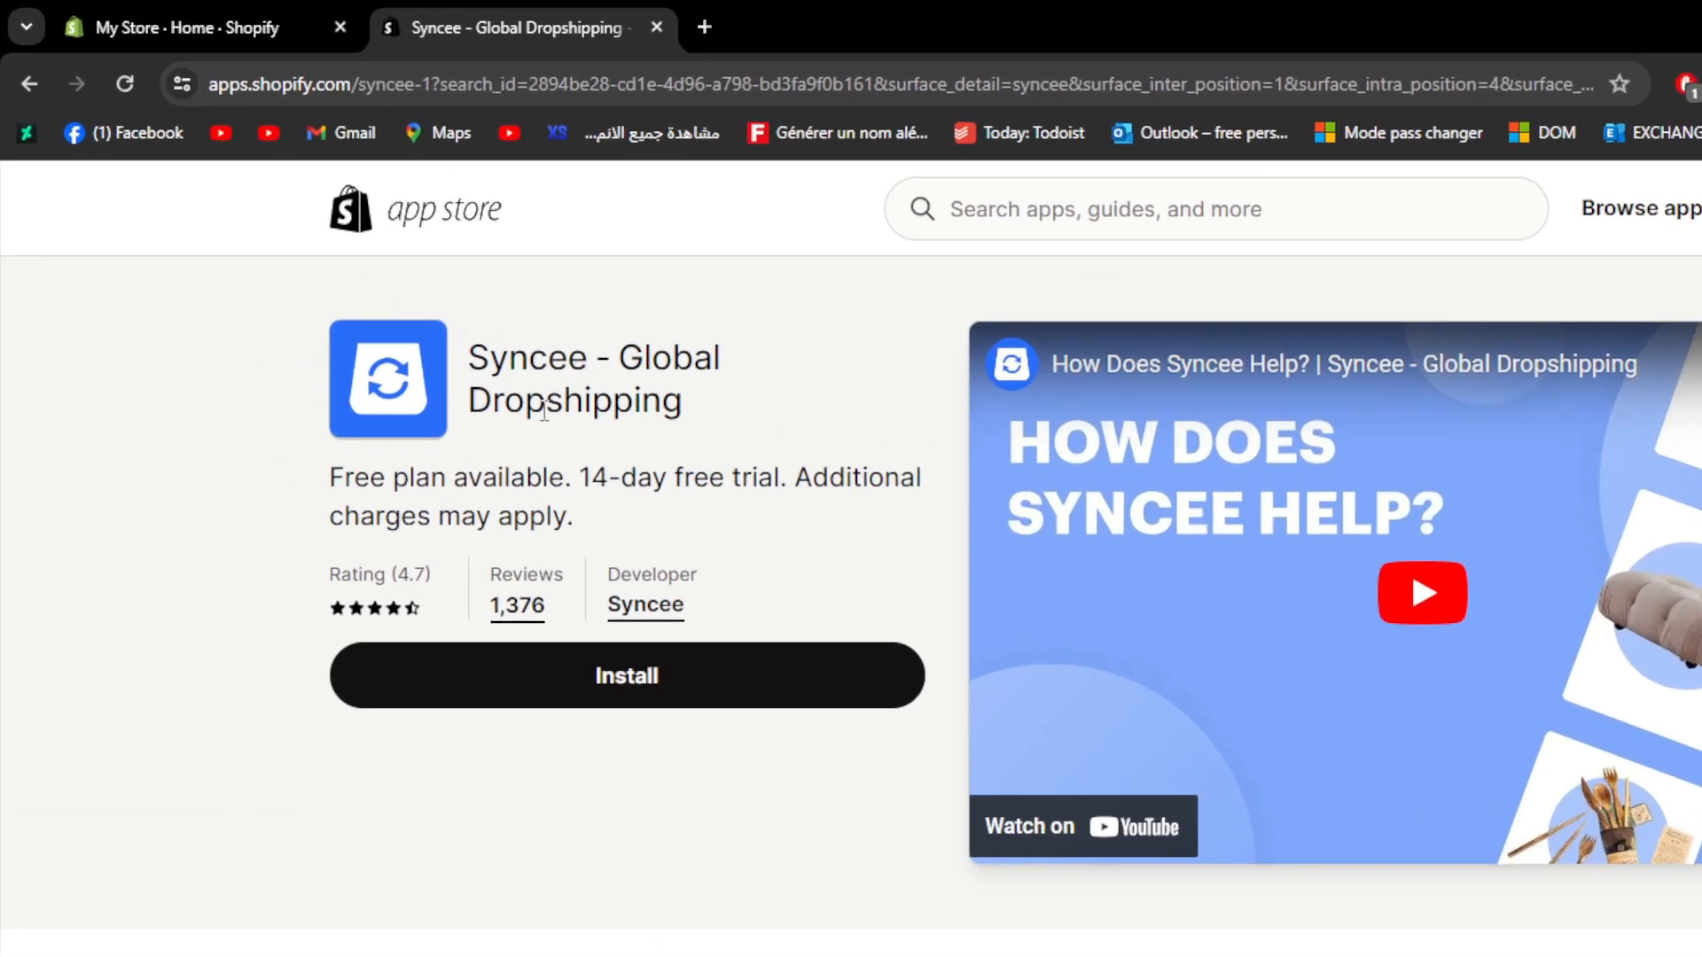
{"action": "scroll", "scroll_direction": "down", "scroll_amount": 3}
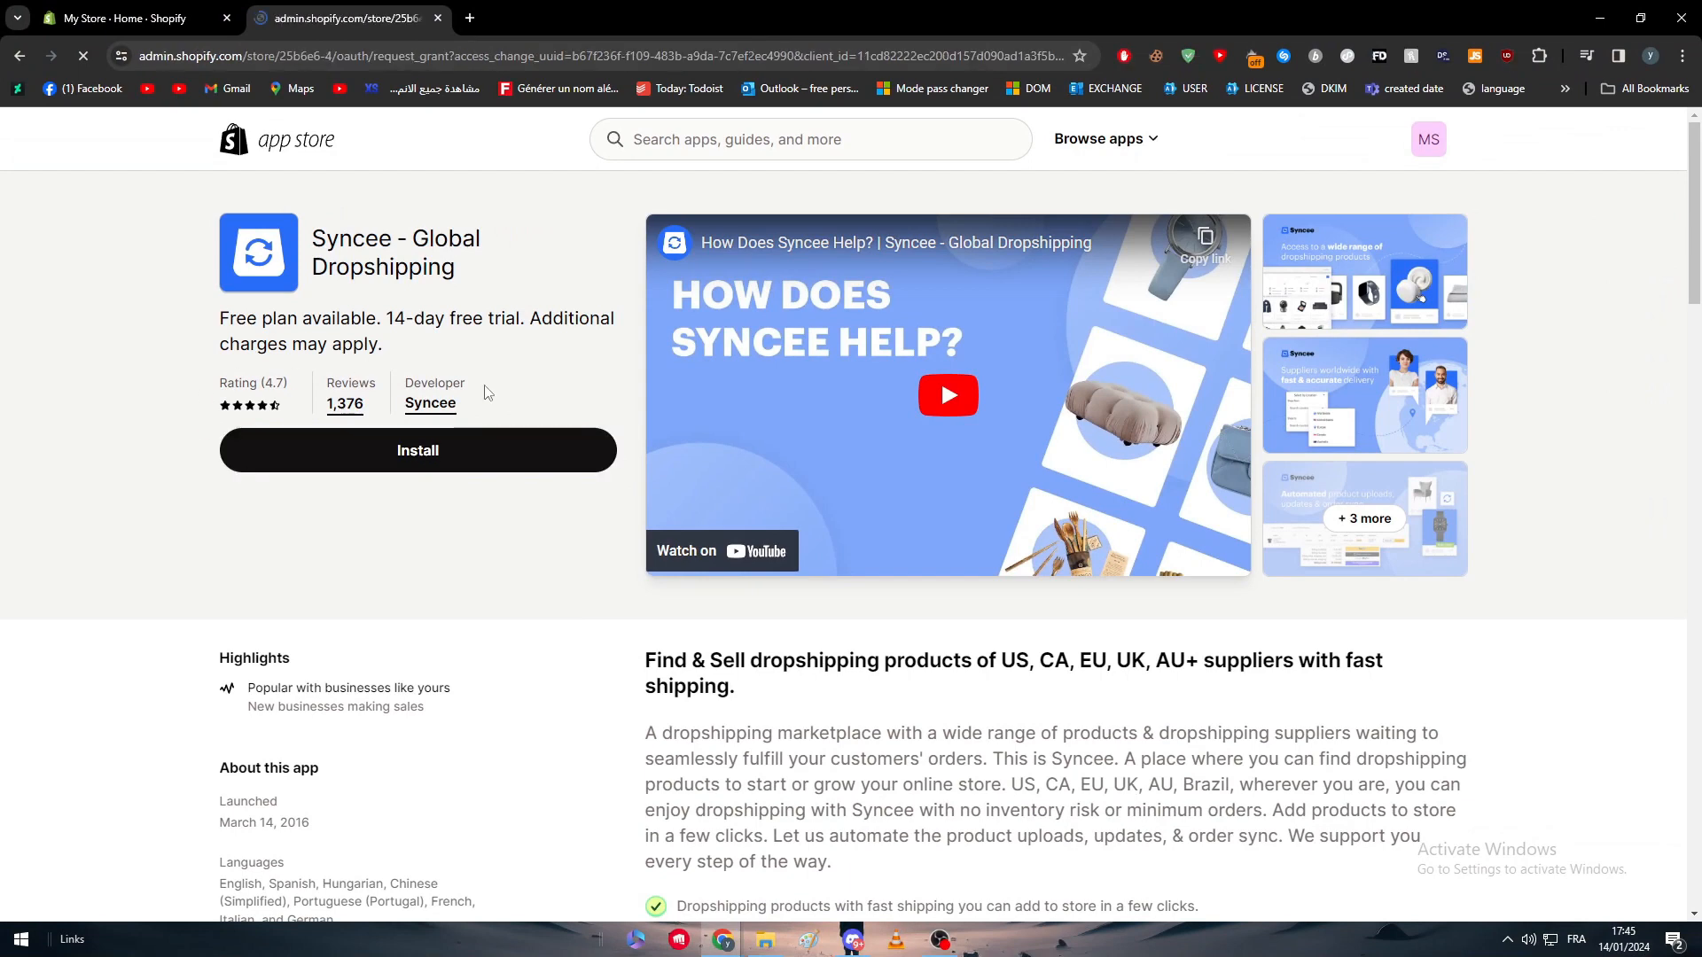
Step: Start the Syncee install and confirm its requested data access permissions
{"action": "left_click", "coordinate": [416, 450]}
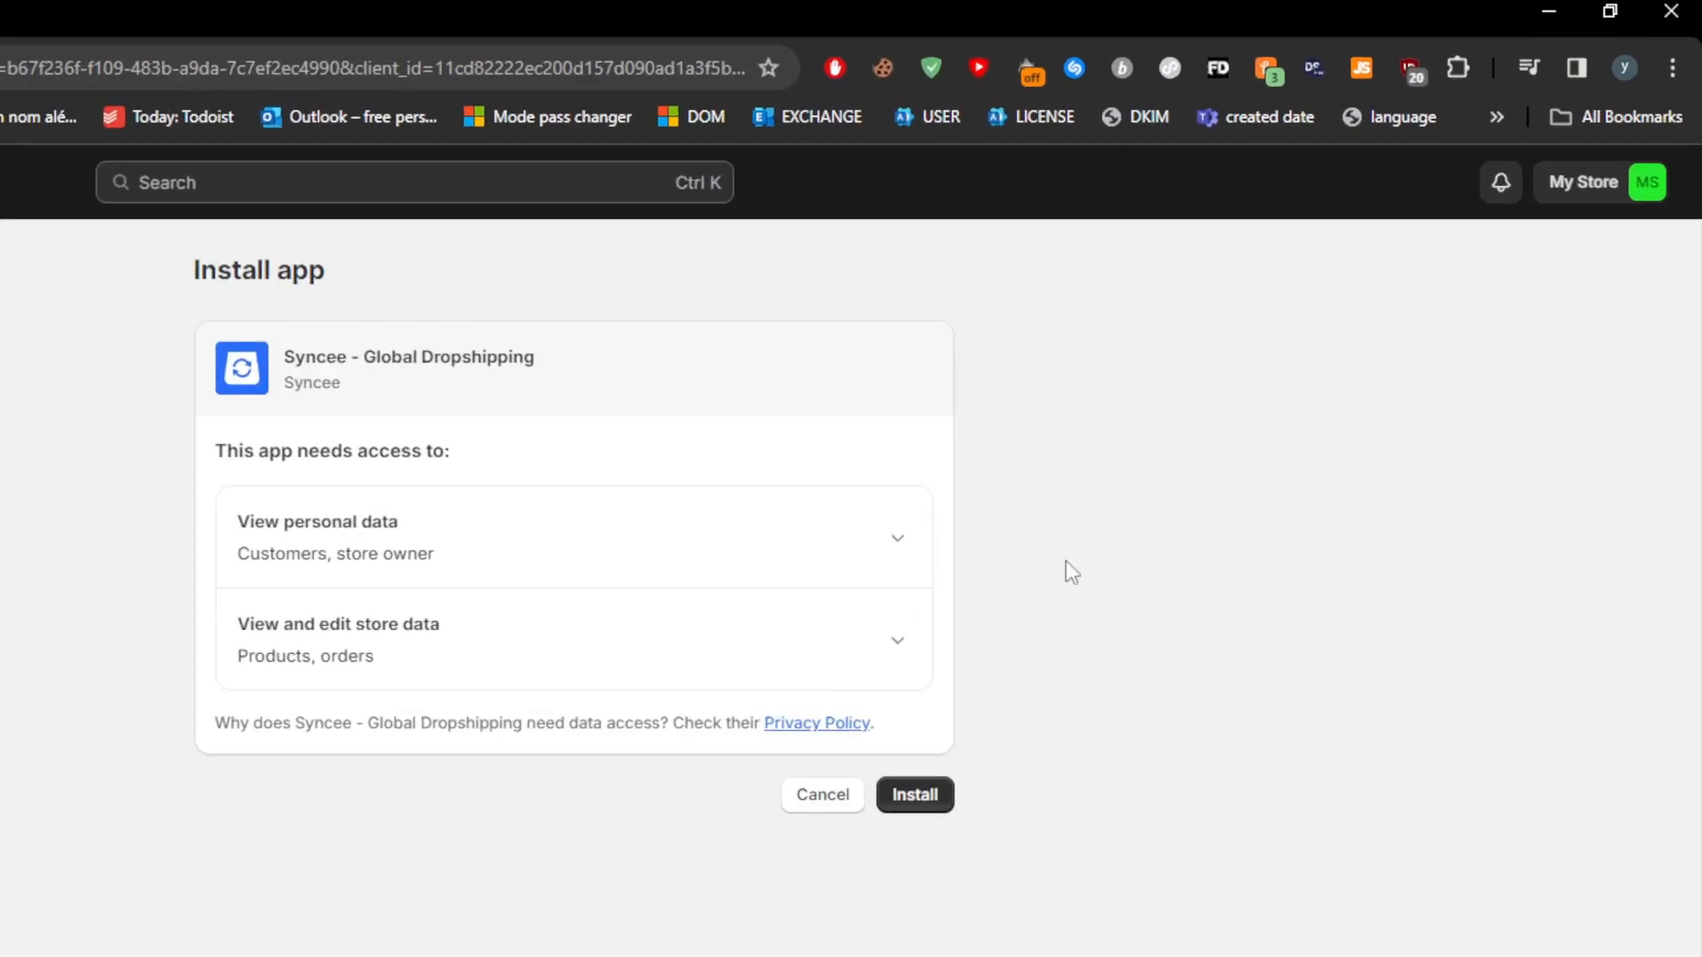
{"action": "left_click", "coordinate": [914, 794]}
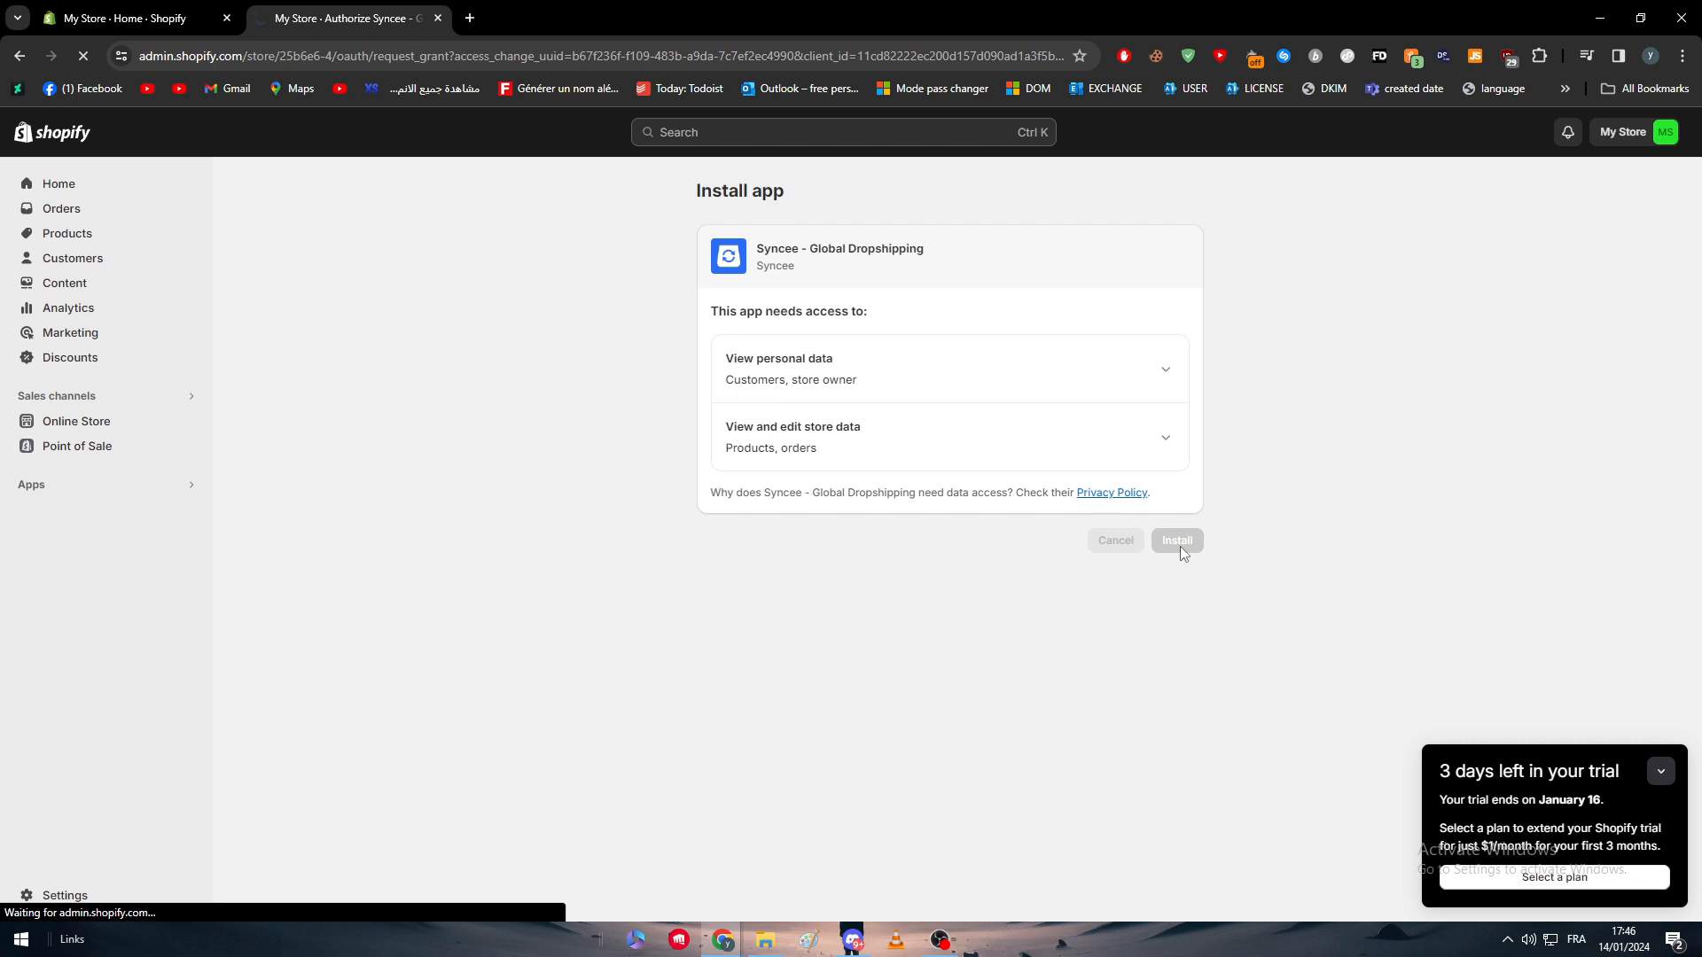
Step: Approve Syncee's access, then skip through the getting-started guide to step 4's plan offer
{"action": "left_click", "coordinate": [1176, 540]}
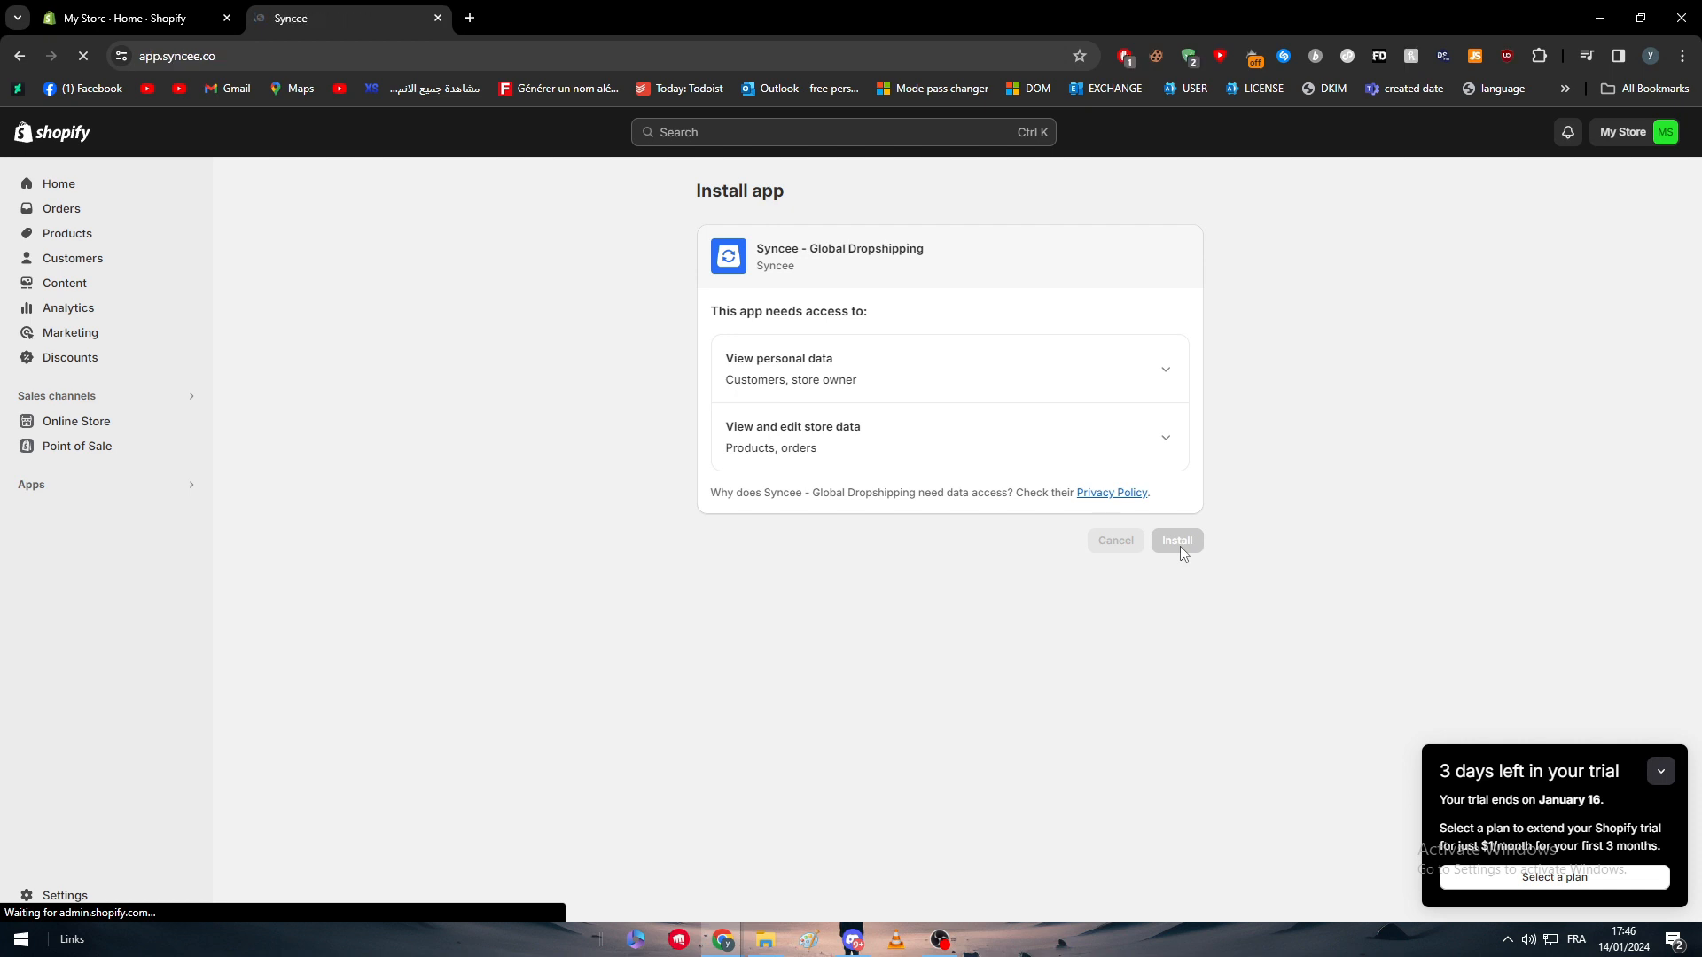
{"action": "left_click", "coordinate": [1177, 541]}
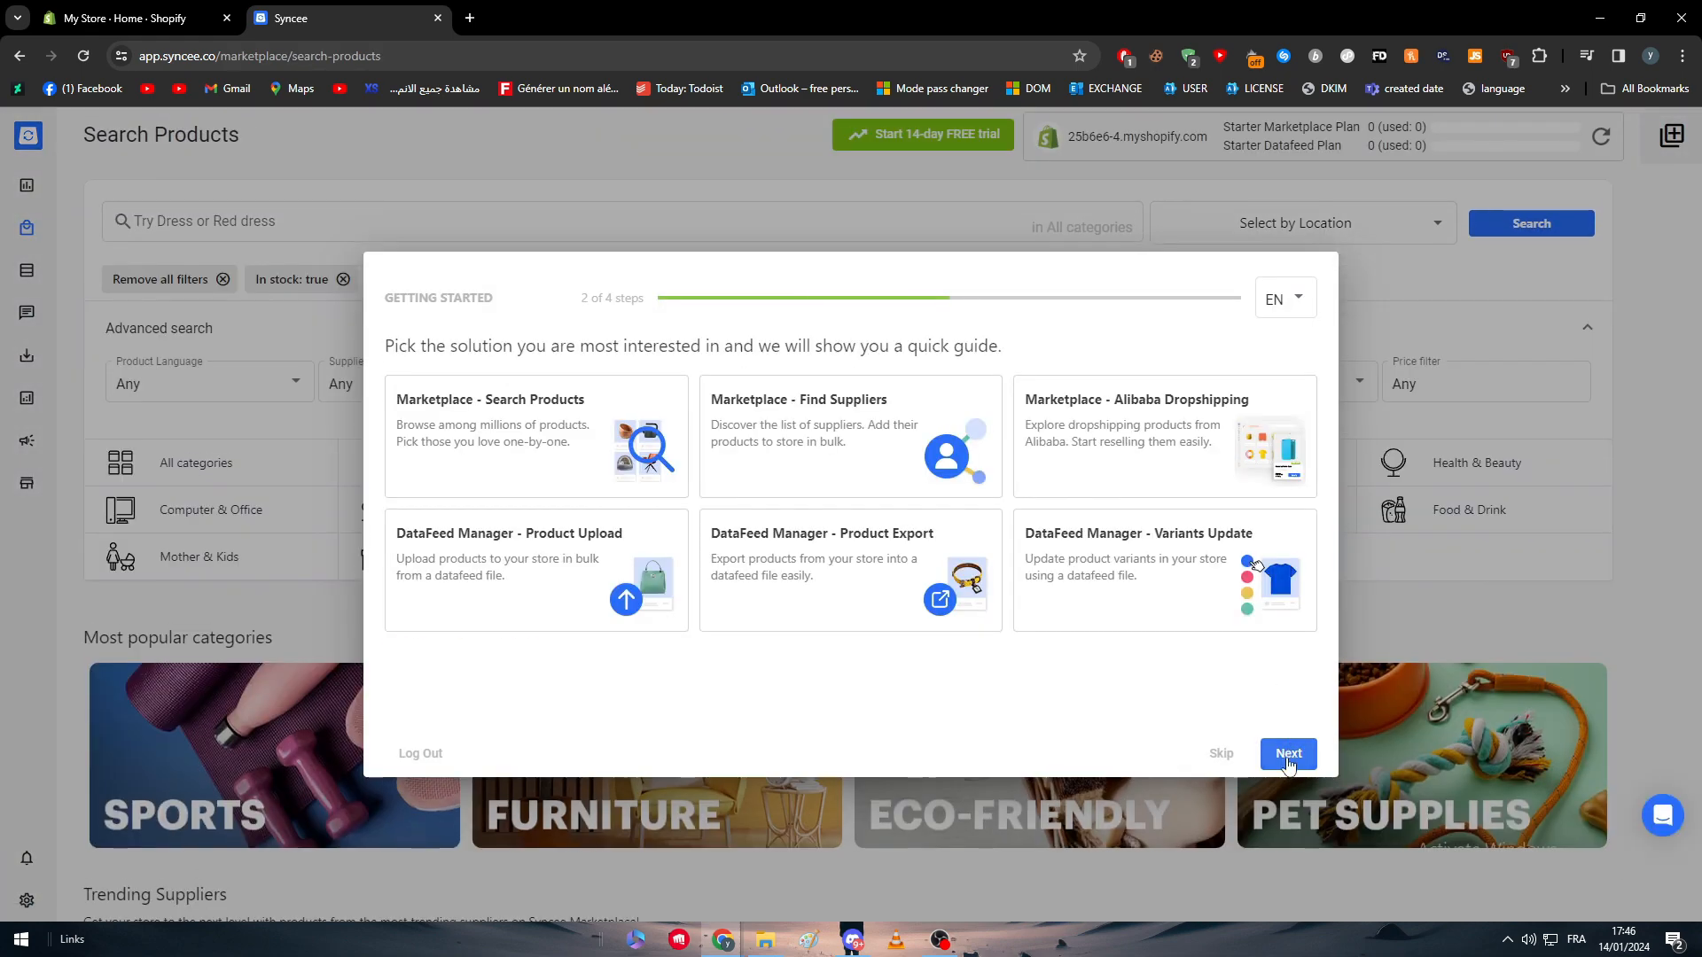
{"action": "left_click", "coordinate": [1287, 754]}
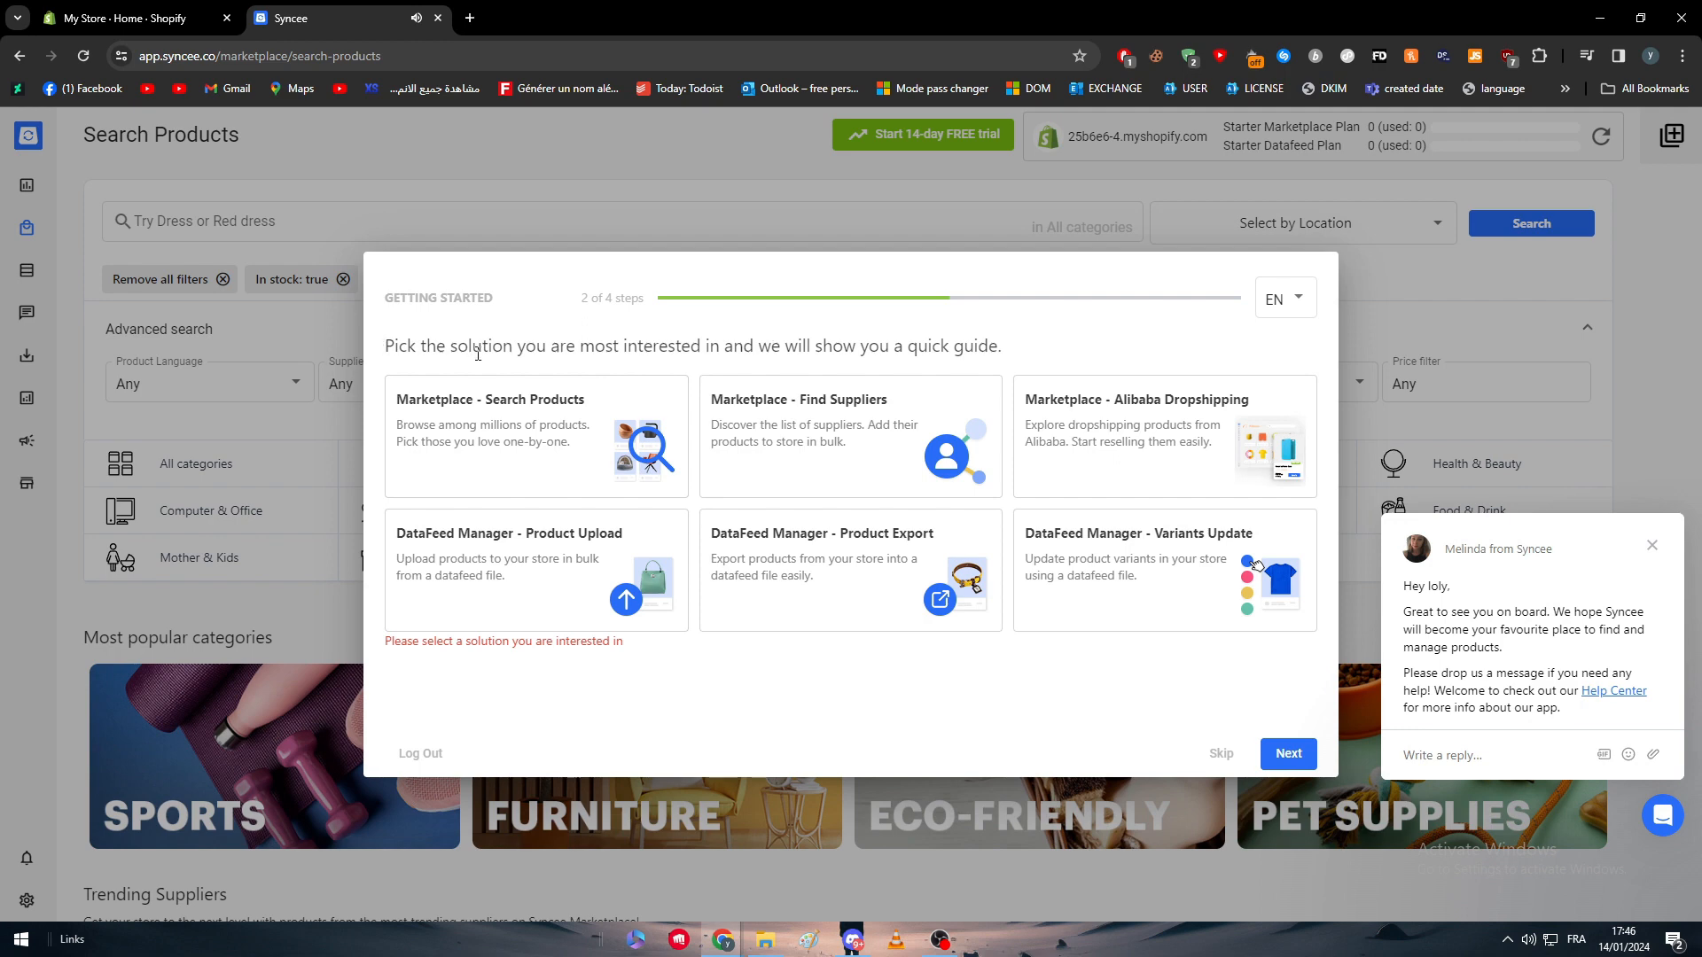
{"action": "mouse_move", "coordinate": [932, 382]}
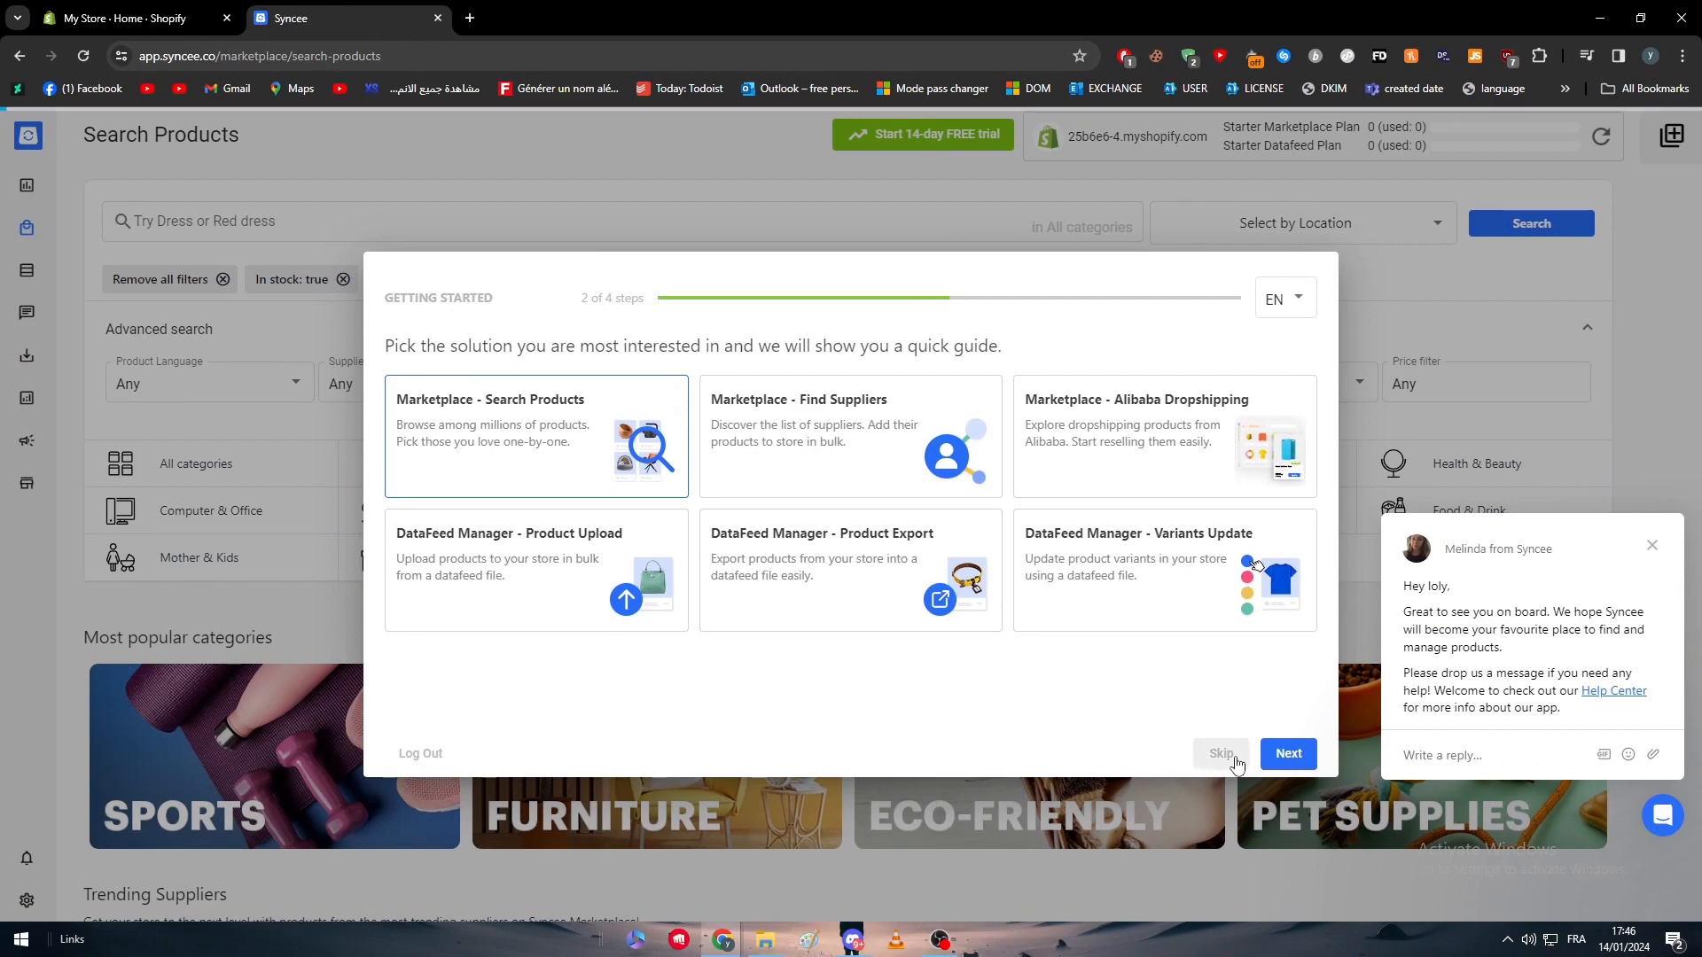
{"action": "left_click", "coordinate": [1287, 754]}
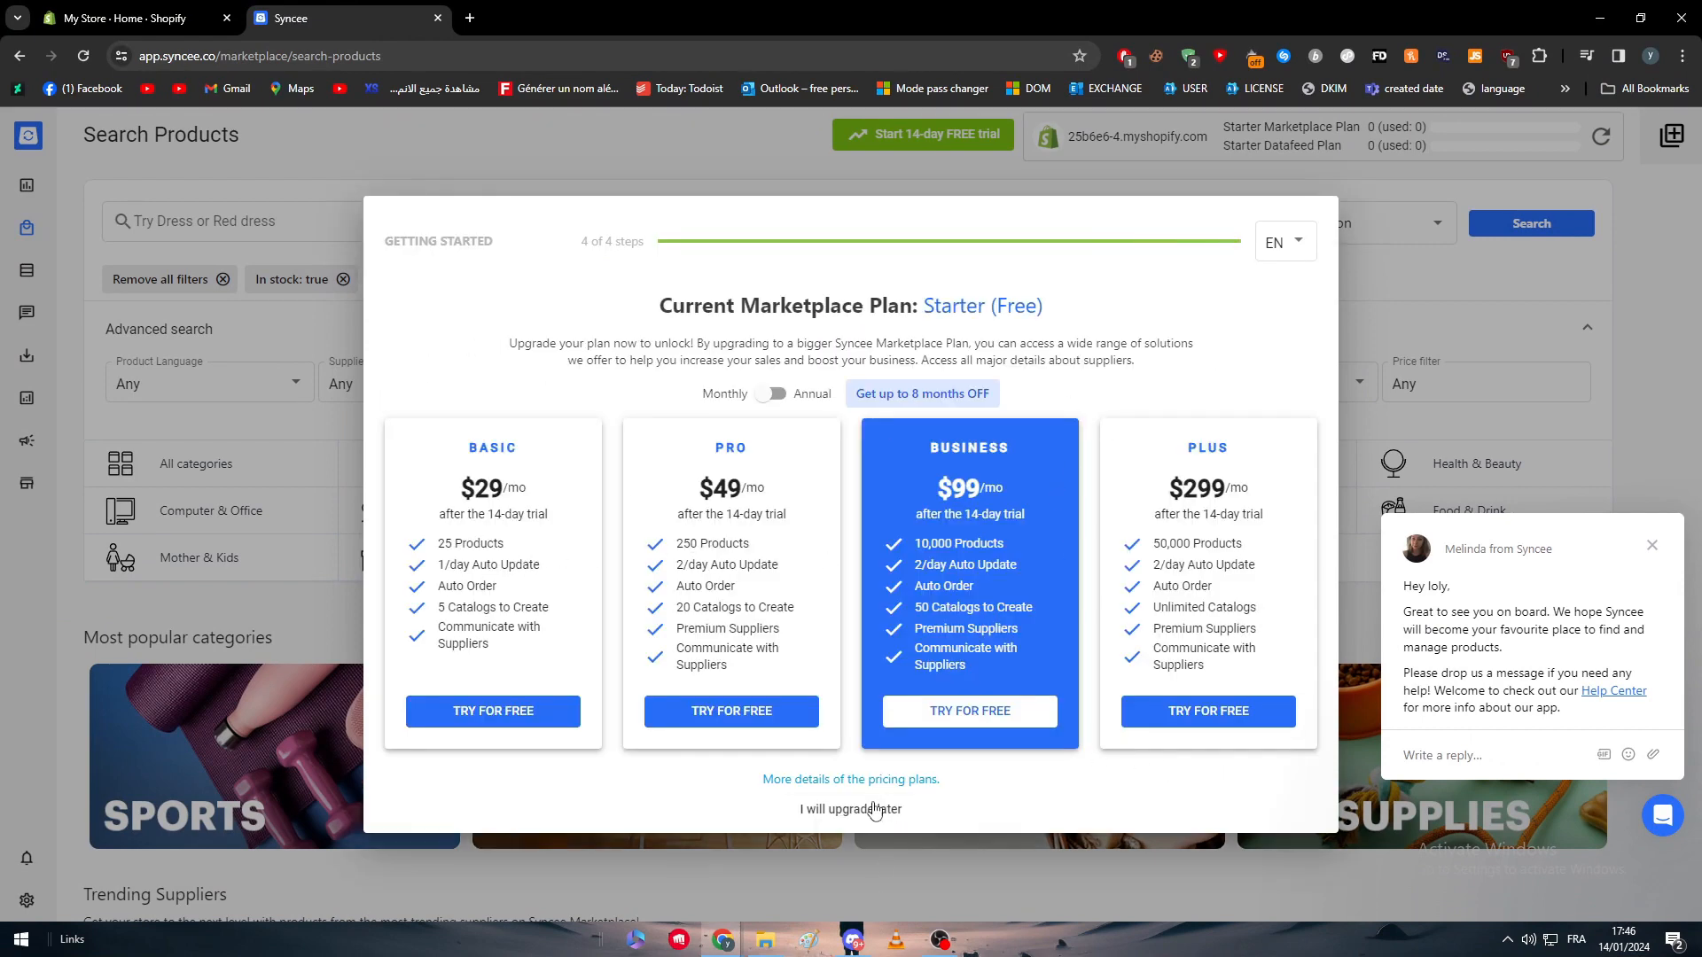
Step: Decline the upgrade, browse Sports Accessories, try adding the orange goggles, and dismiss the pricing popup
{"action": "left_click", "coordinate": [850, 808]}
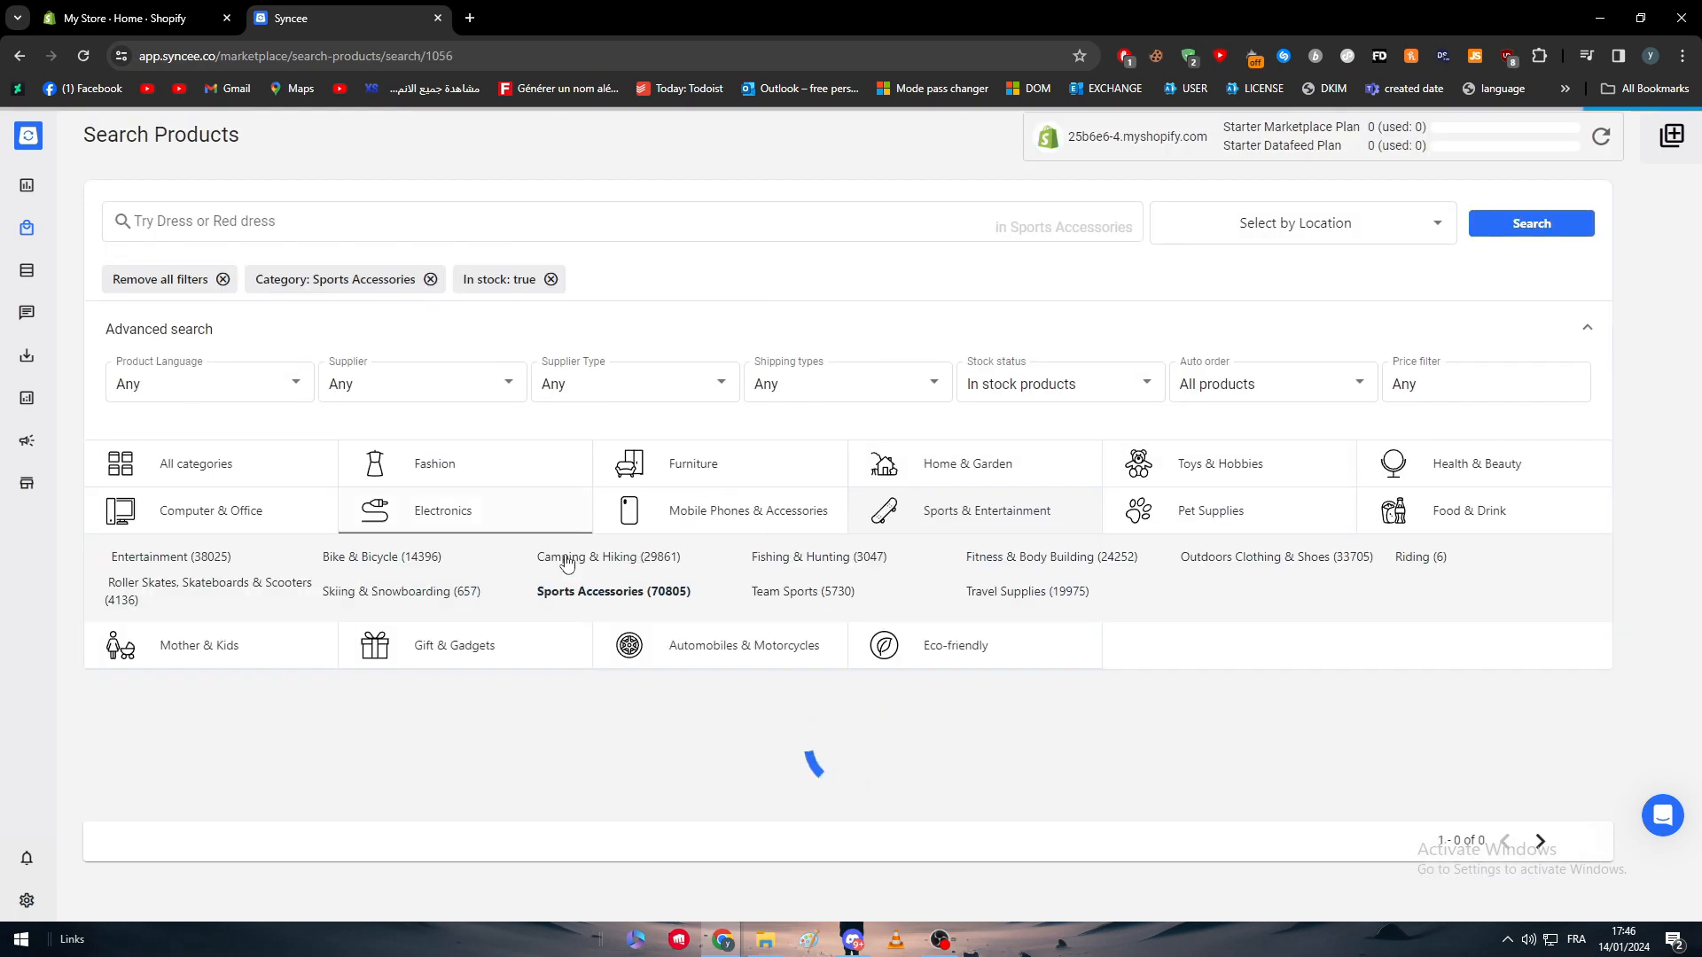
{"action": "left_click", "coordinate": [613, 591]}
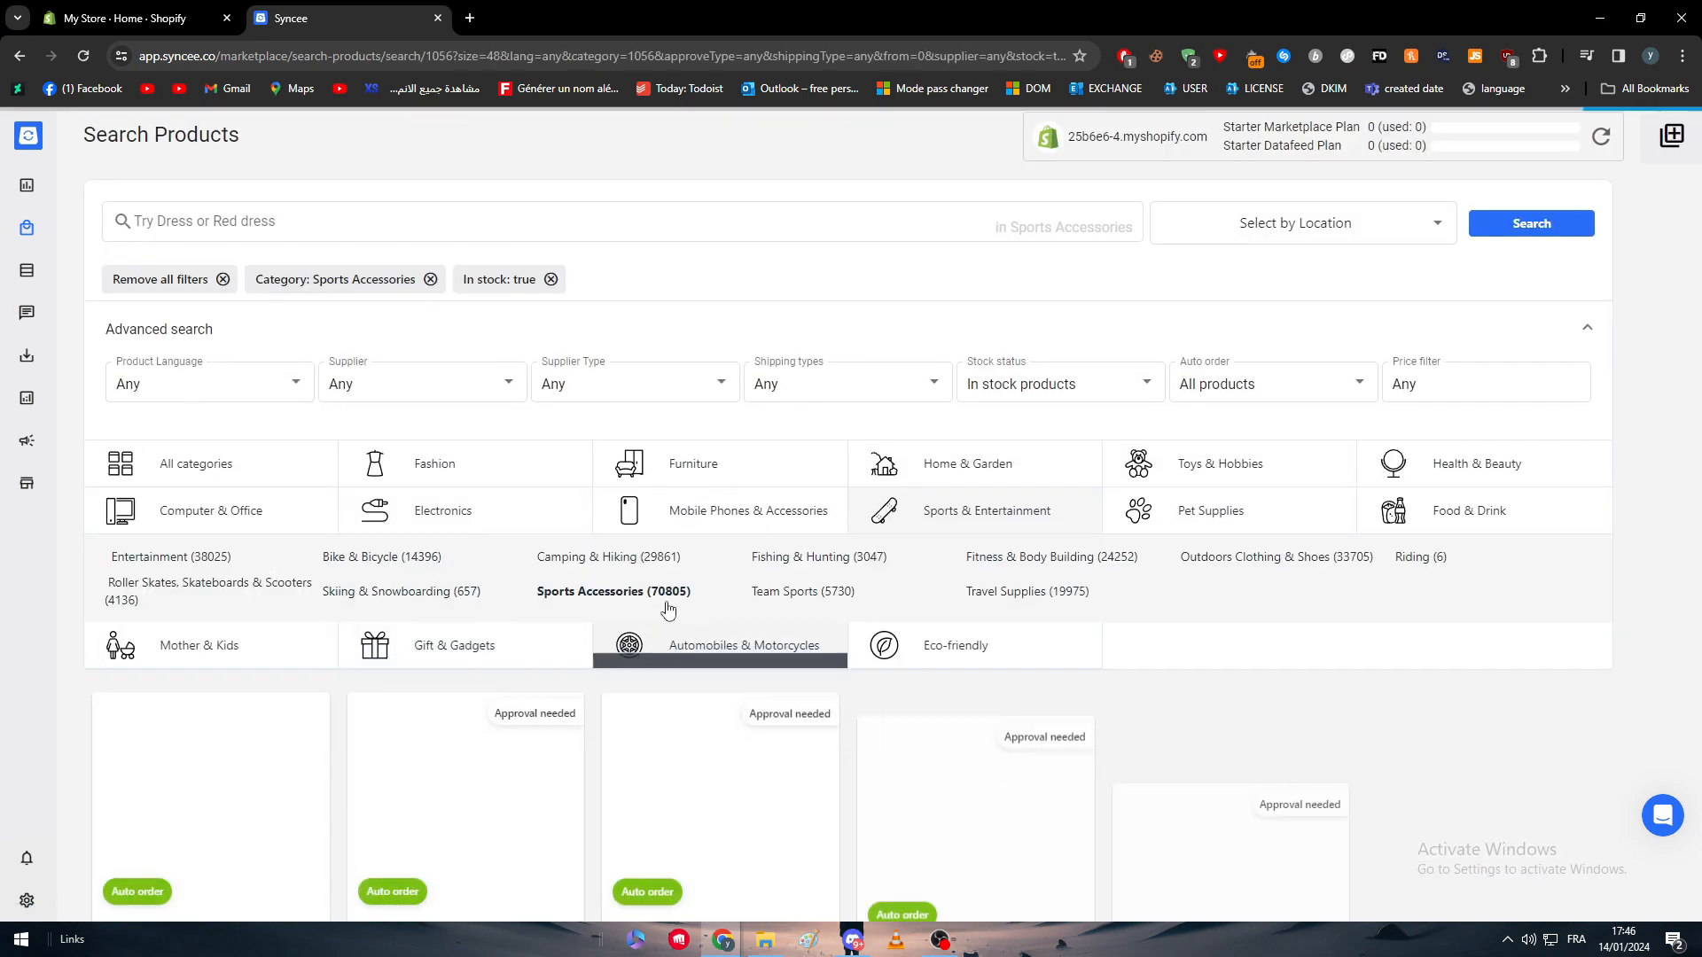
{"action": "scroll", "scroll_direction": "down", "scroll_amount": 3}
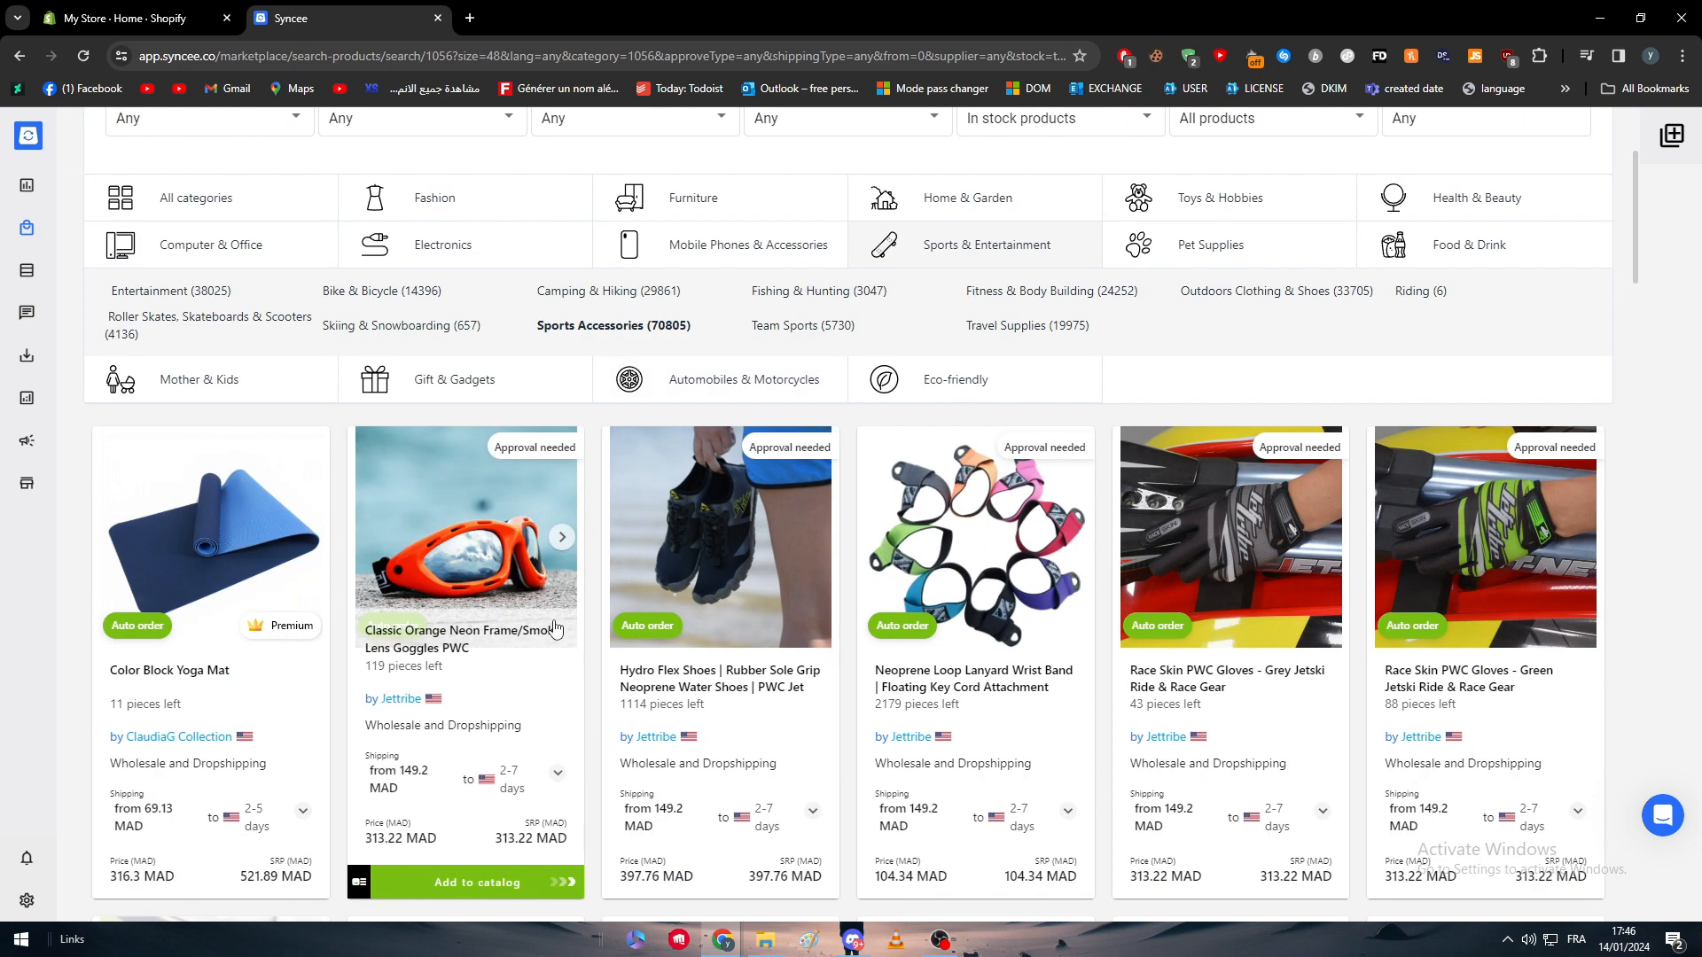
{"action": "scroll", "scroll_direction": "down", "scroll_amount": 3}
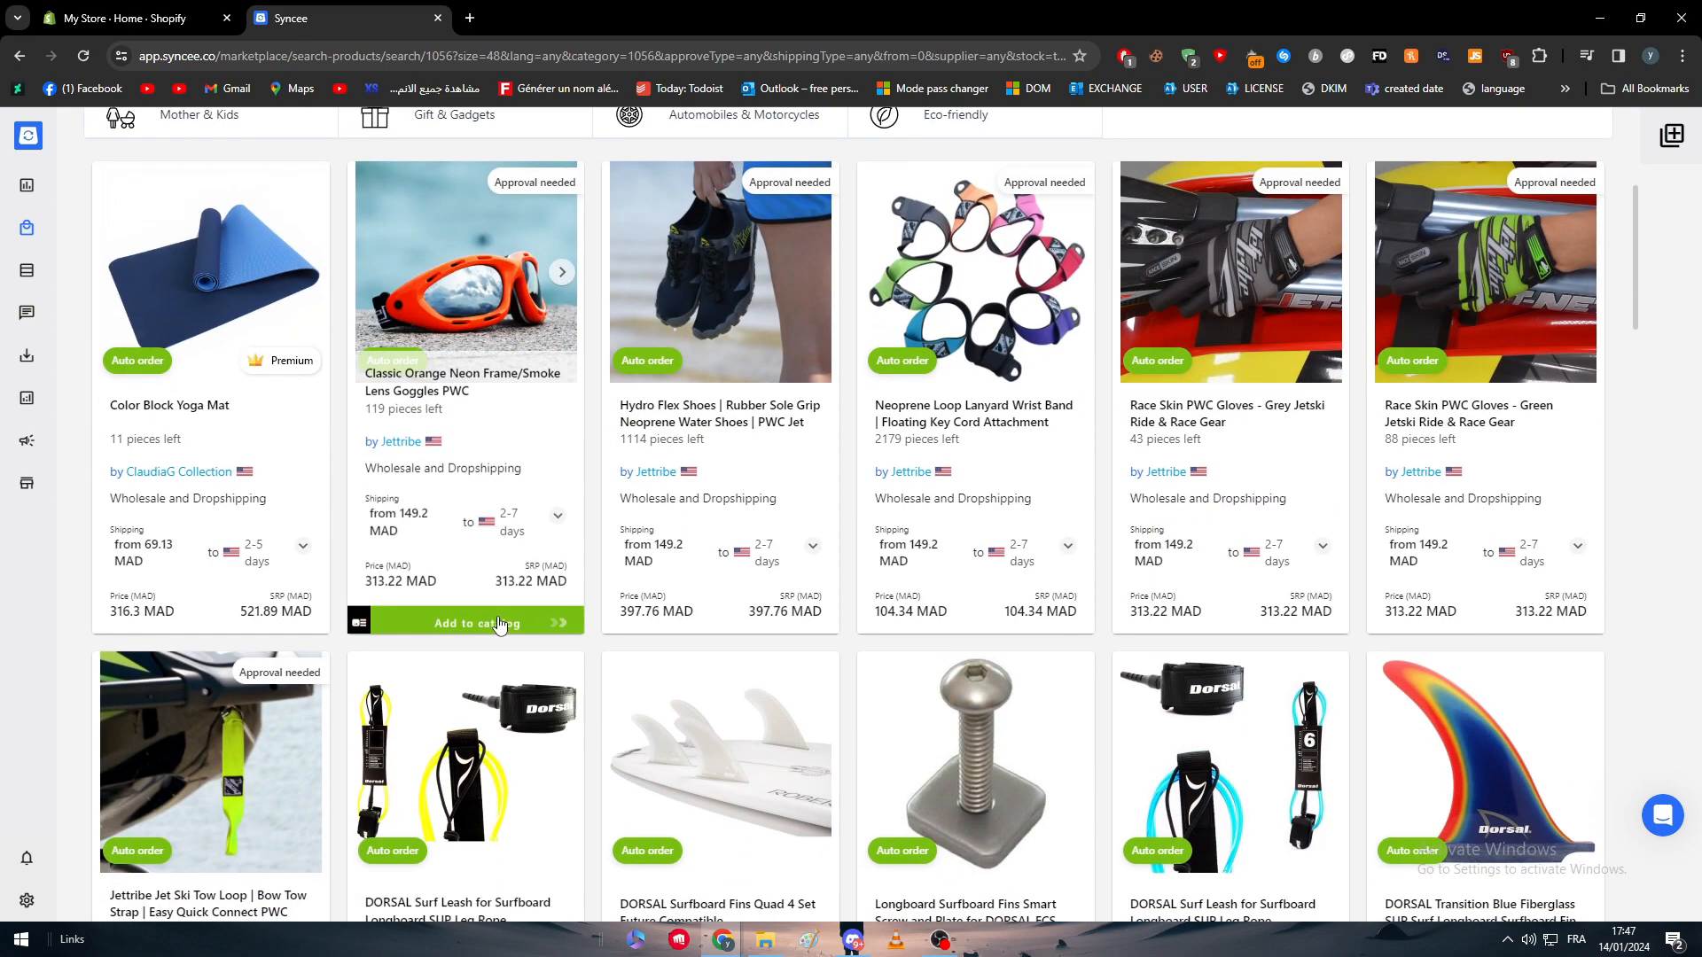
{"action": "left_click", "coordinate": [465, 623]}
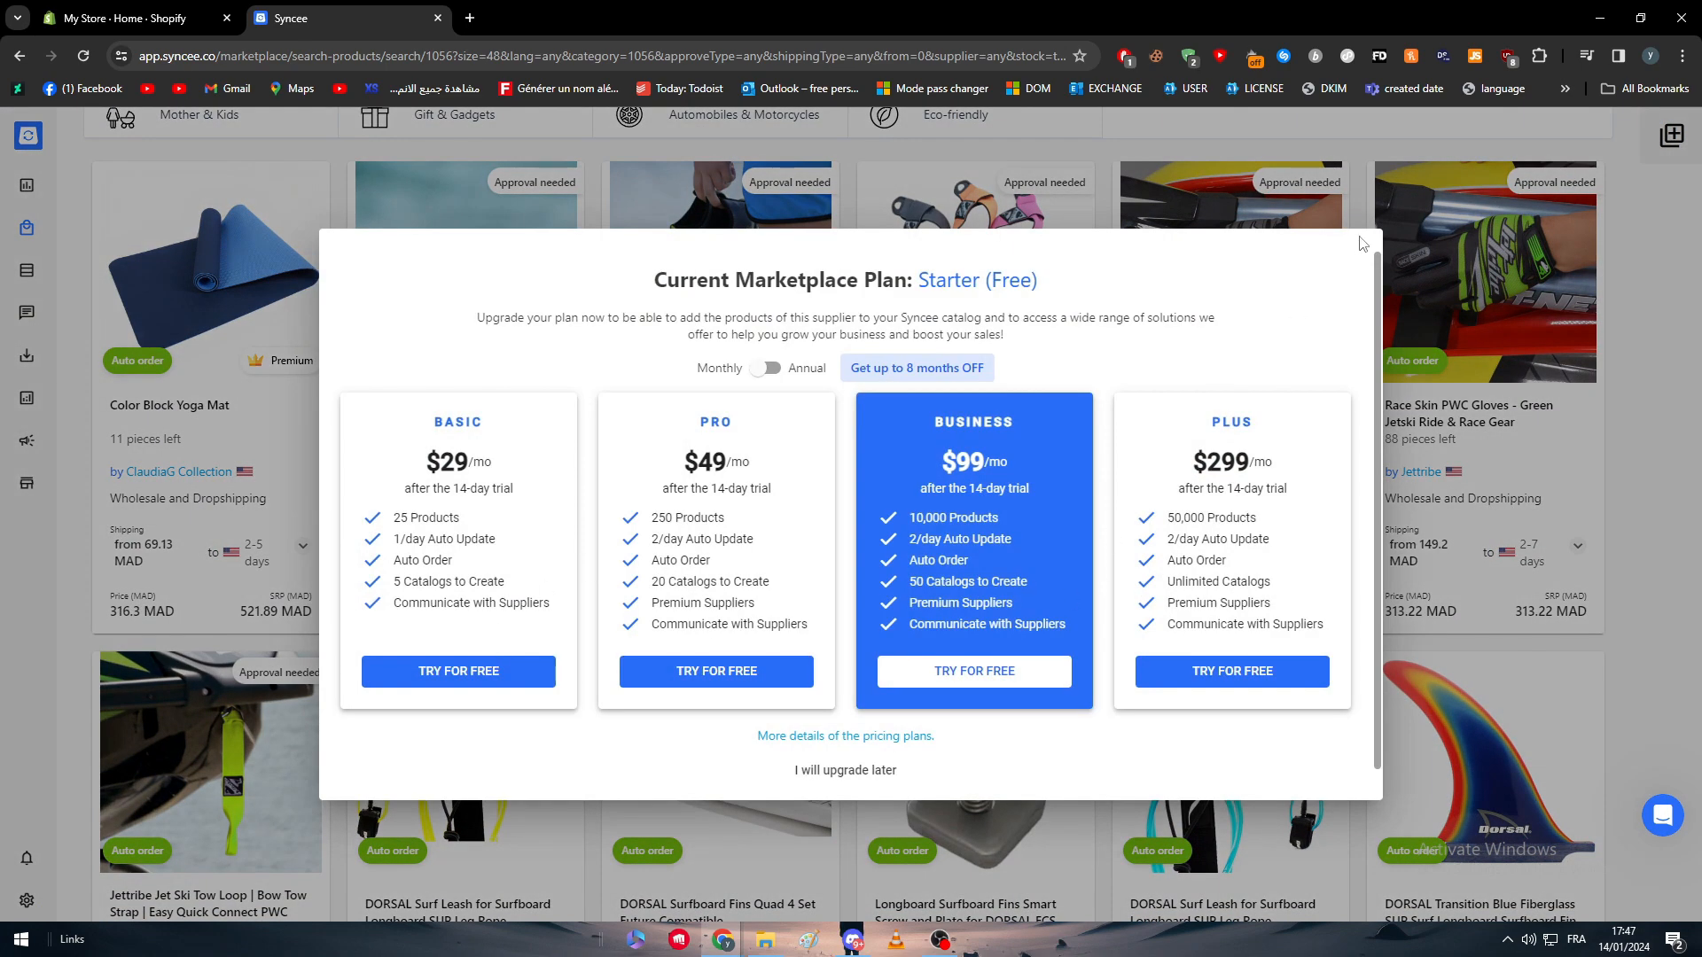
{"action": "left_click", "coordinate": [845, 769]}
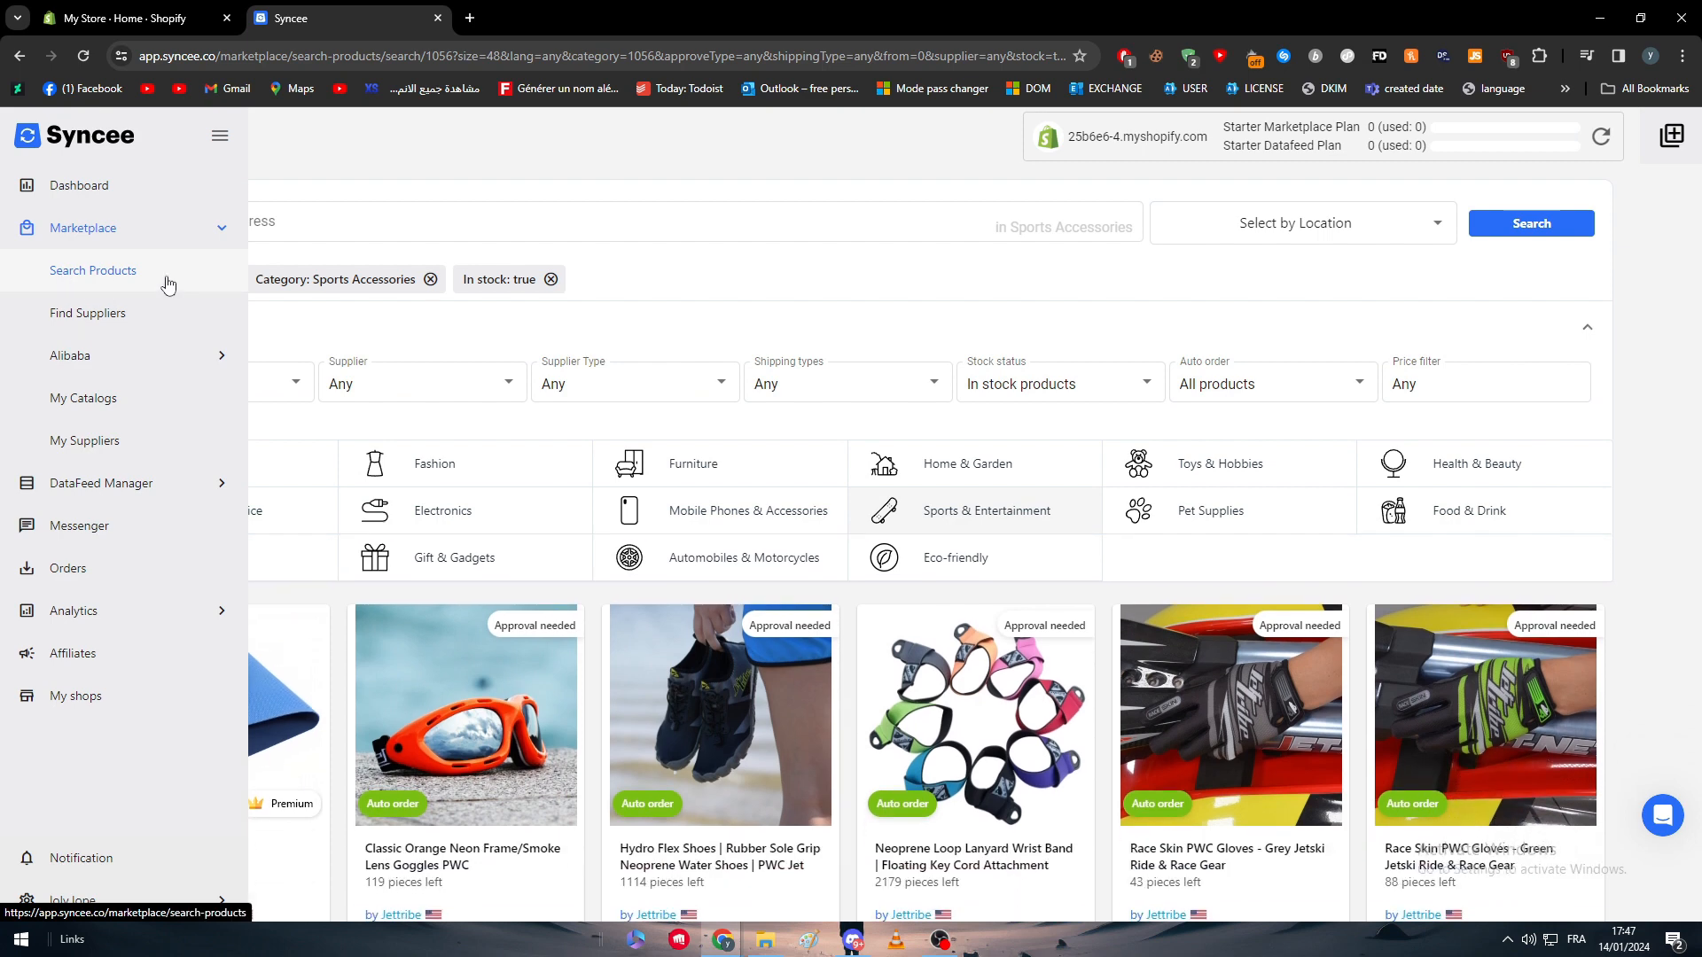
Step: Open Marketplace > My Catalogs and collapse the sidebar navigation
{"action": "left_click", "coordinate": [82, 398]}
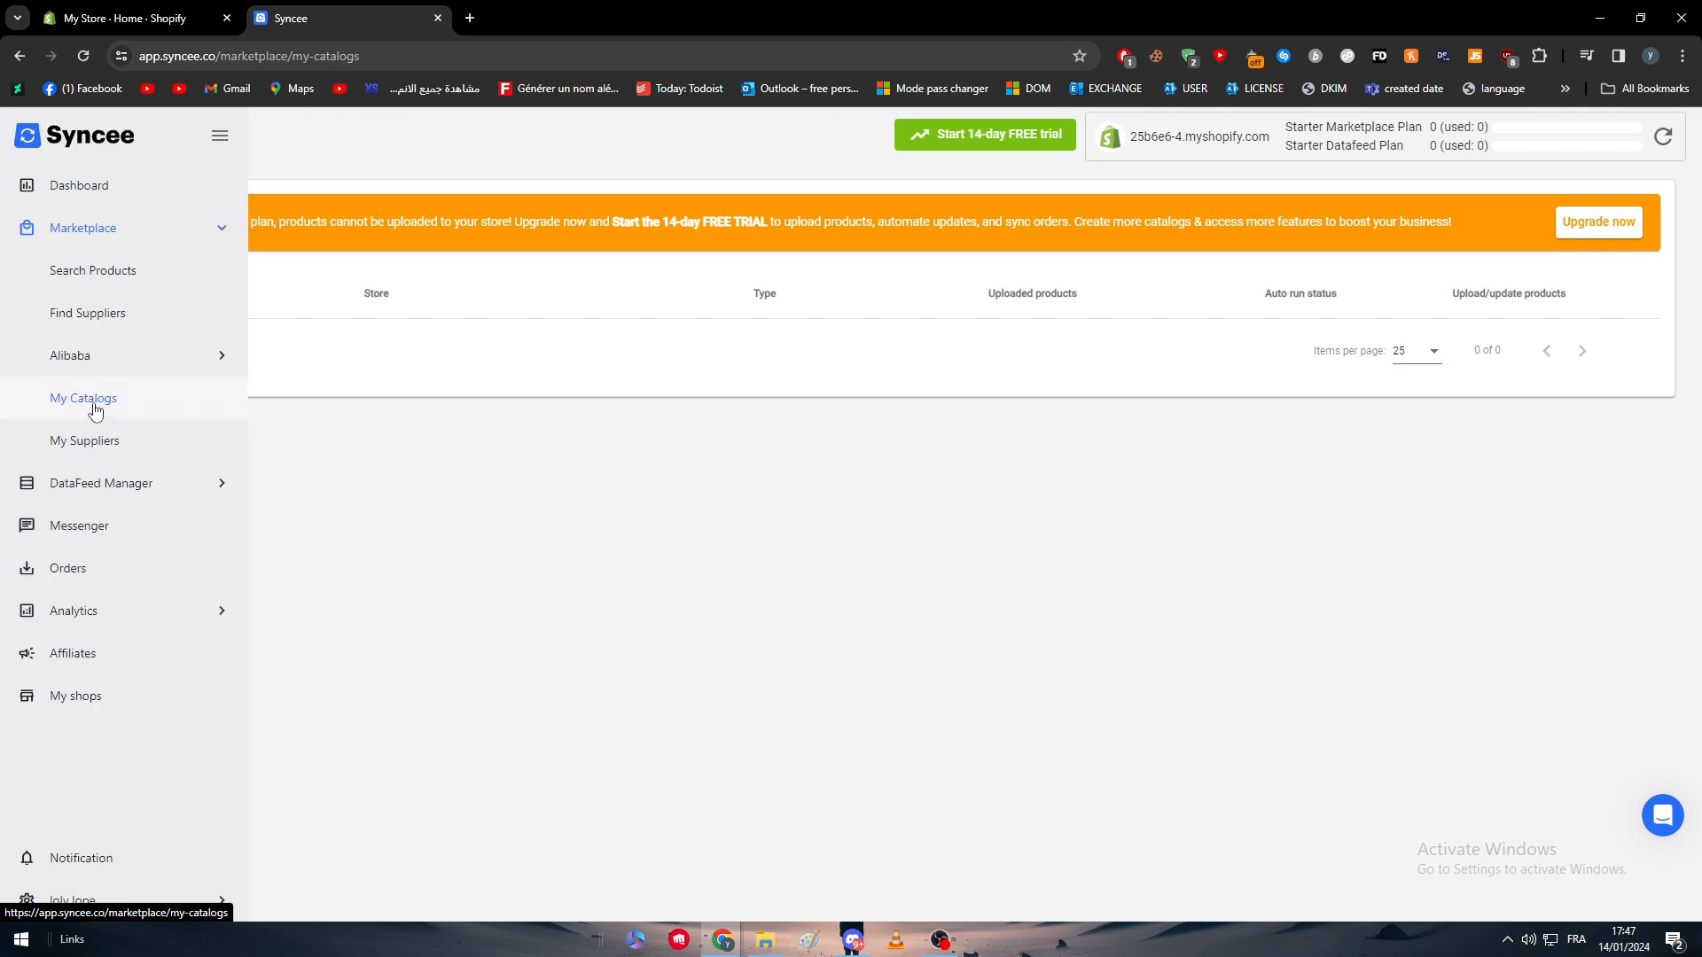
{"action": "left_click", "coordinate": [218, 135]}
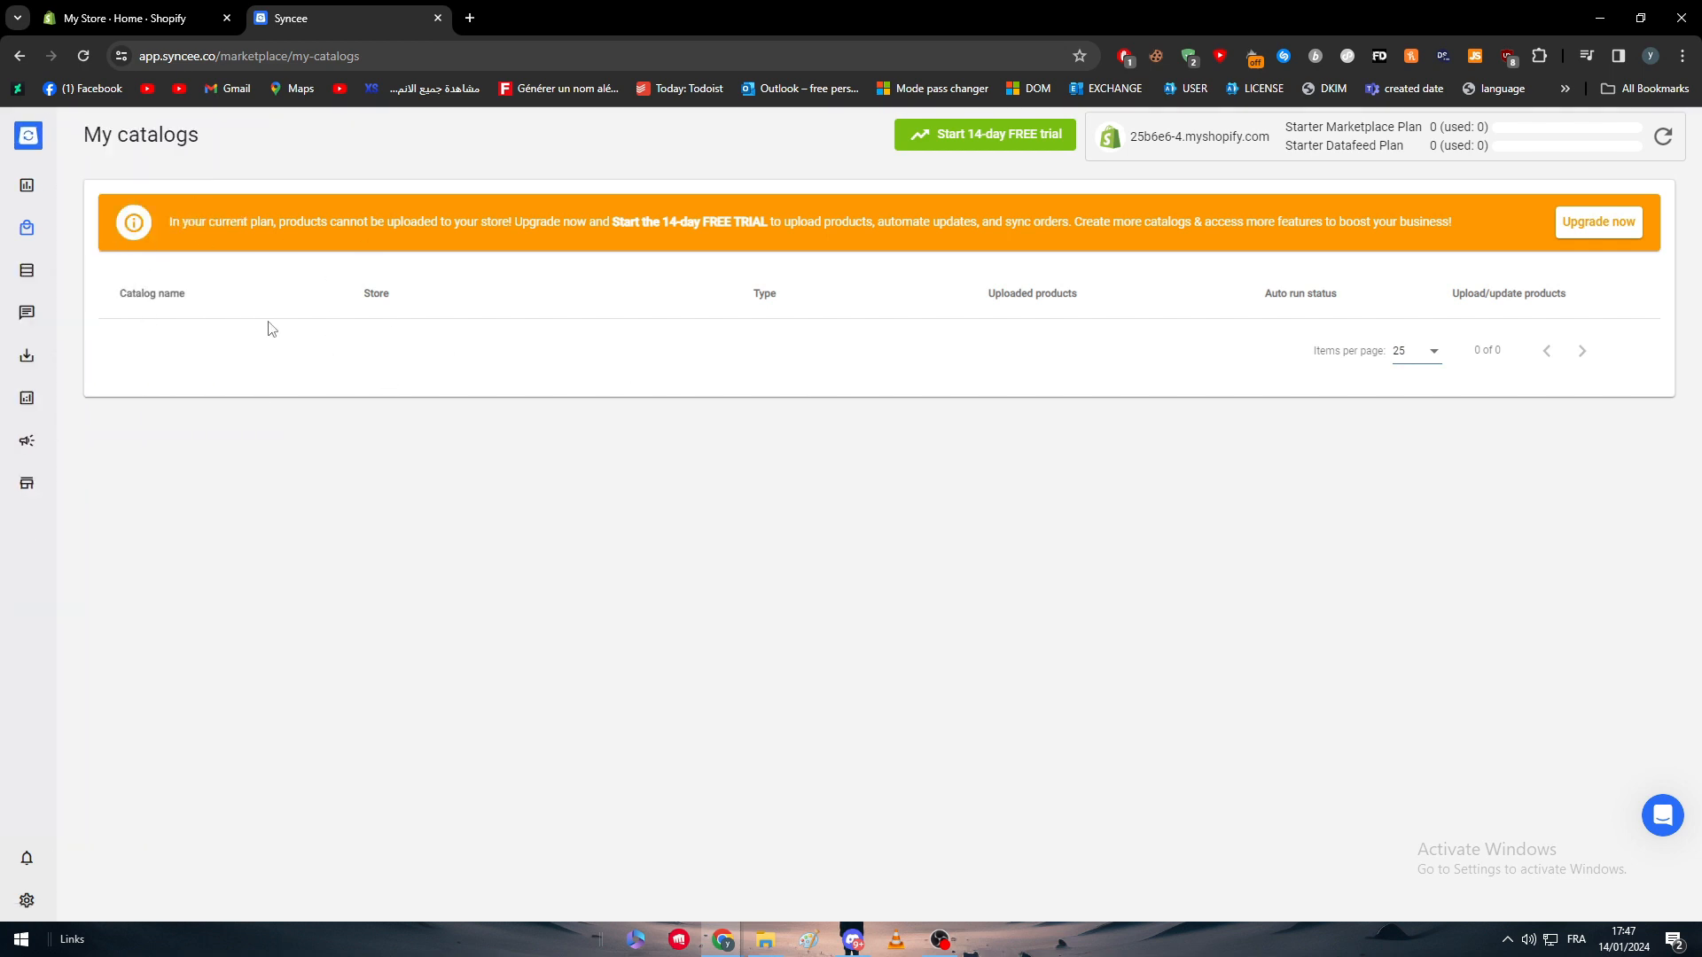
{"action": "mouse_move", "coordinate": [682, 398]}
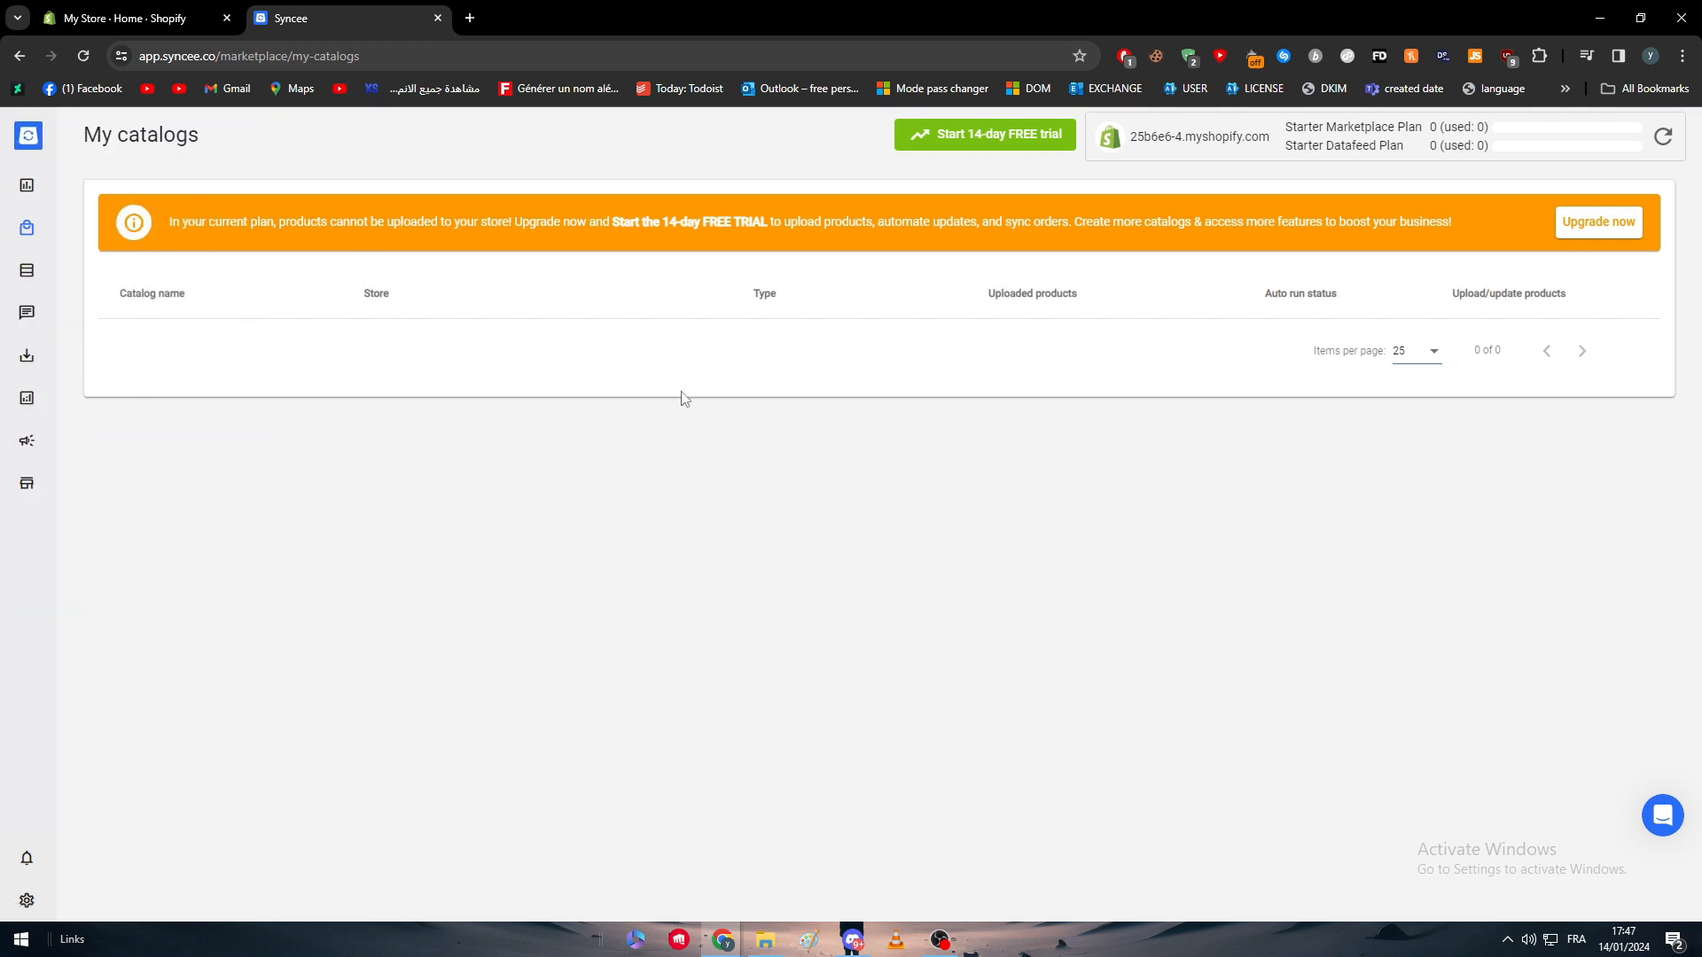
{"action": "mouse_move", "coordinate": [1614, 372]}
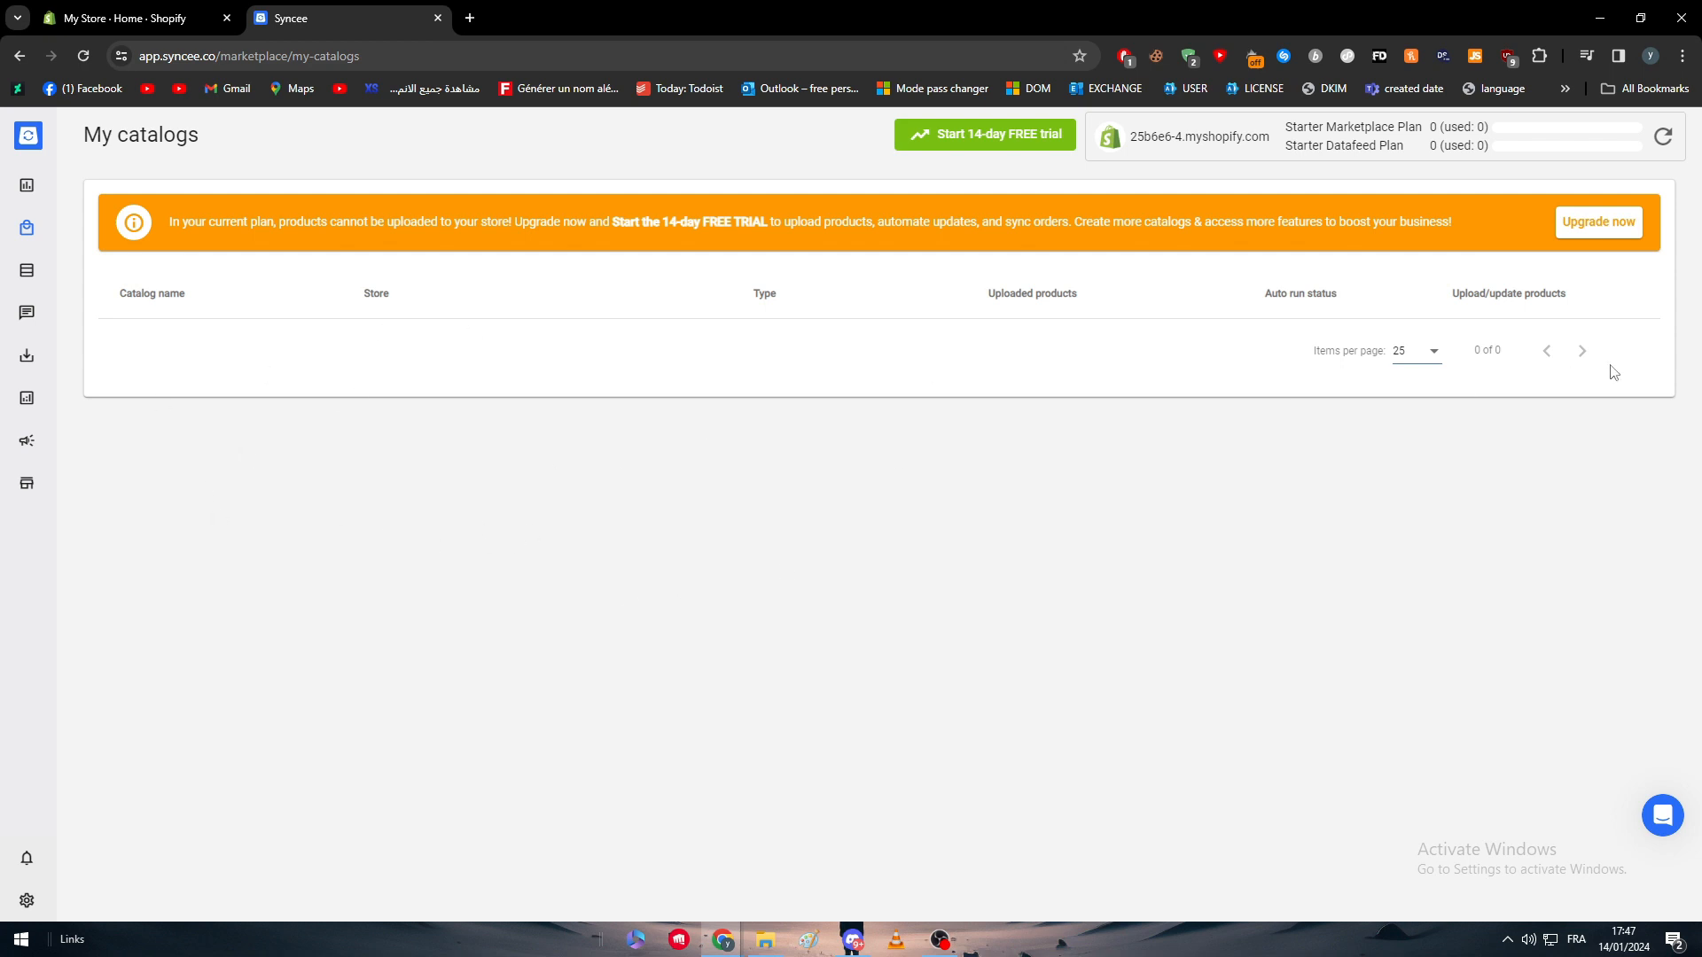
{"action": "mouse_move", "coordinate": [440, 364]}
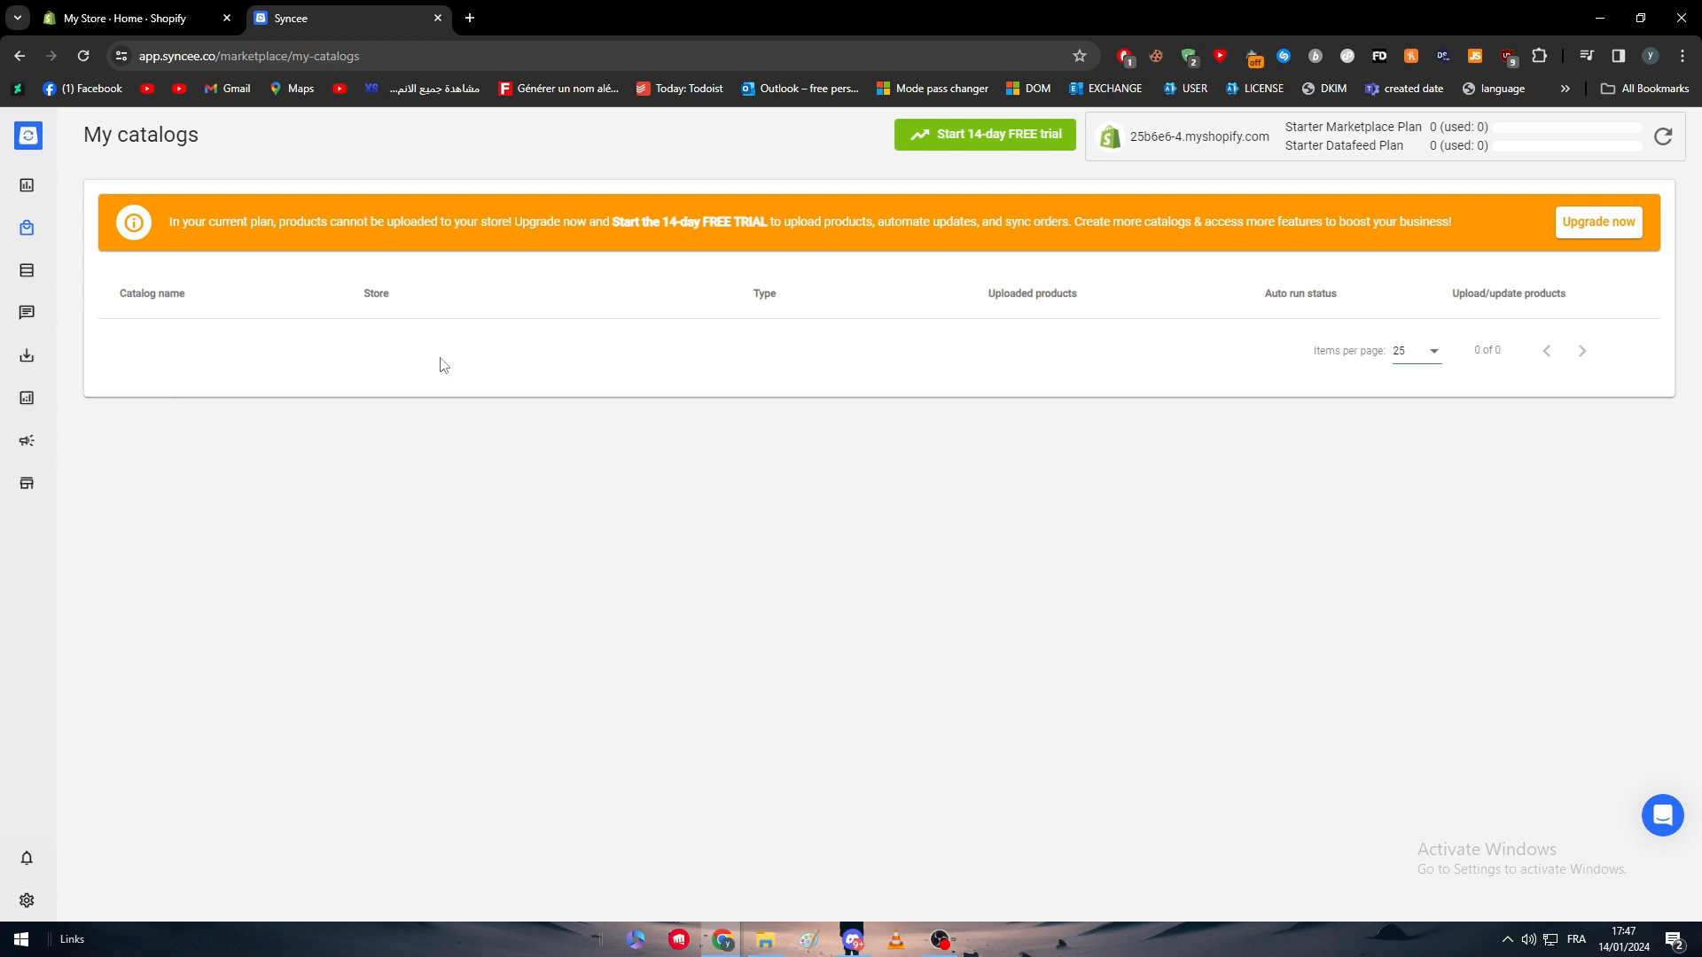
{"action": "mouse_move", "coordinate": [236, 364]}
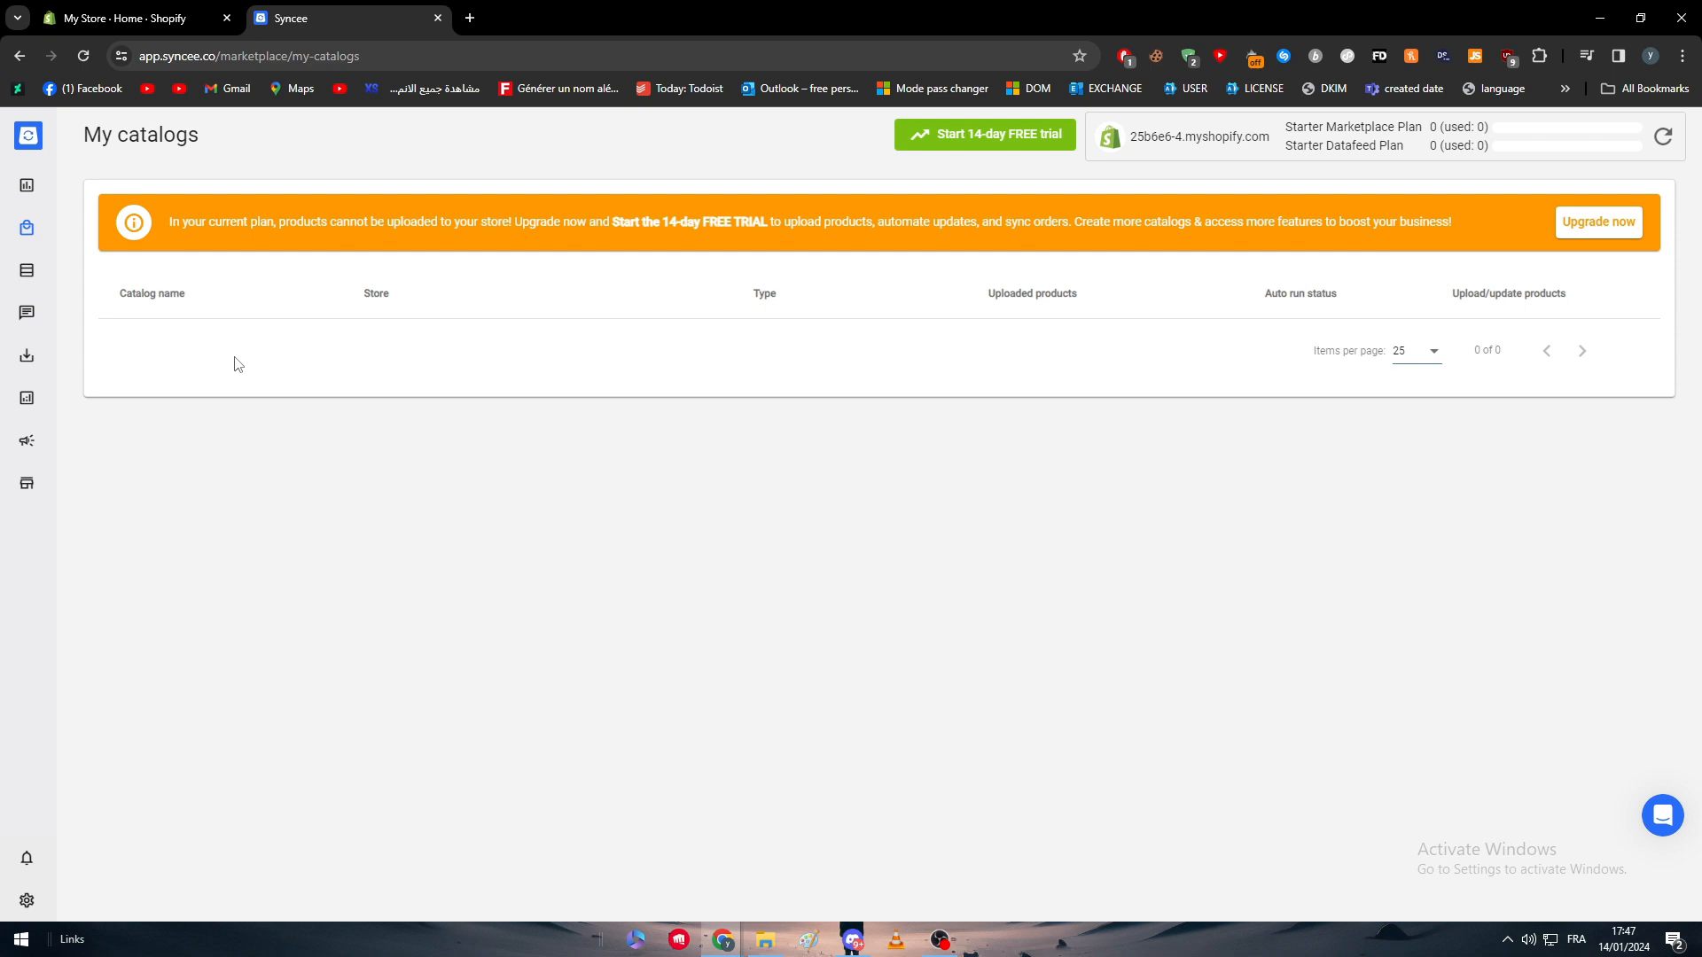
{"action": "mouse_move", "coordinate": [226, 343]}
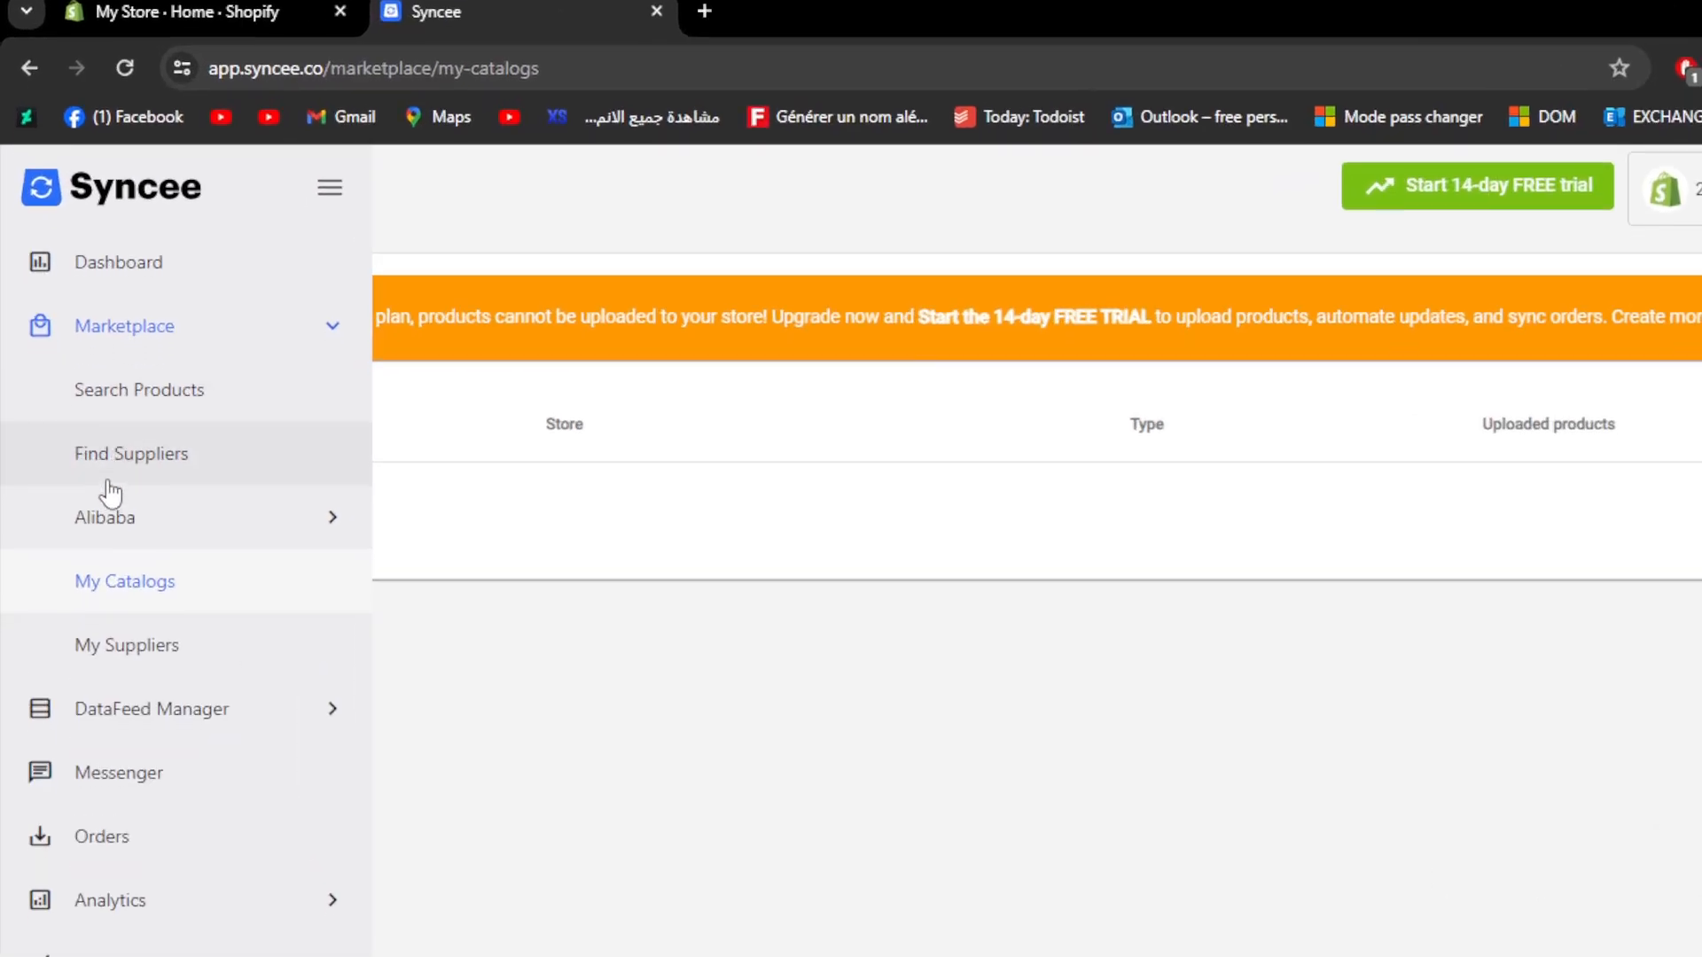
Step: Open Find Suppliers, scroll the list, and close a supplier's catalog dialog
{"action": "left_click", "coordinate": [131, 454]}
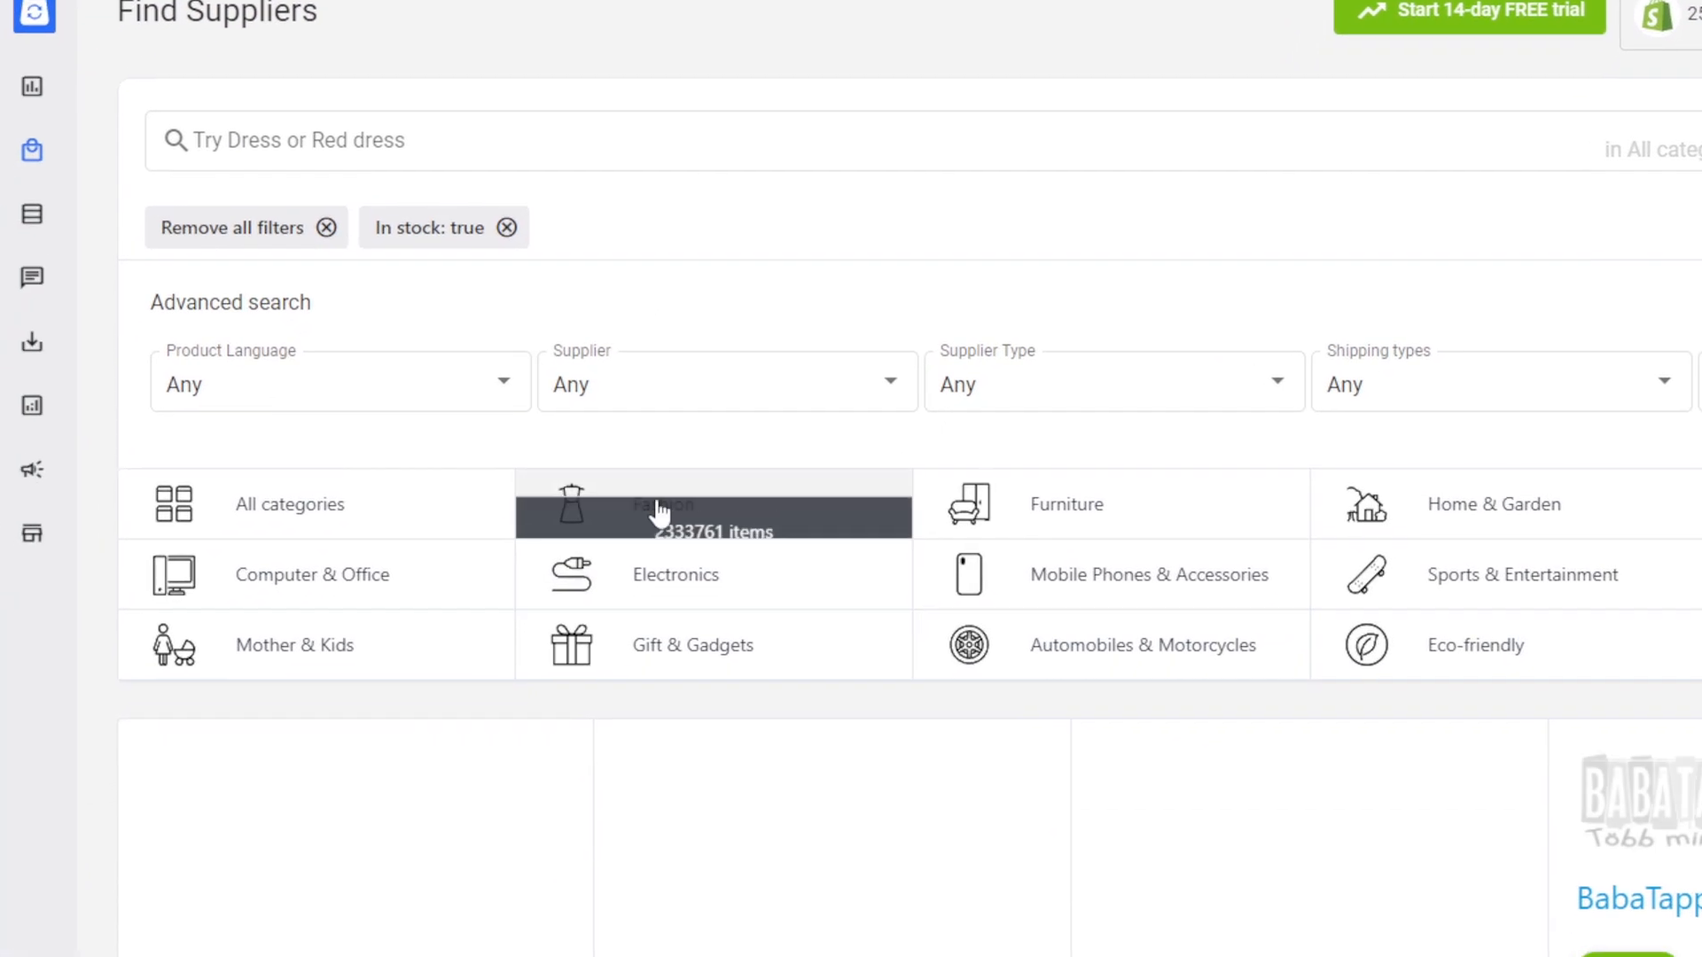
{"action": "scroll", "scroll_direction": "down", "scroll_amount": 3}
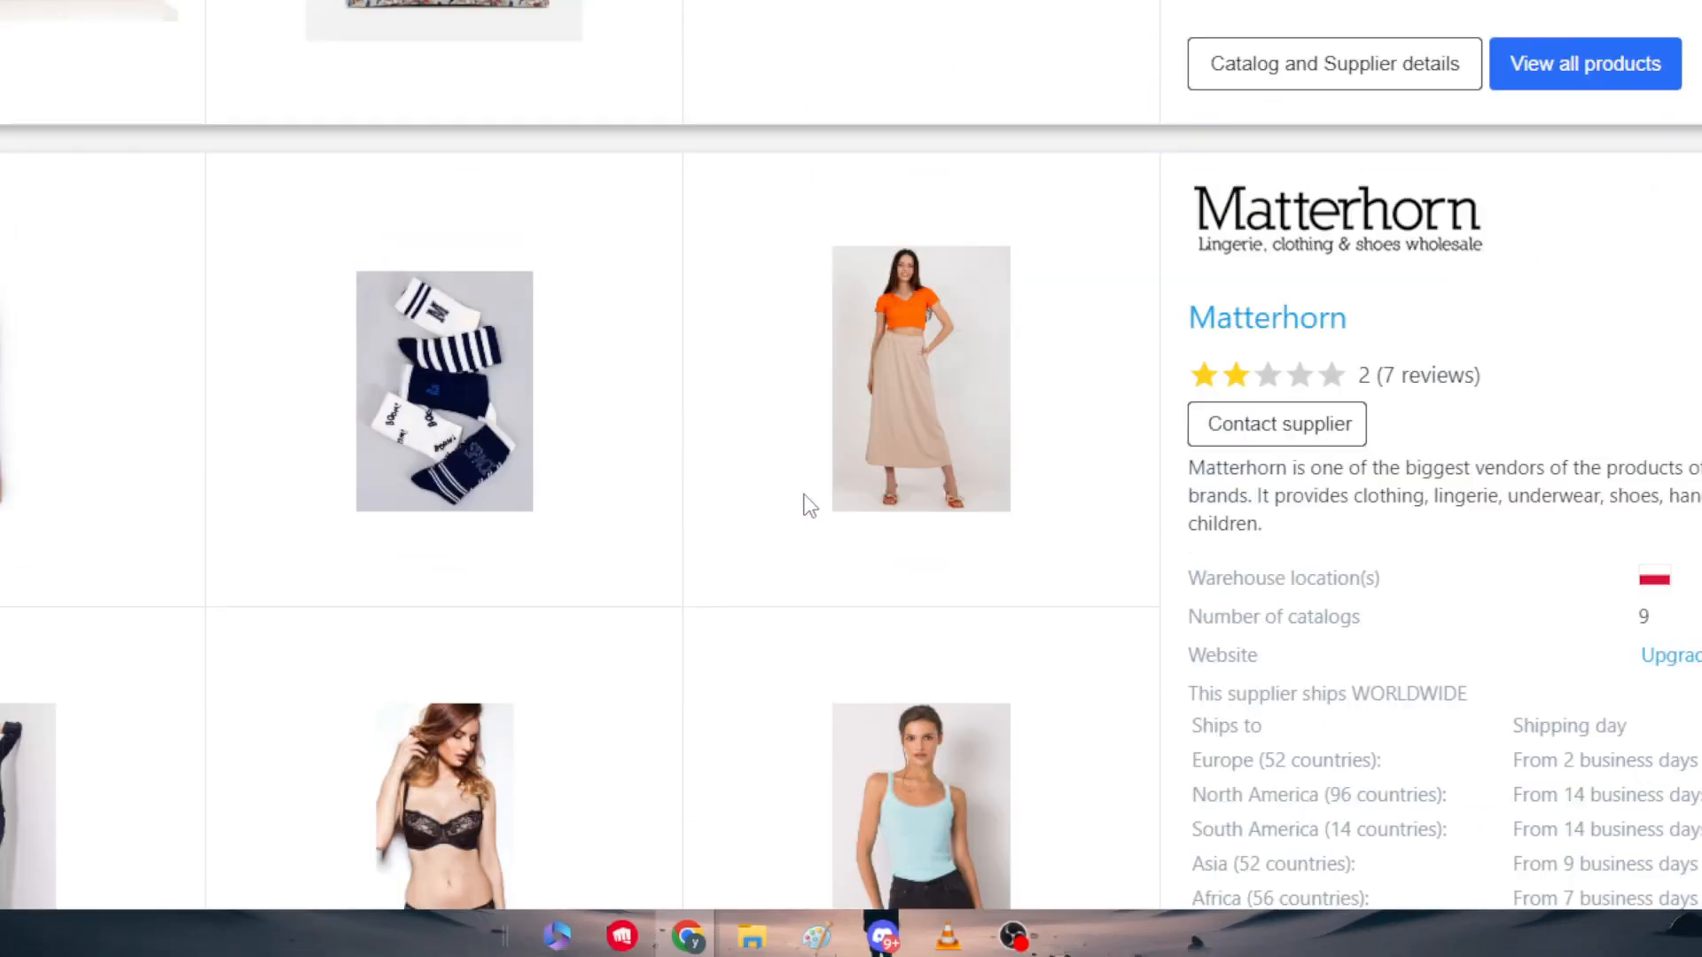
{"action": "scroll", "scroll_direction": "down", "scroll_amount": 3}
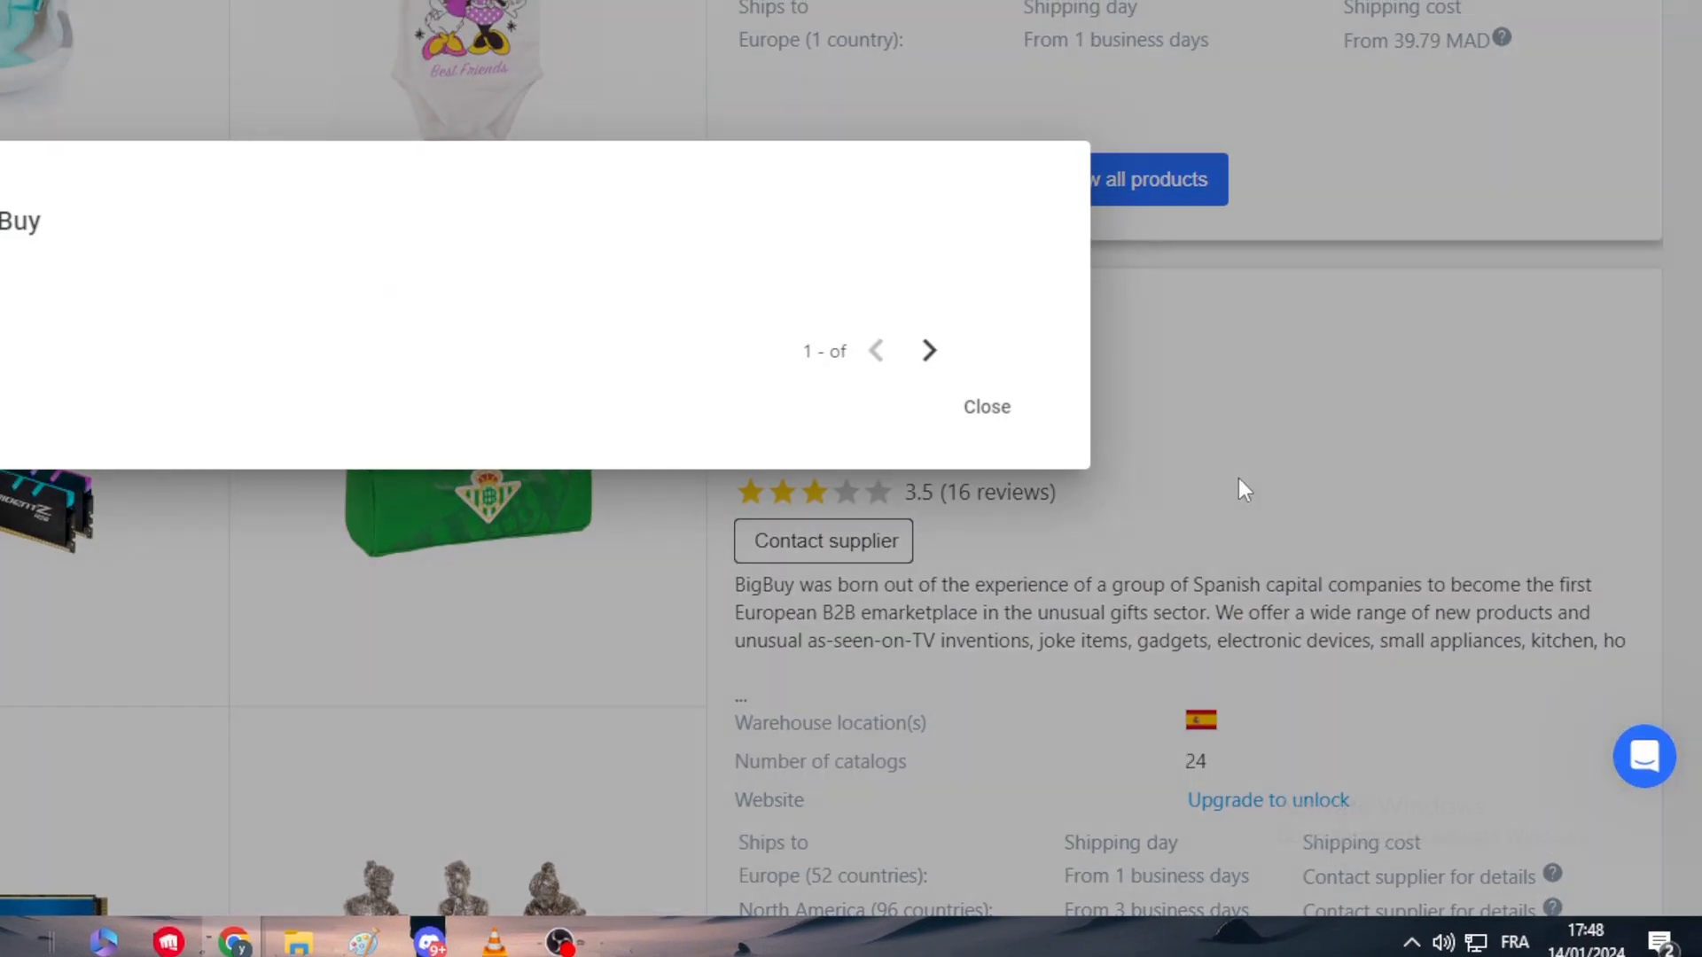
{"action": "left_click", "coordinate": [985, 406]}
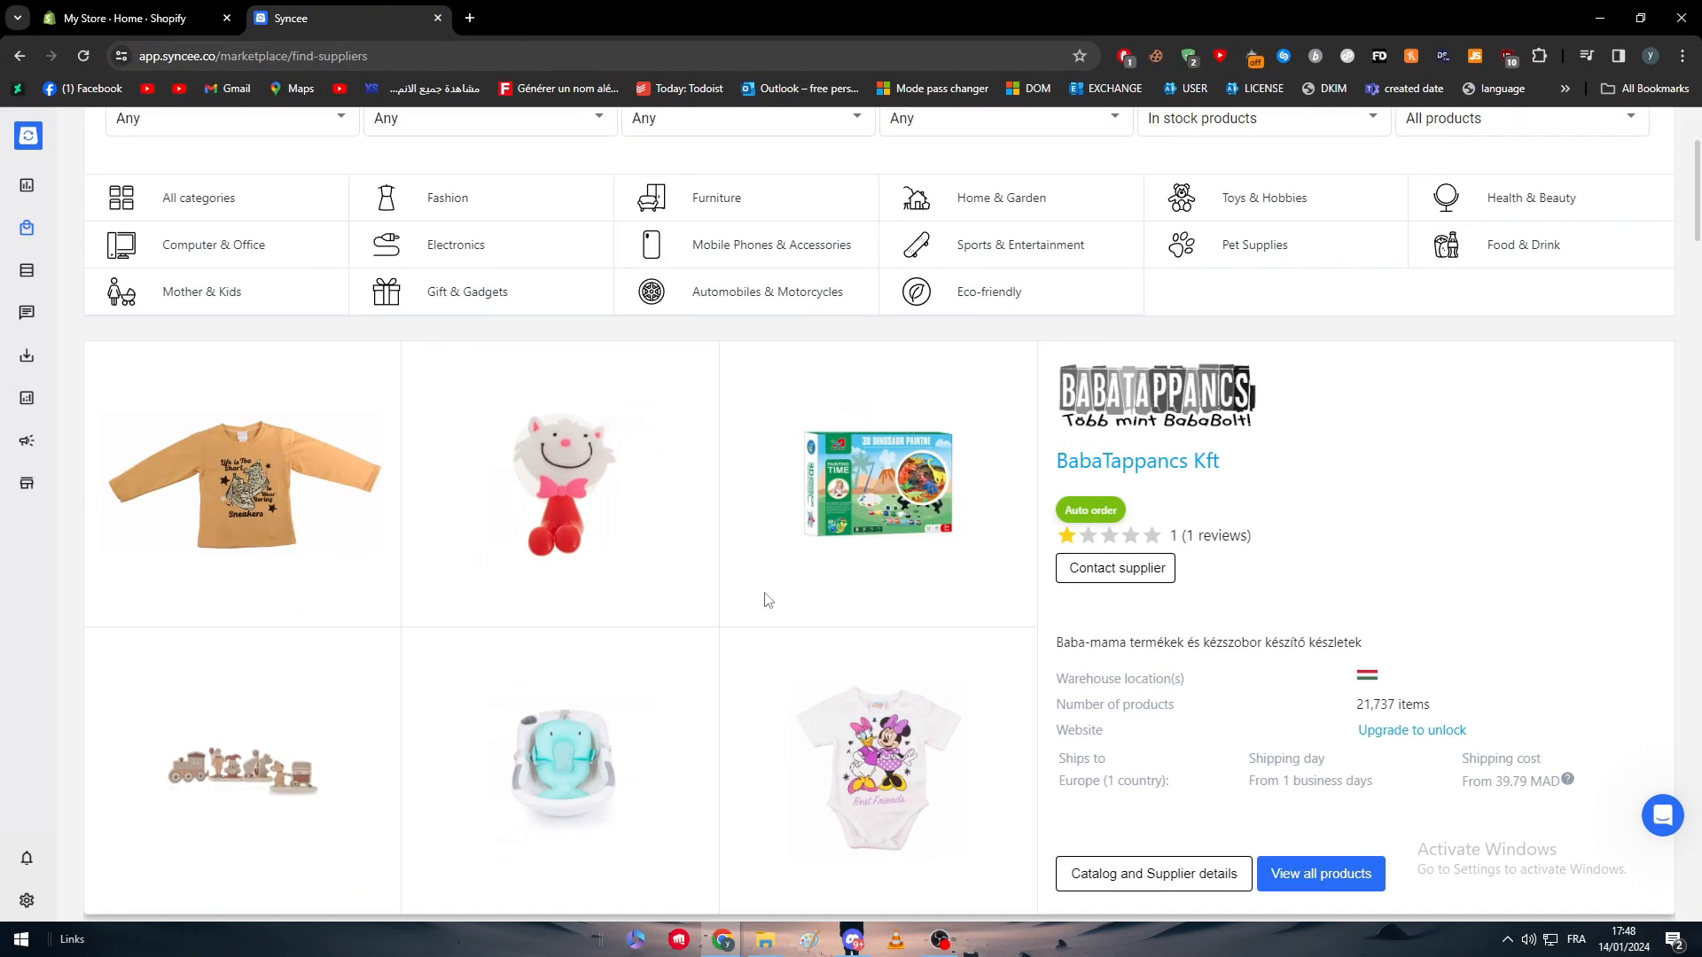
{"action": "mouse_move", "coordinate": [1409, 467]}
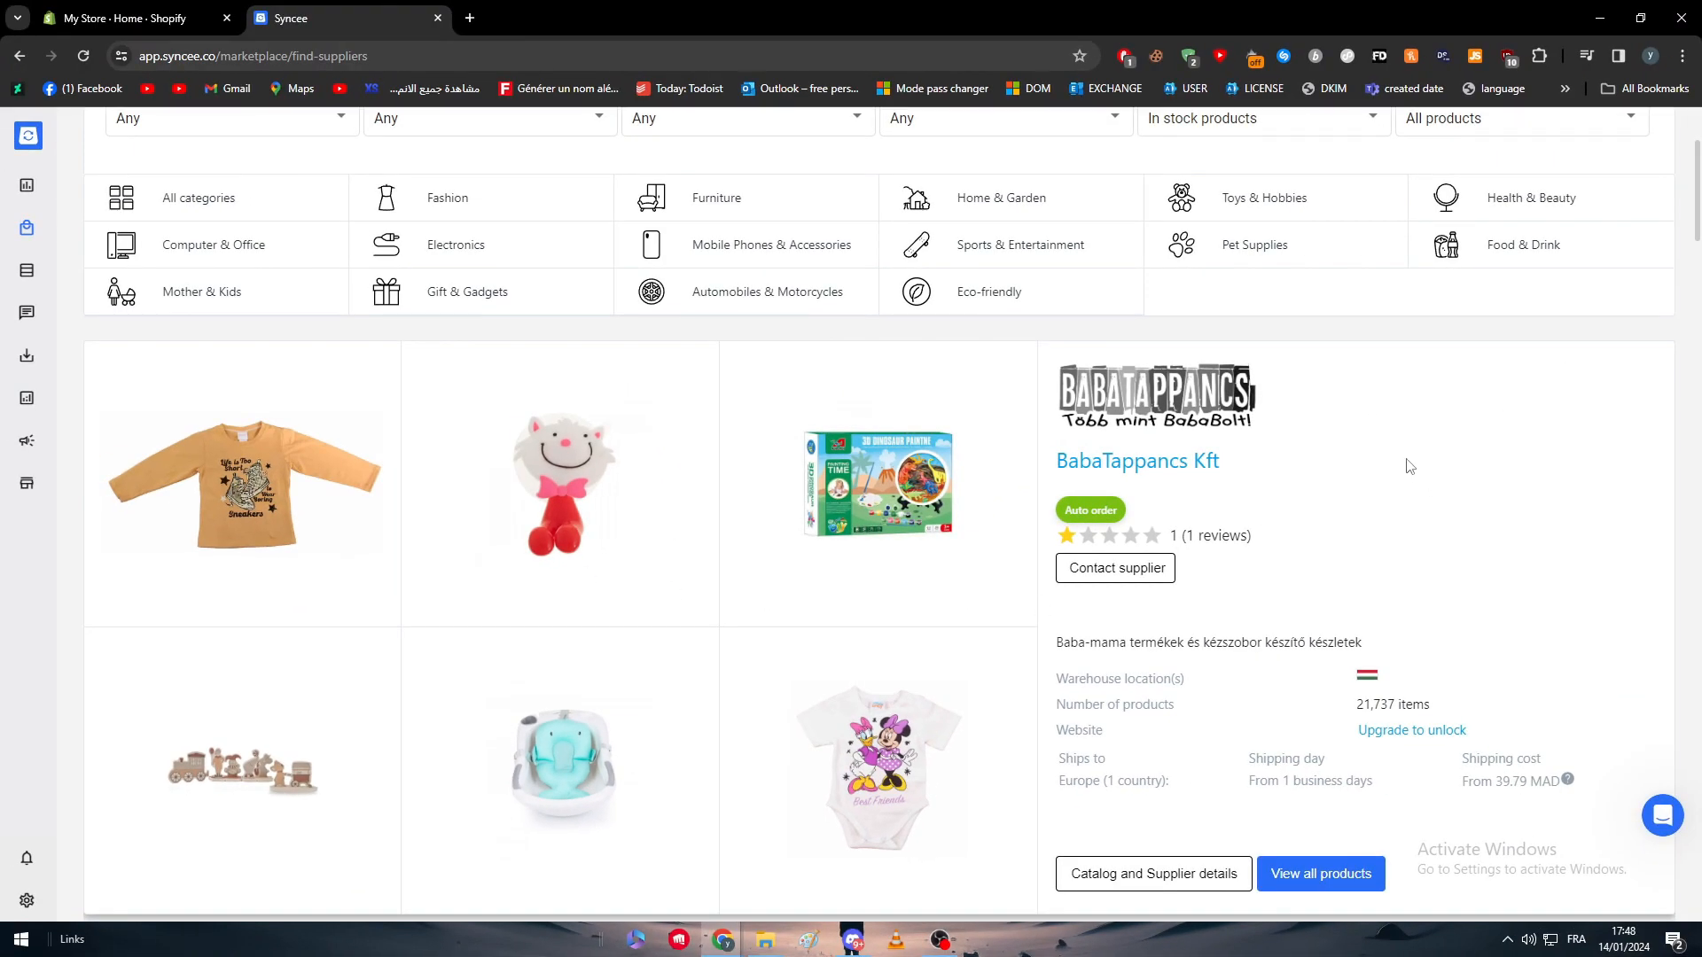
Step: Scroll further through suppliers such as BigBuy, EETGroup HU and Homeroots
{"action": "scroll", "scroll_direction": "down", "scroll_amount": 3}
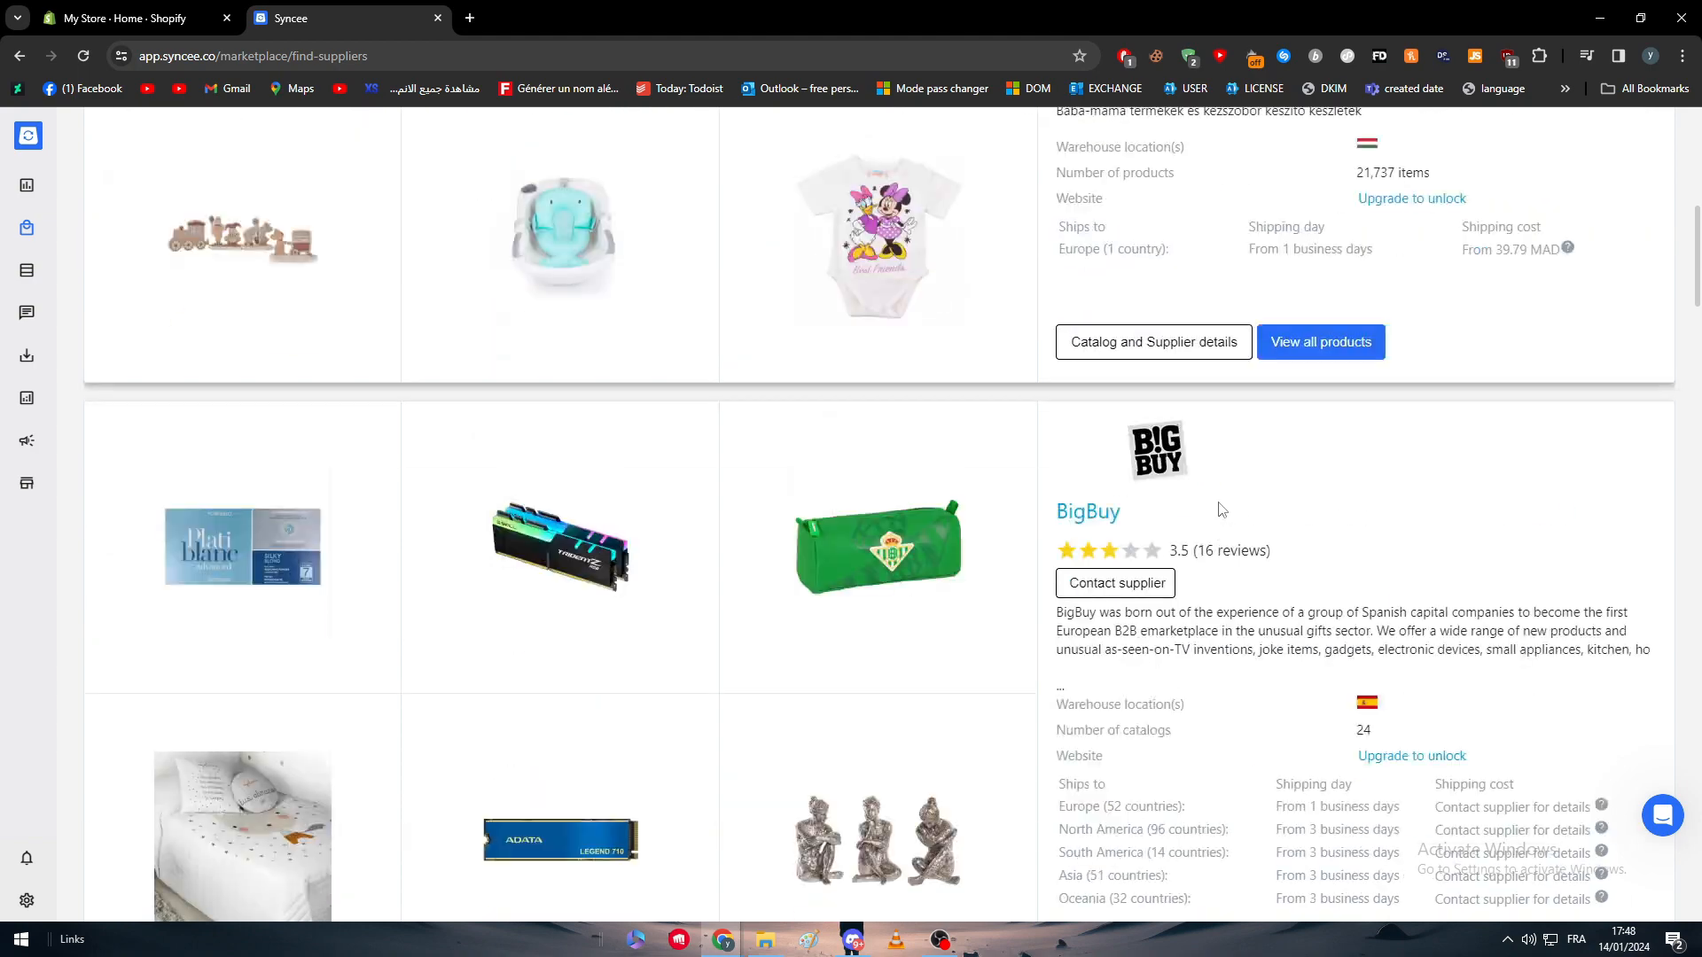
{"action": "scroll", "scroll_direction": "down", "scroll_amount": 3}
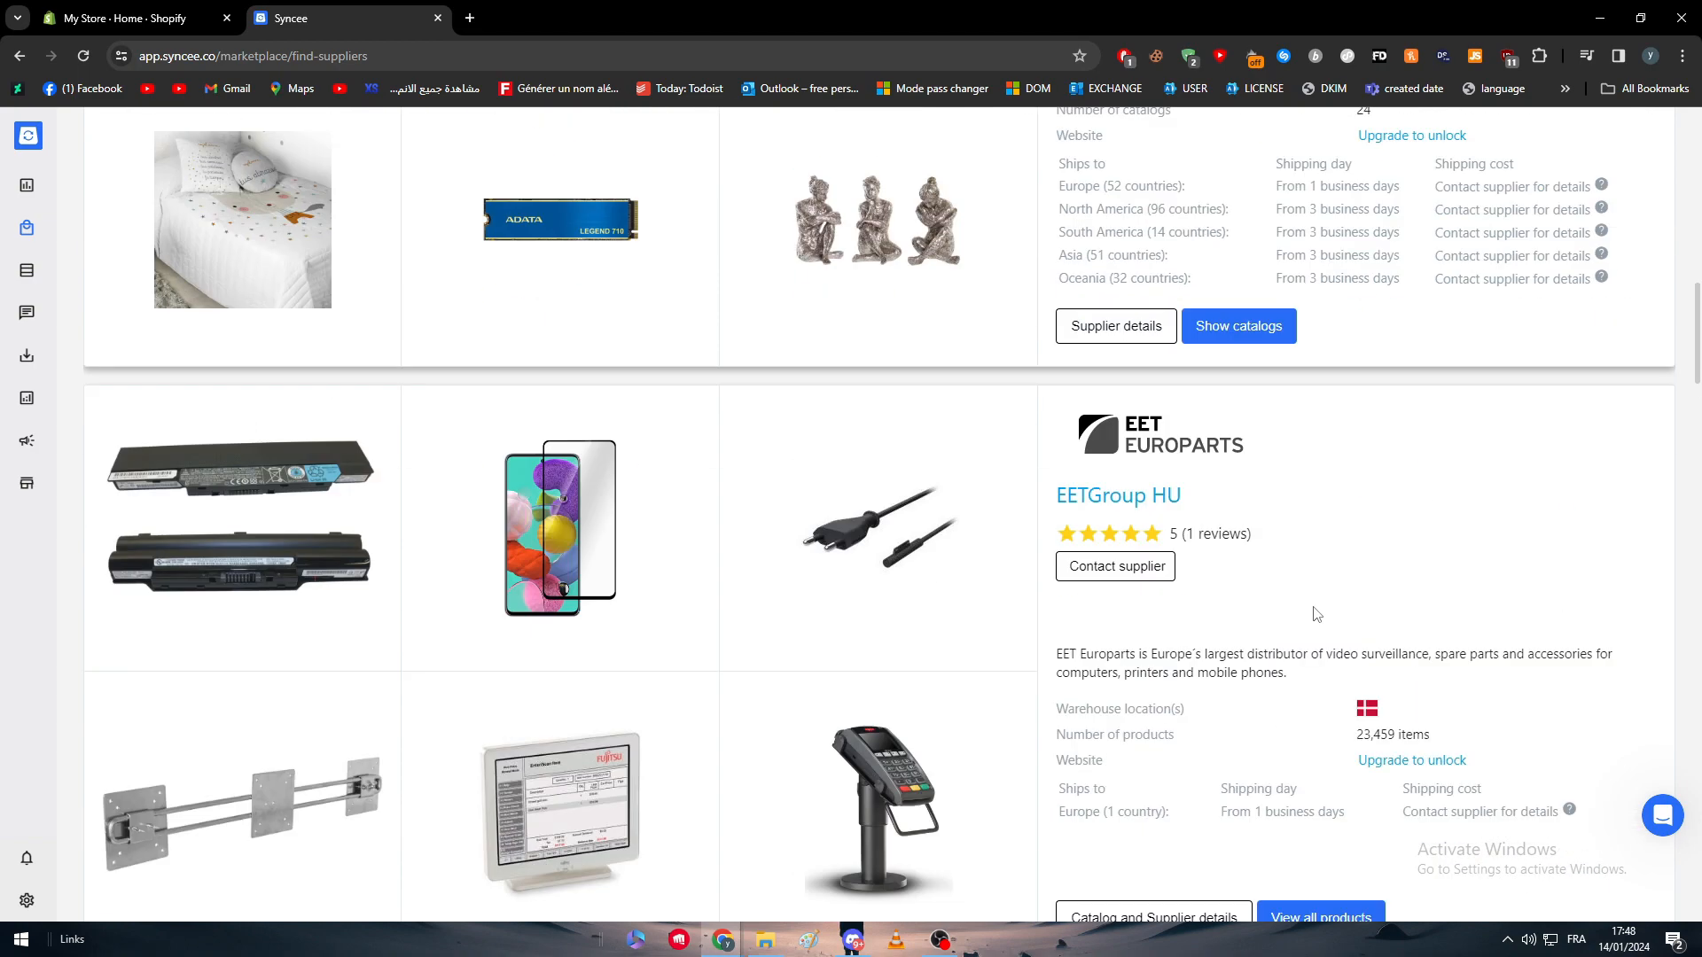
{"action": "scroll", "scroll_direction": "down", "scroll_amount": 3}
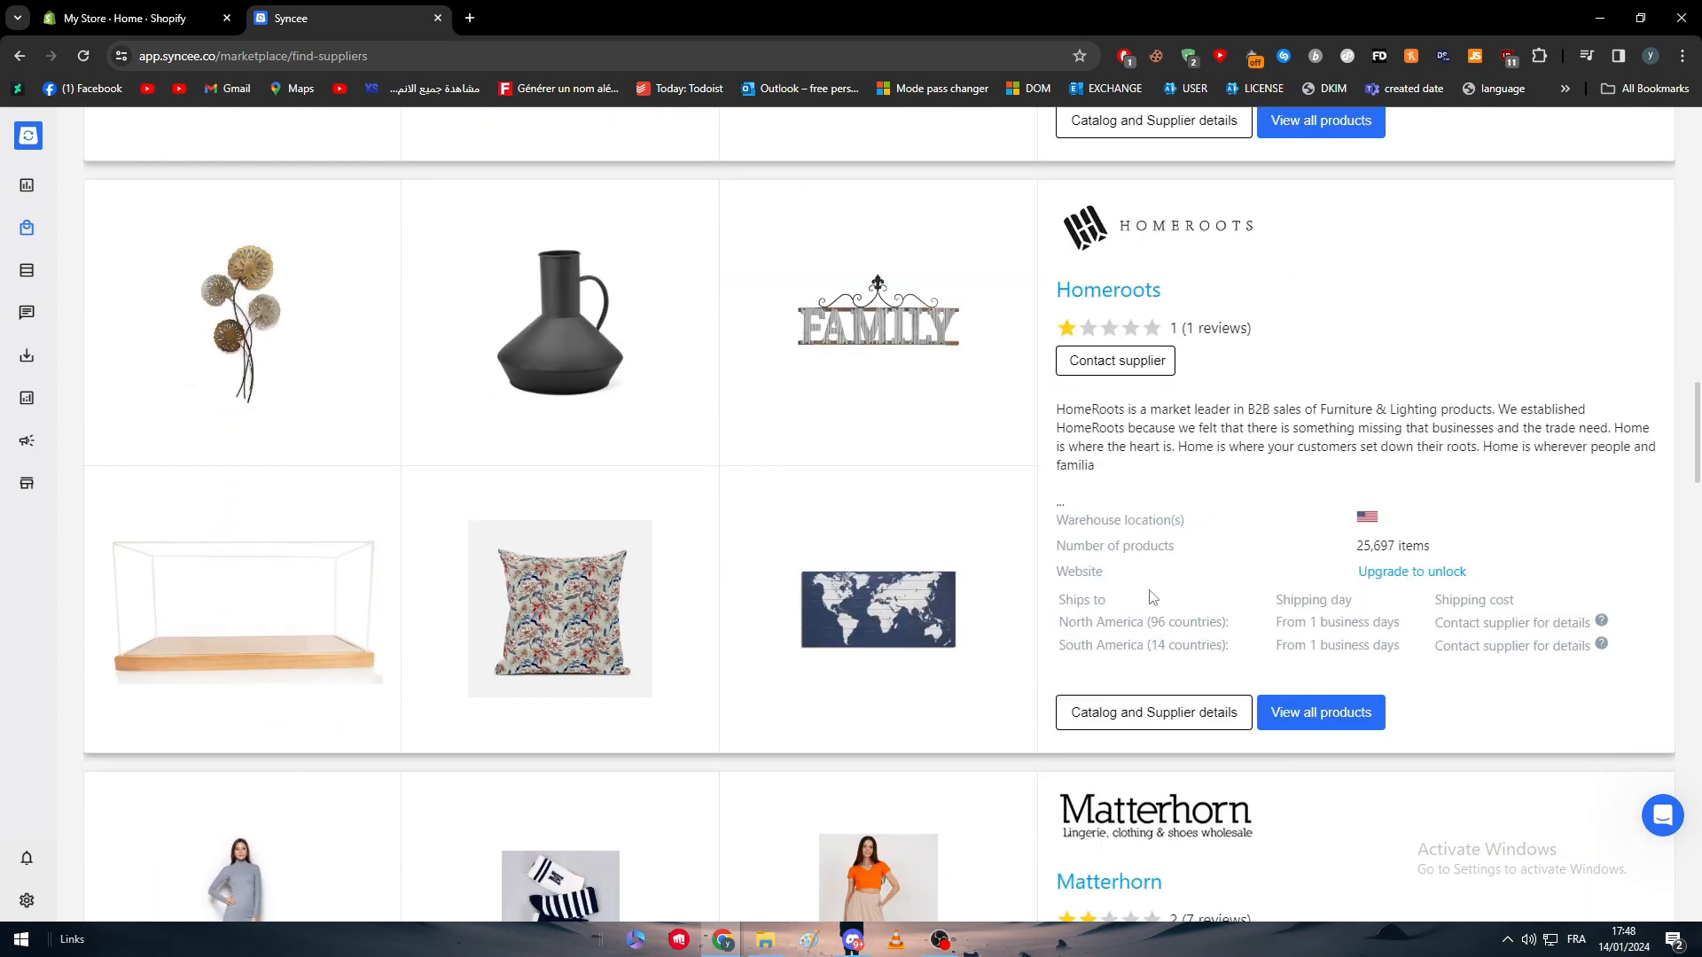
{"action": "scroll", "scroll_direction": "down", "scroll_amount": 3}
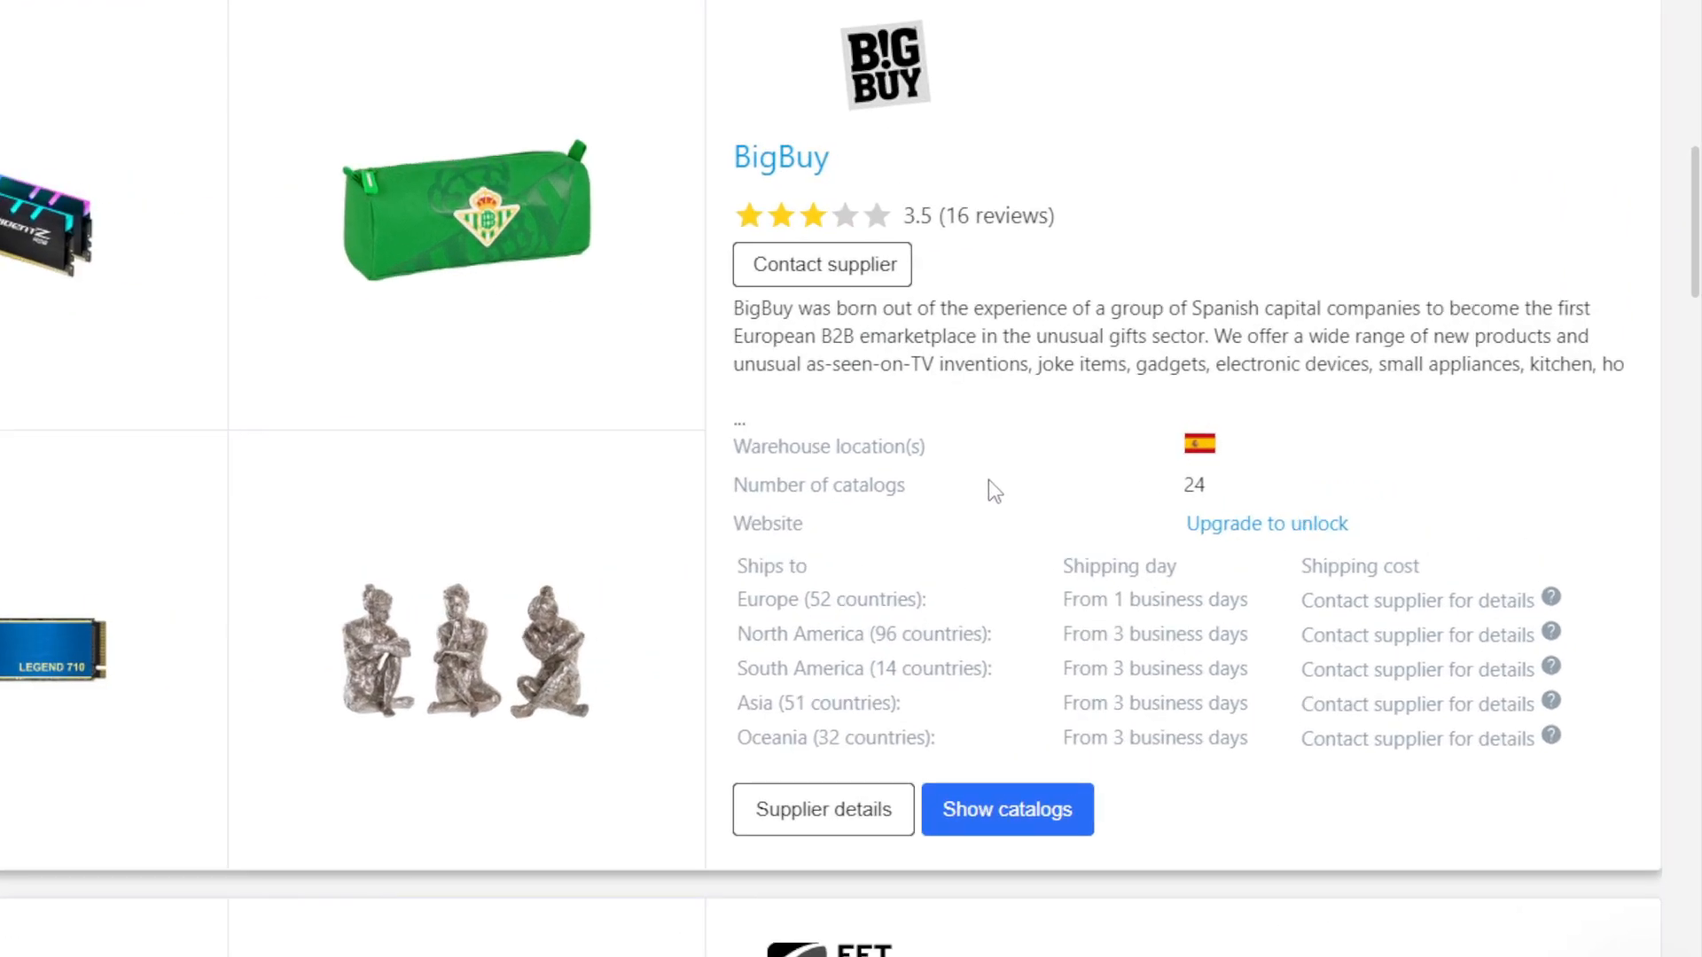
{"action": "scroll", "scroll_direction": "down", "scroll_amount": 3}
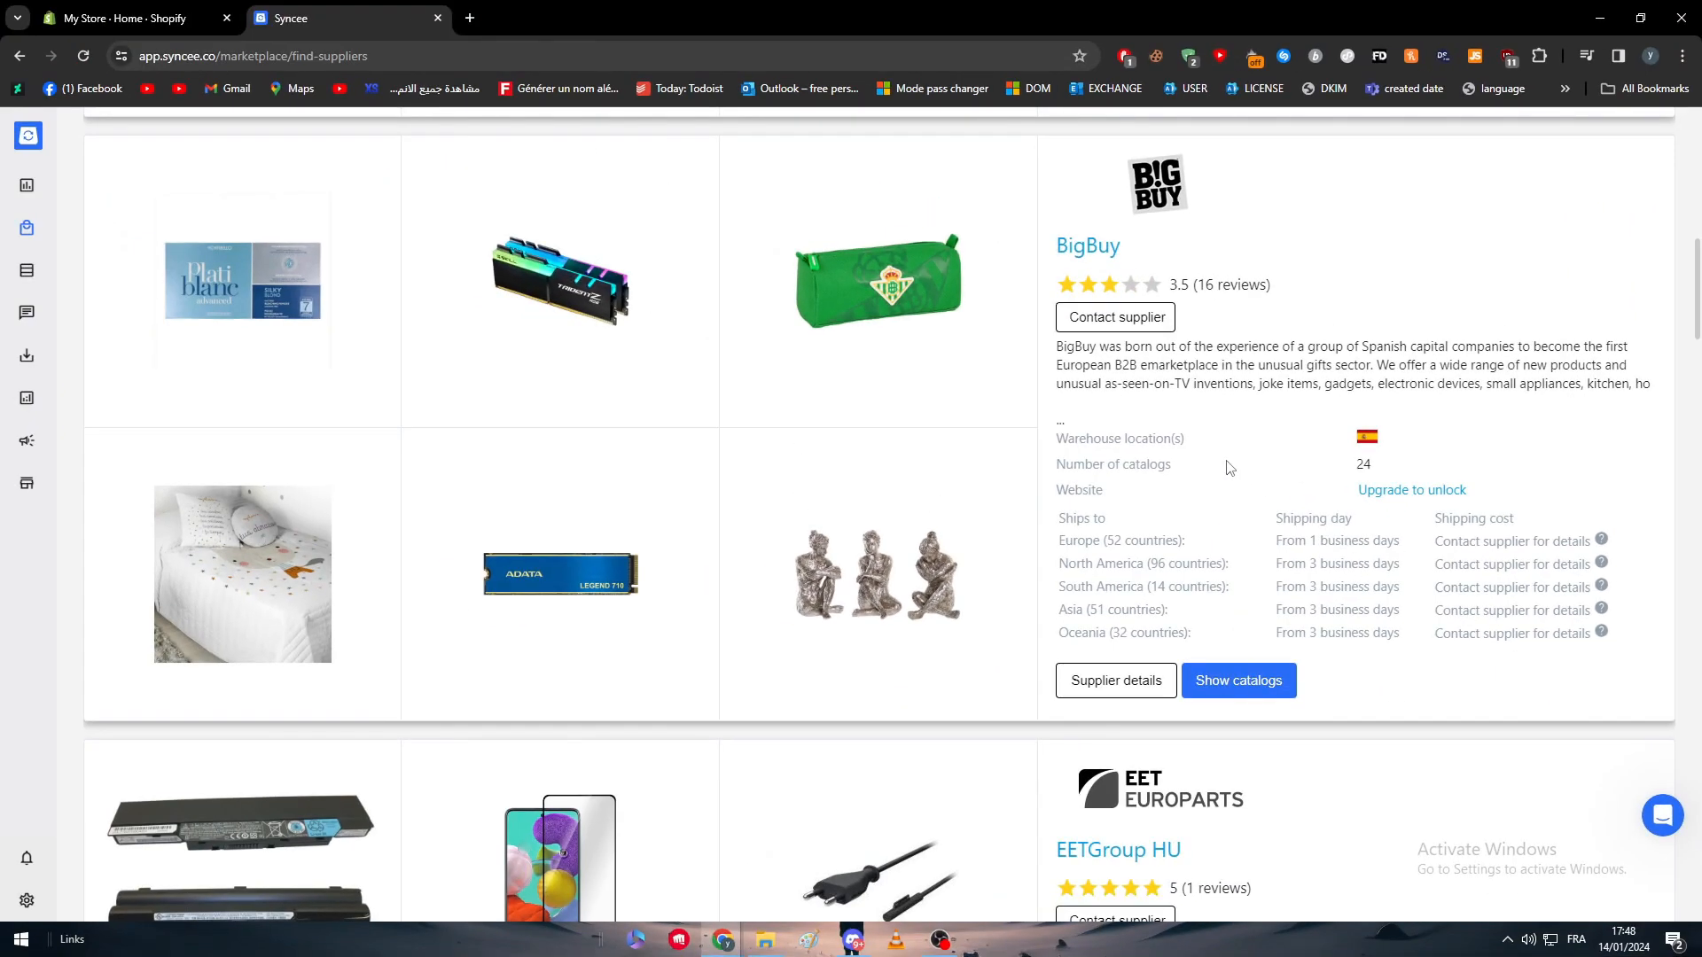